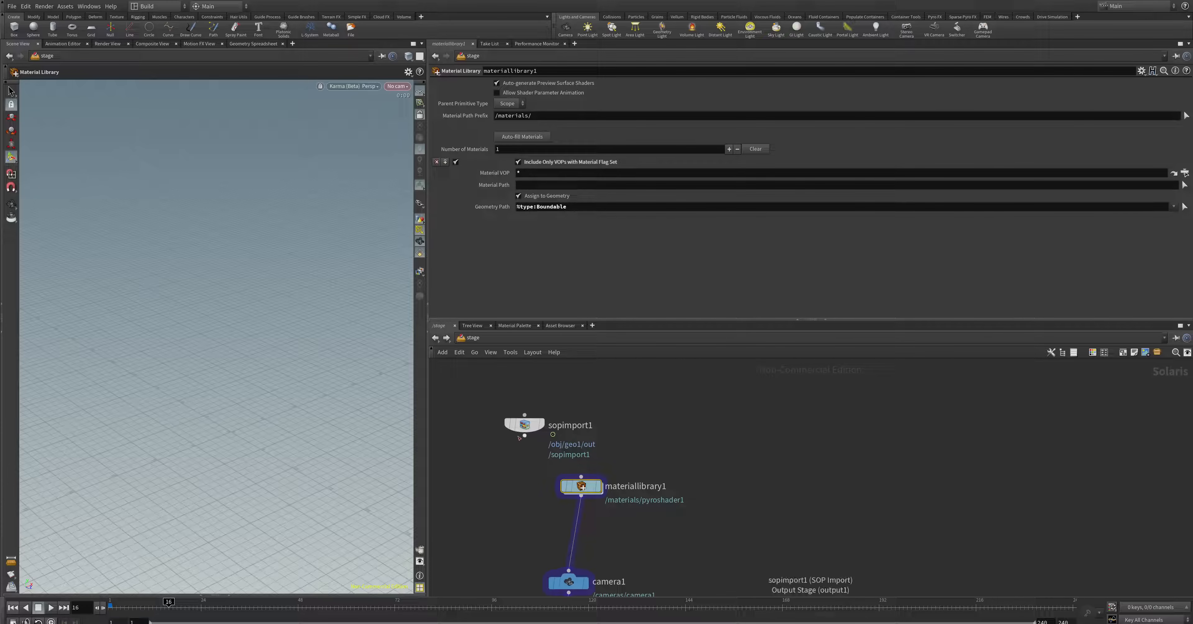
Point sopimport1's SOP Path at /obj/geo1/out so the pyro geometry feeds materiallibrary1.
left_click(524, 424)
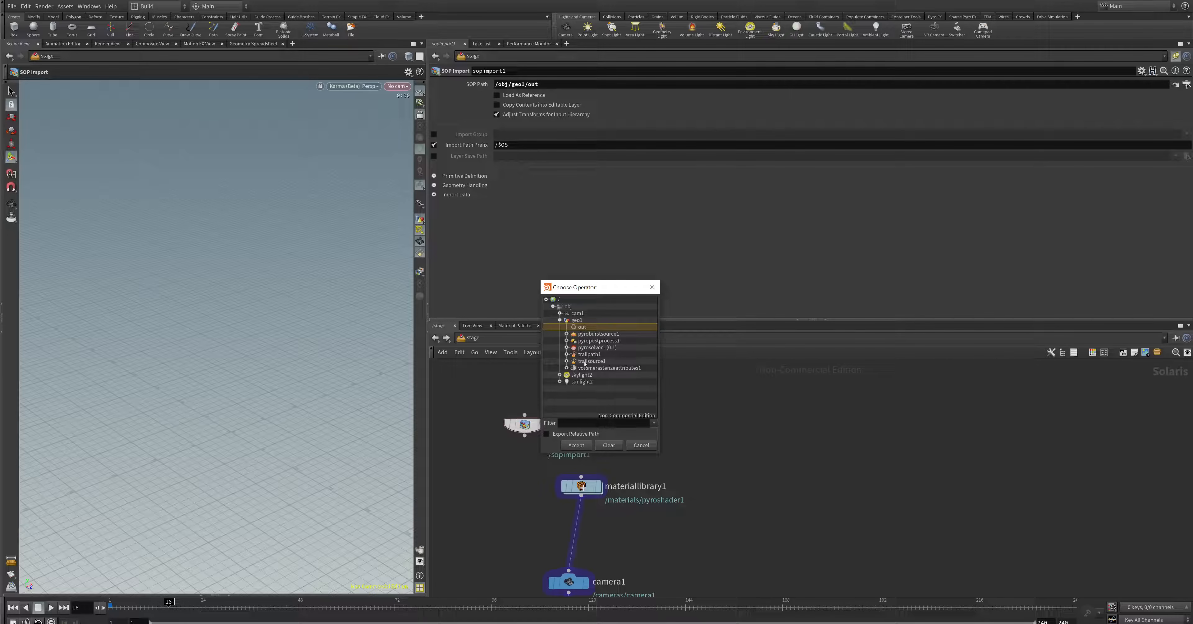
left_click(576, 445)
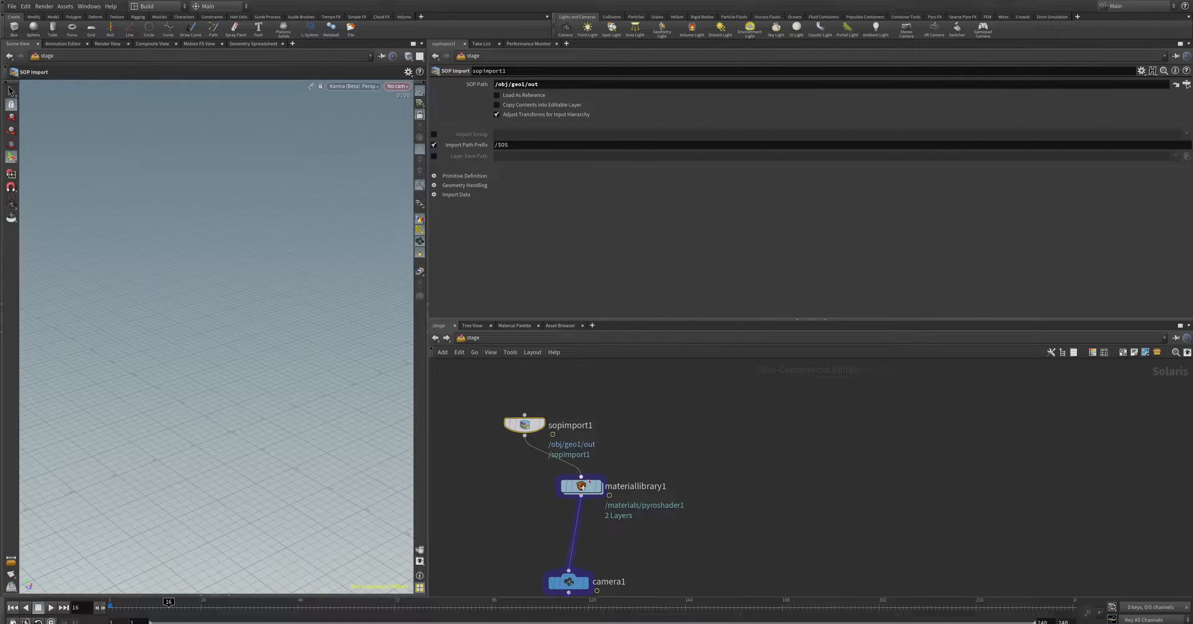
double_click(580, 486)
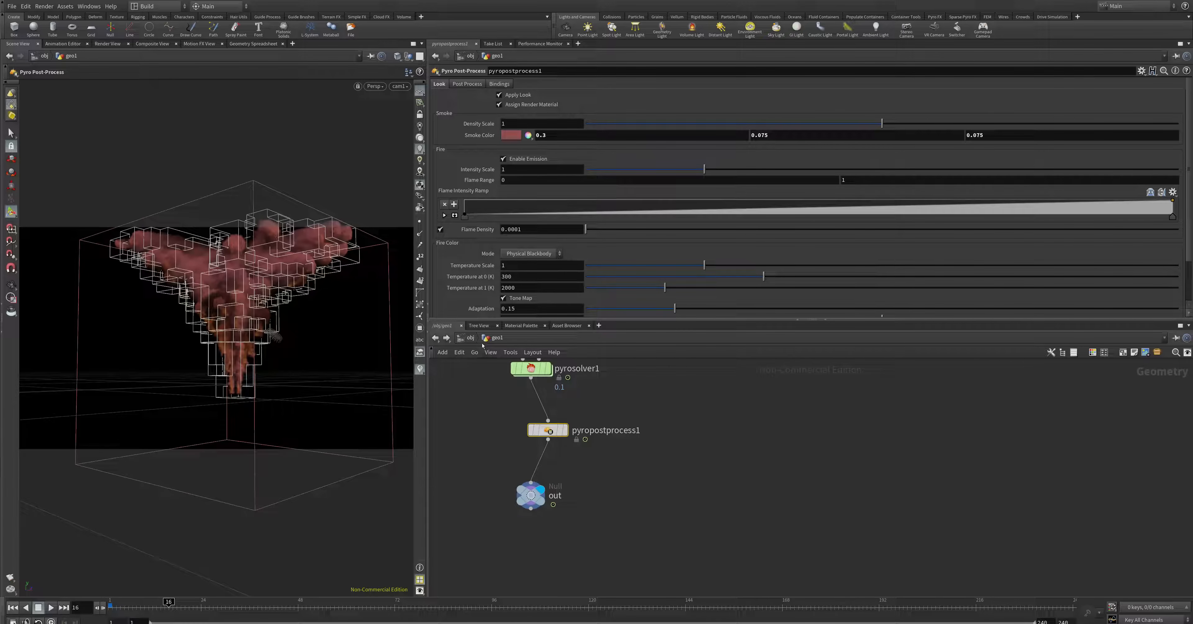
Return to /stage and append a Karma Render Properties node below camera1.
left_click_drag(530, 495, 542, 501)
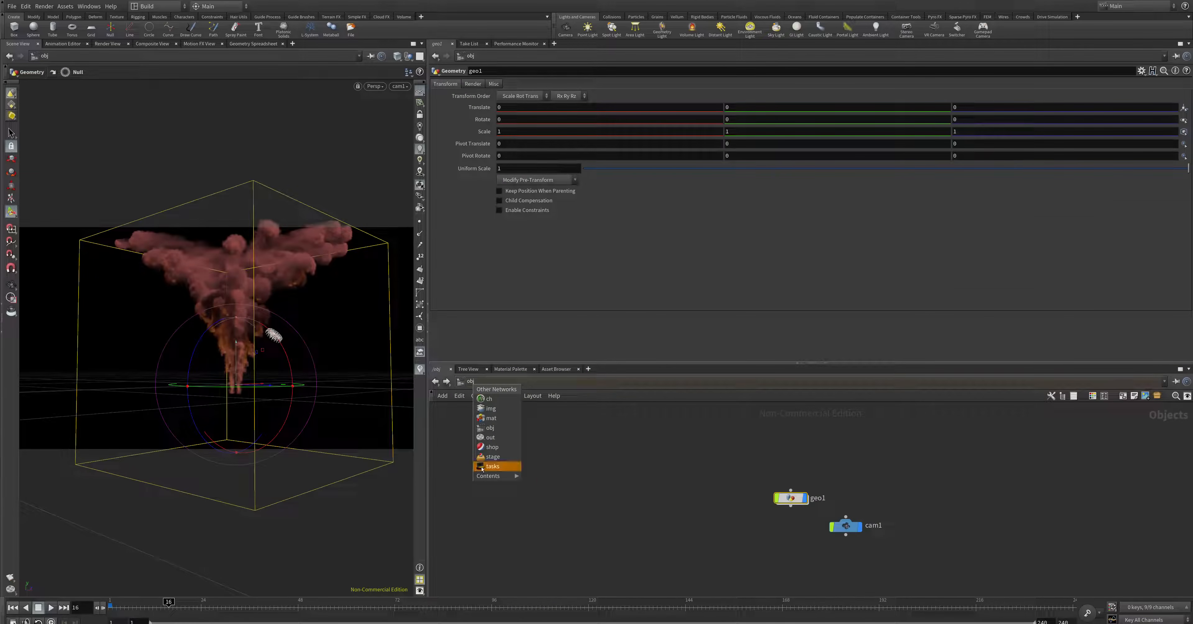
mouse_move(492, 417)
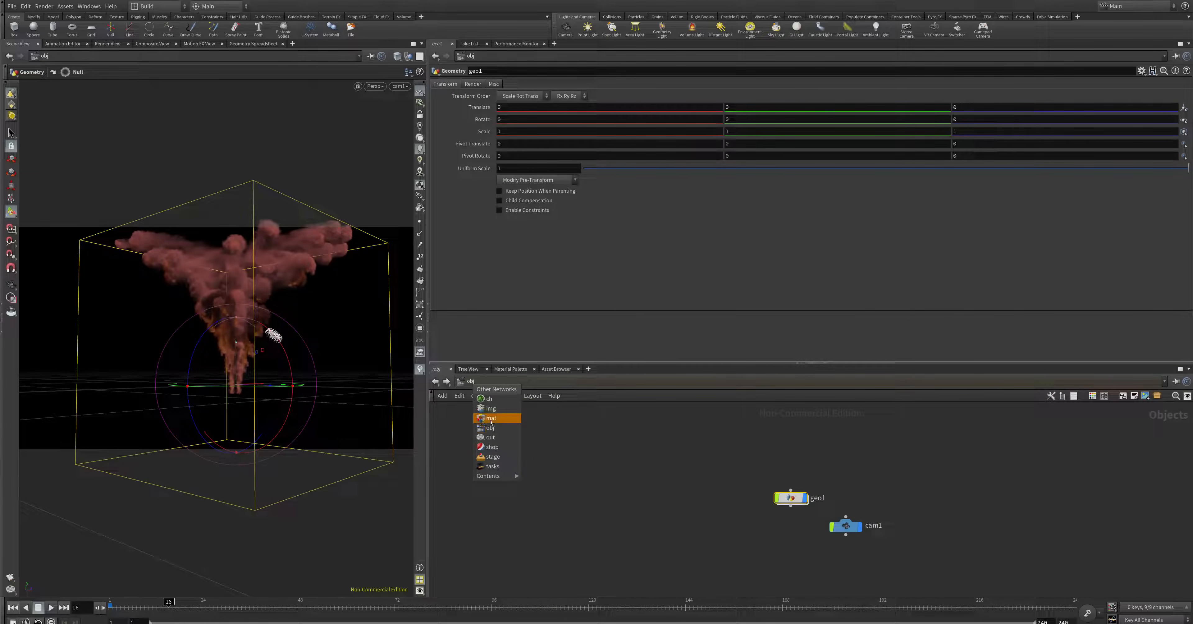
left_click(492, 418)
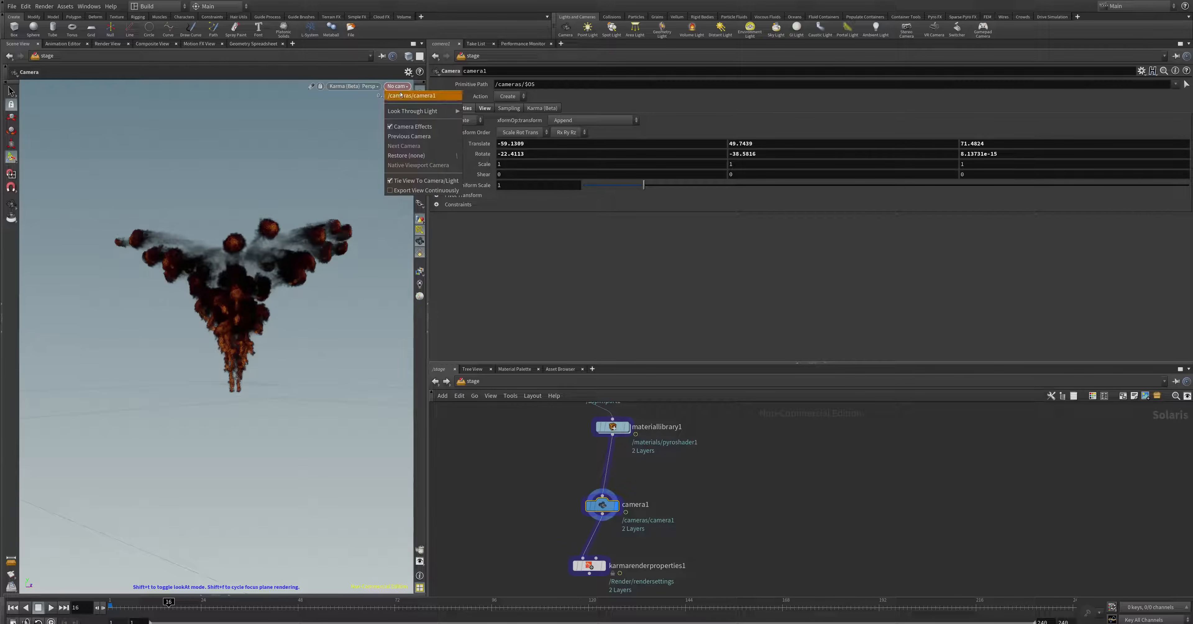
Look through /cameras/camera1 and insert a Dome Light between the material library and camera.
left_click(413, 86)
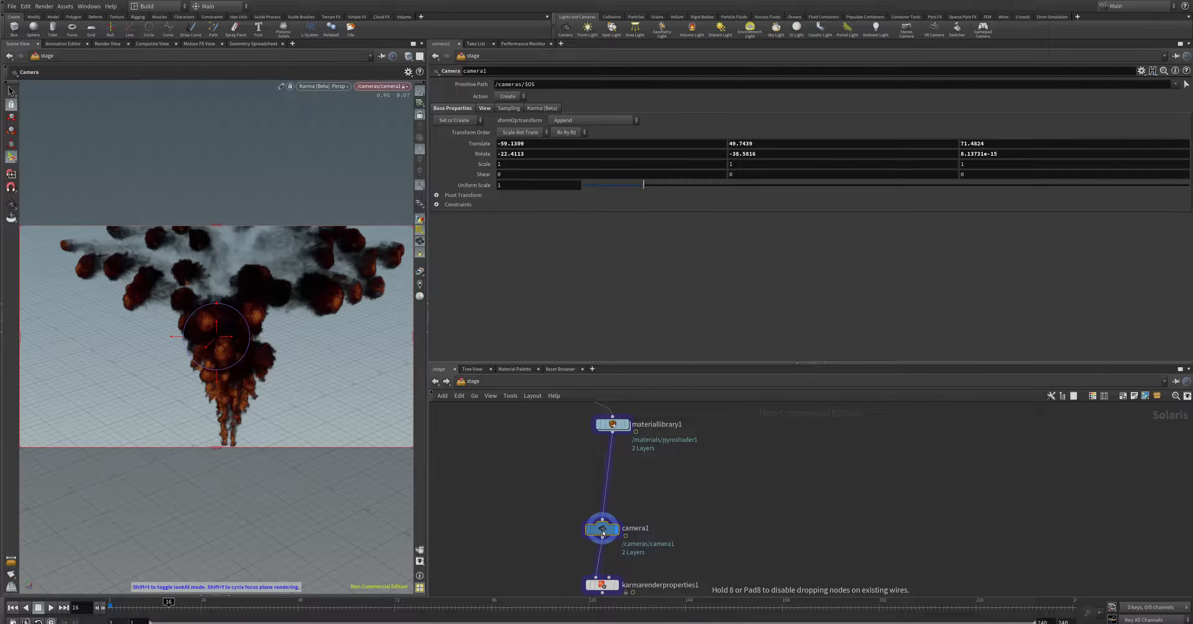
key("tab")
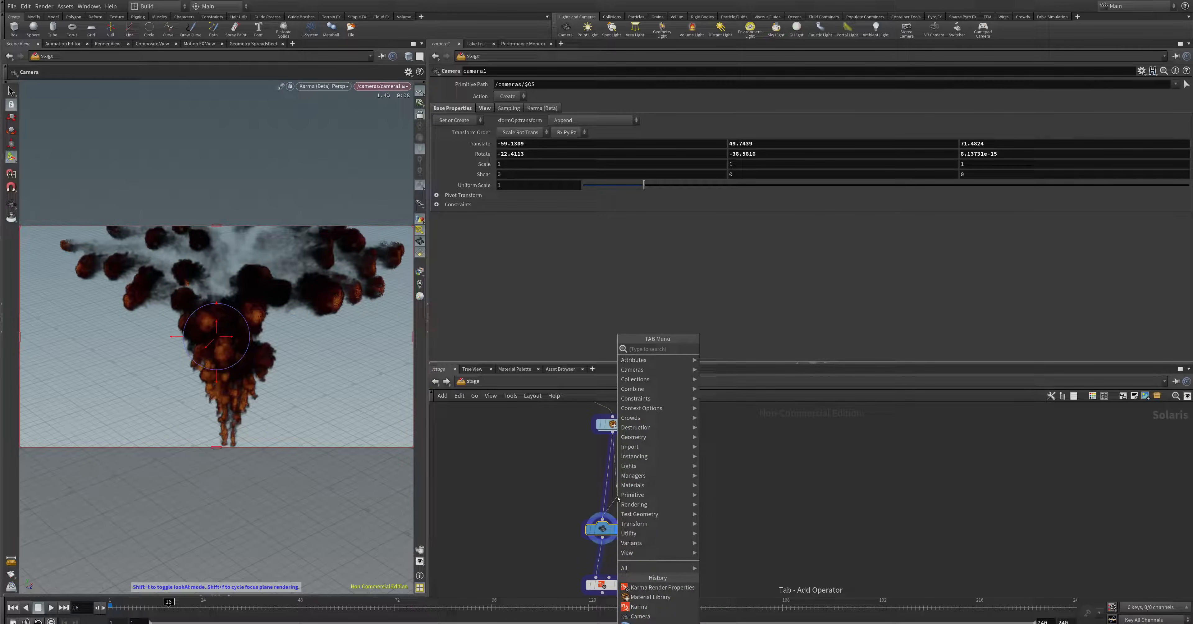
type("dom")
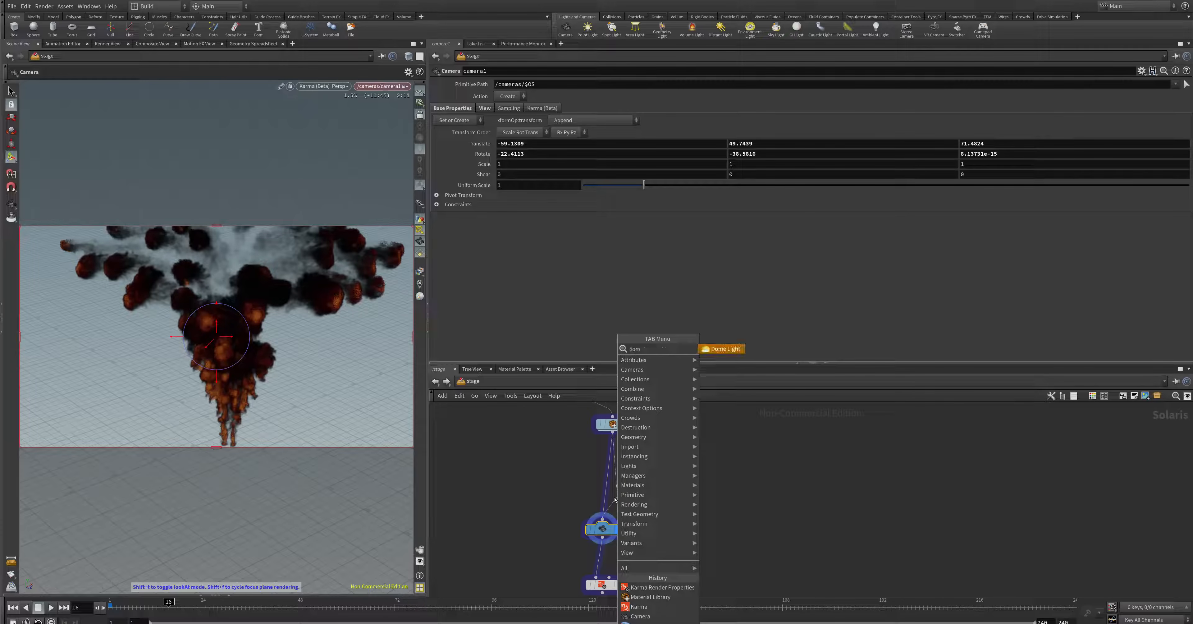
left_click(721, 349)
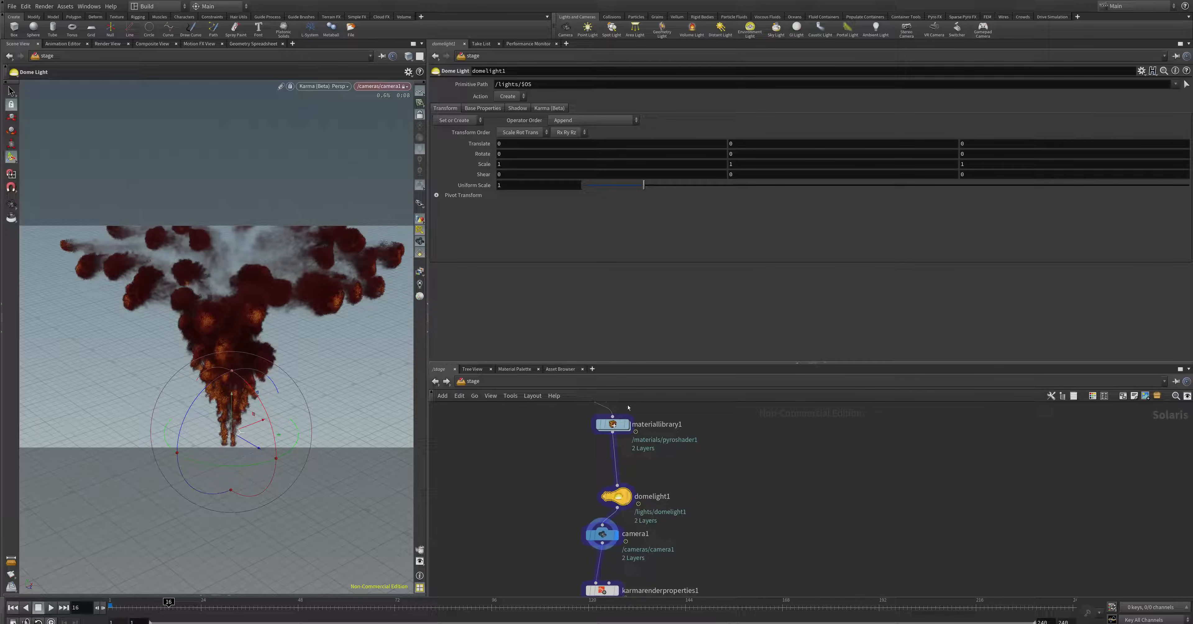
Assign HDRIHaven_kiara_5_noon_2k.rat as domelight1's environment texture.
left_click(482, 107)
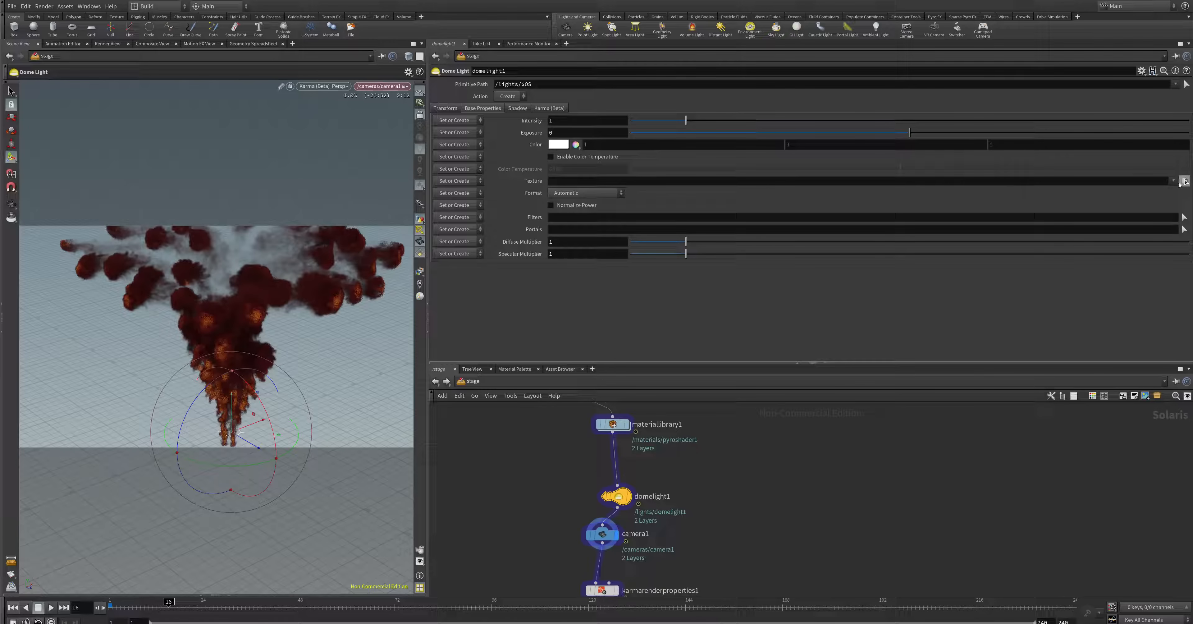
left_click(1182, 181)
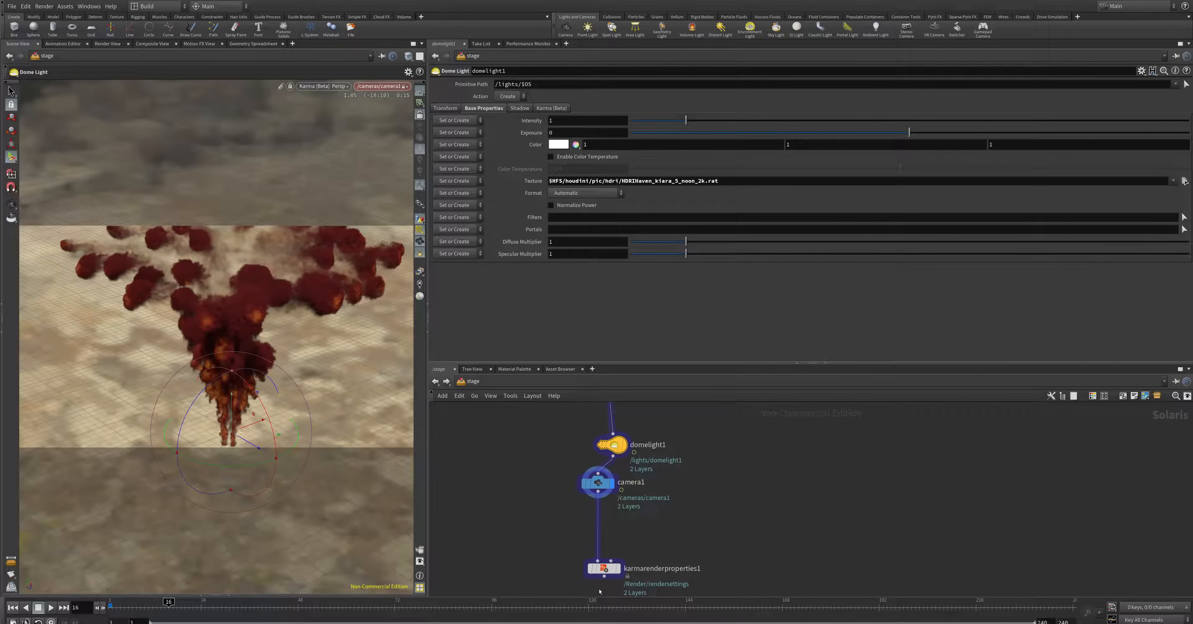
left_click(603, 569)
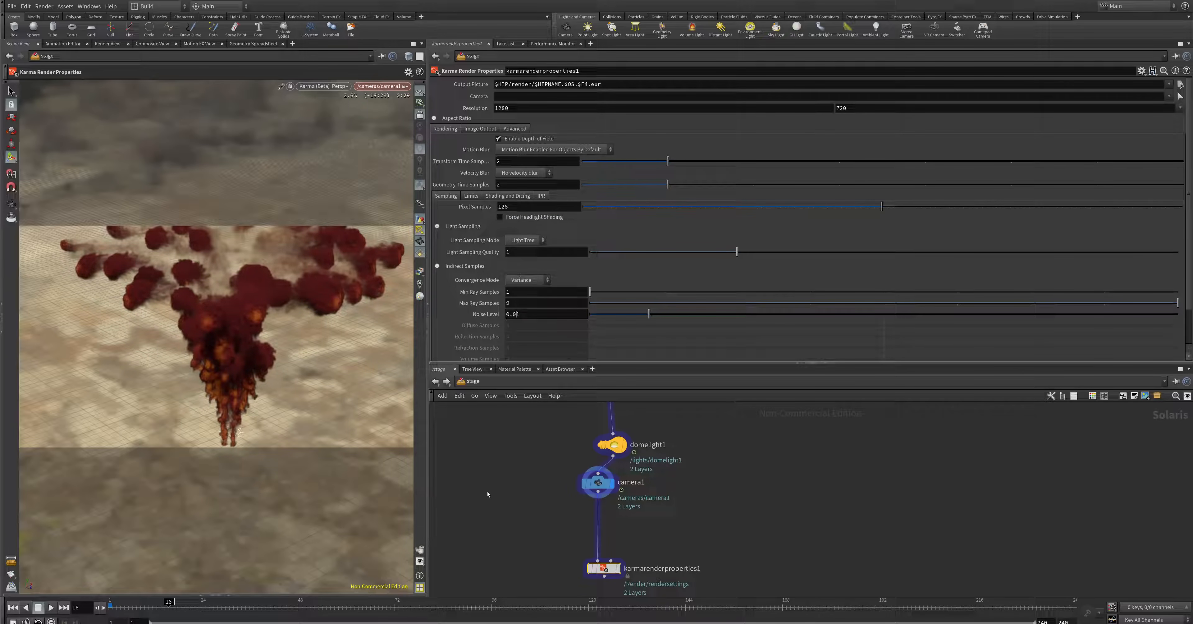
Set Karma Noise Level to 0.001 and domelight1 Exposure to 1, then return to /obj.
type("0.001")
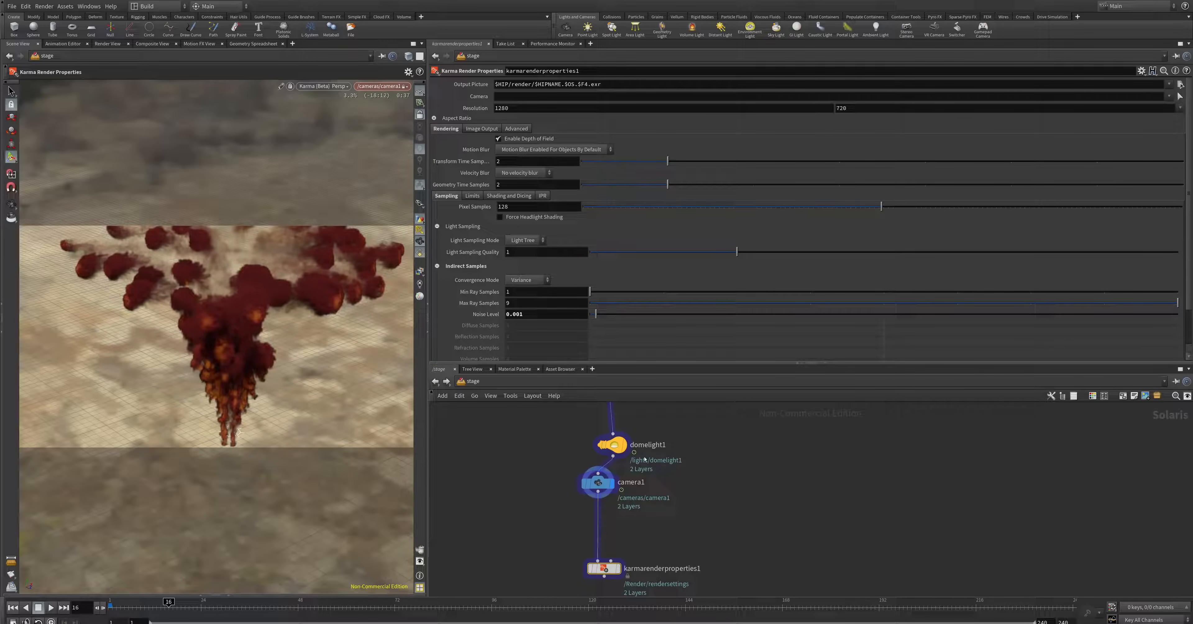
left_click(609, 444)
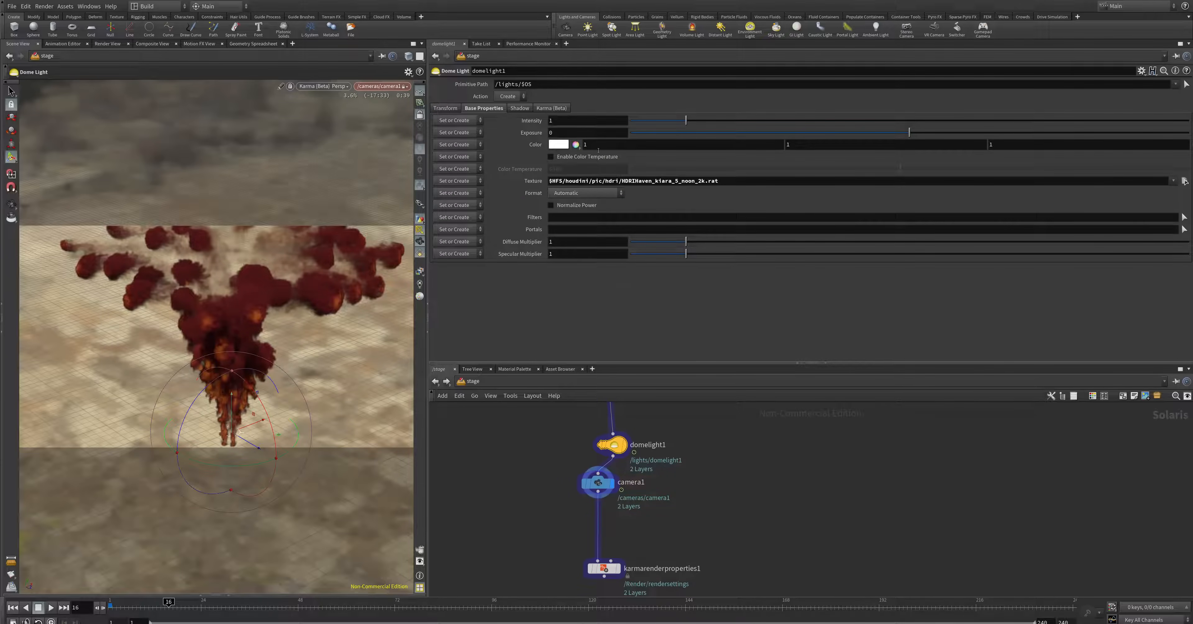
left_click(586, 133)
type("1")
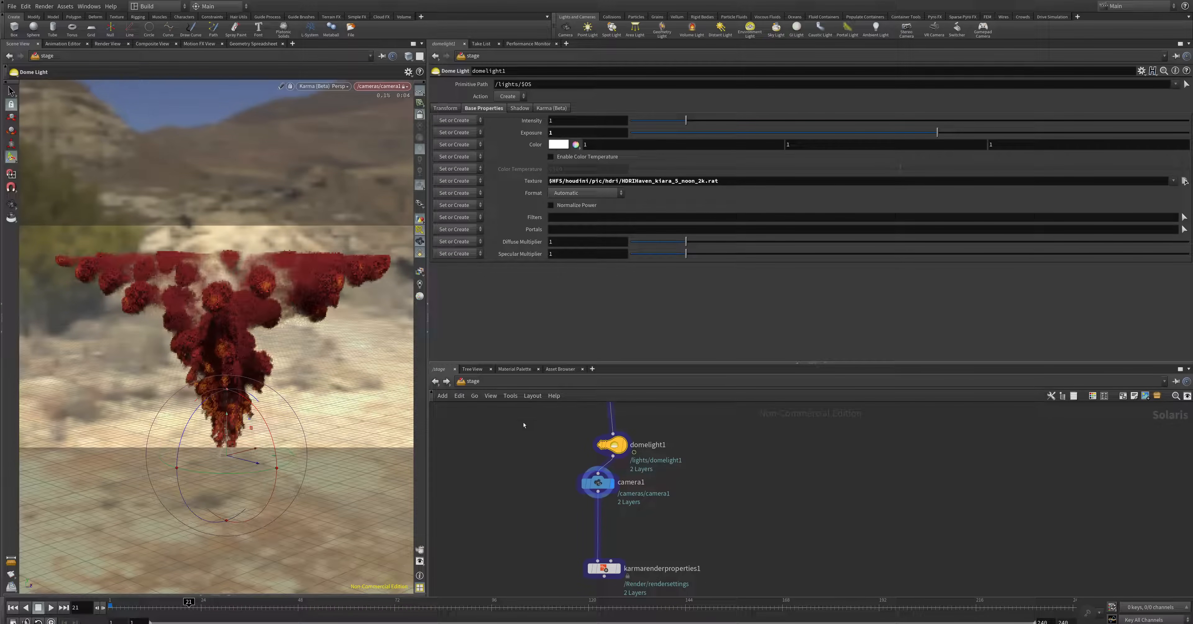
left_click(474, 394)
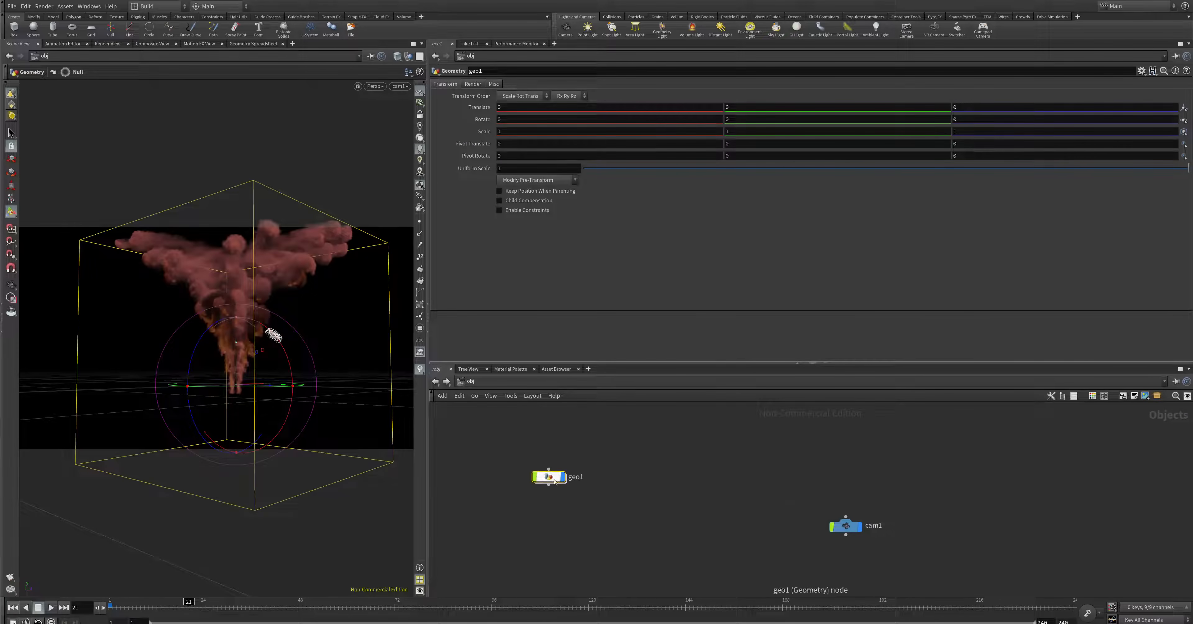
Inside geo1, set trailpath1's bottom spread angle to about 72.88 and velocity scale to 0.
double_click(549, 477)
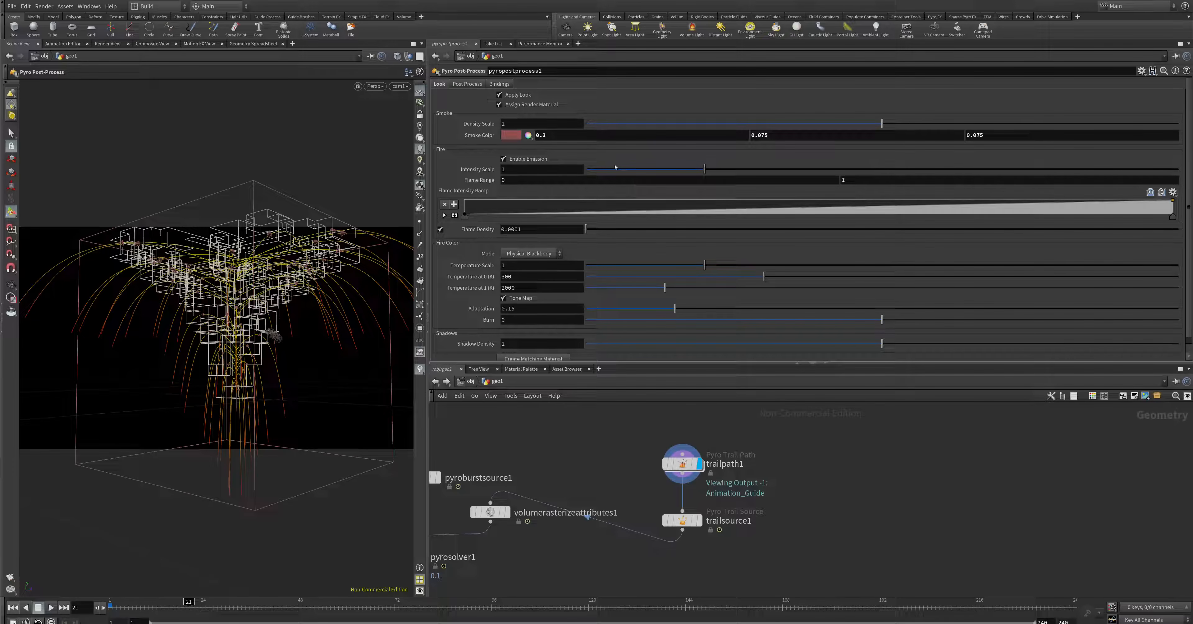
left_click(681, 463)
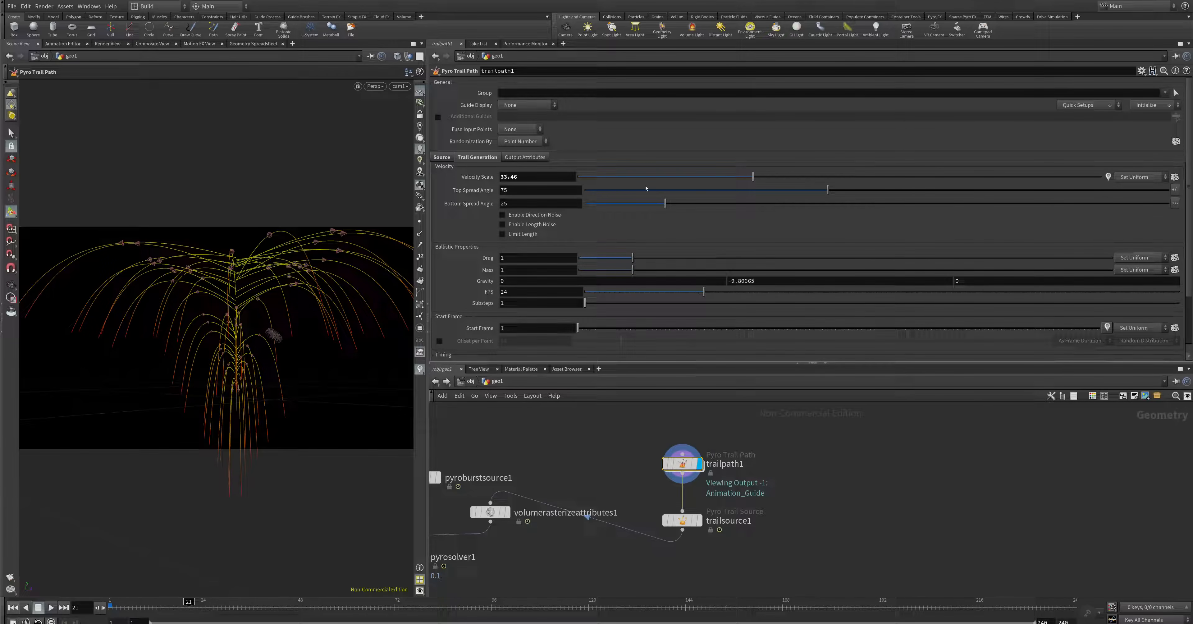
left_click_drag(753, 177, 659, 177)
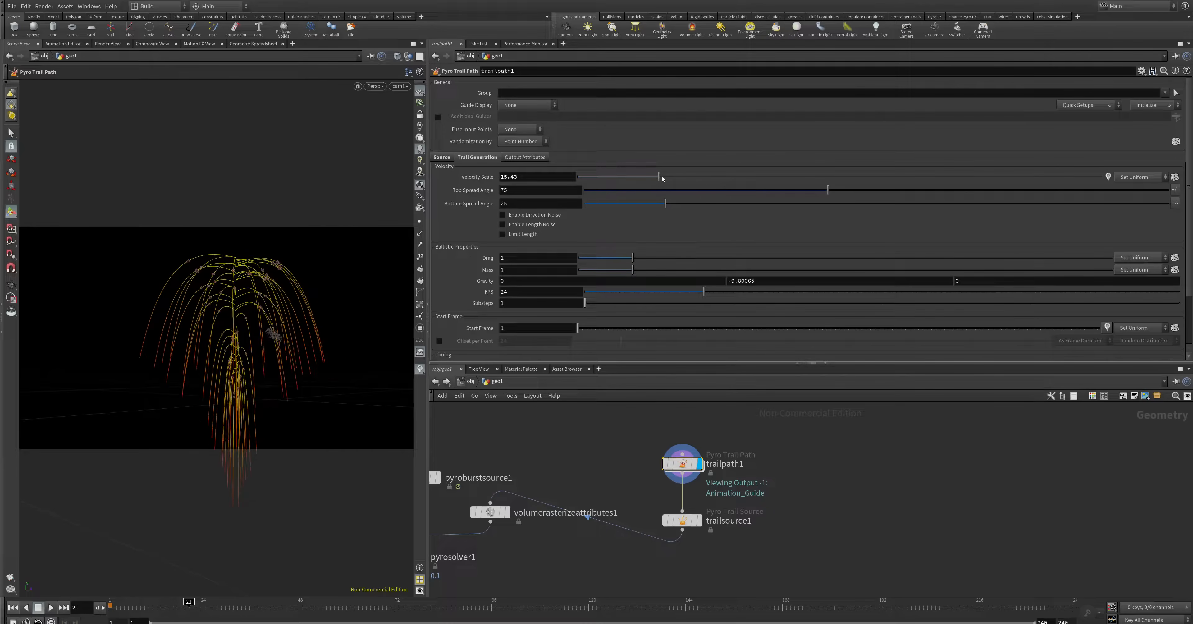
left_click_drag(632, 175, 680, 176)
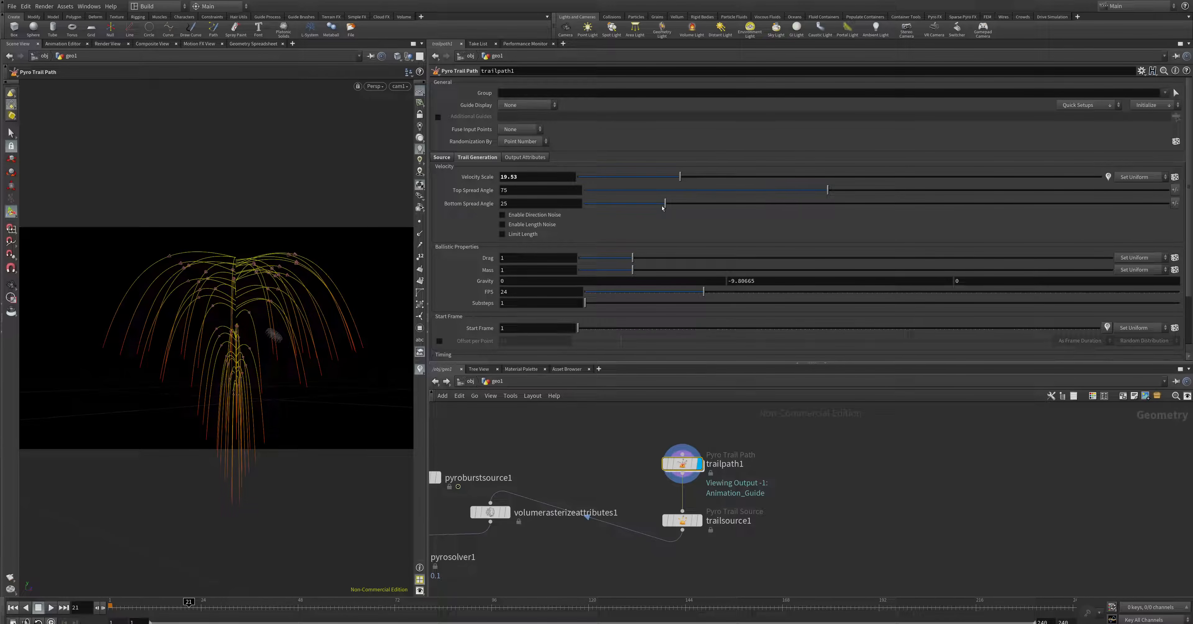
left_click_drag(664, 203, 953, 203)
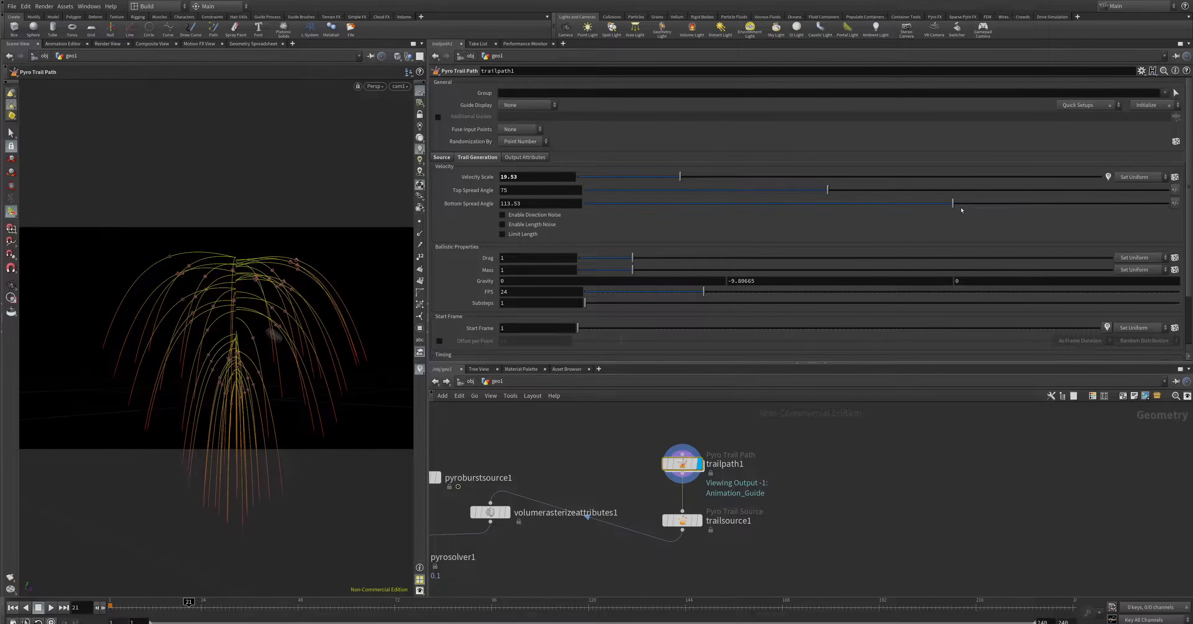
left_click_drag(951, 202, 821, 203)
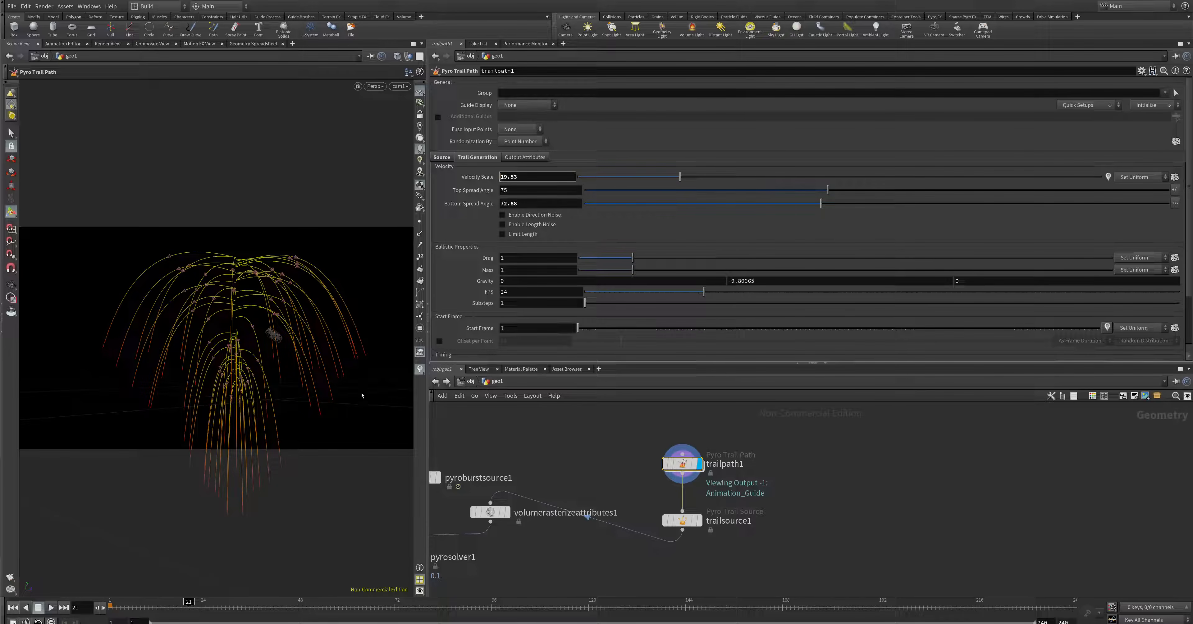
type("0")
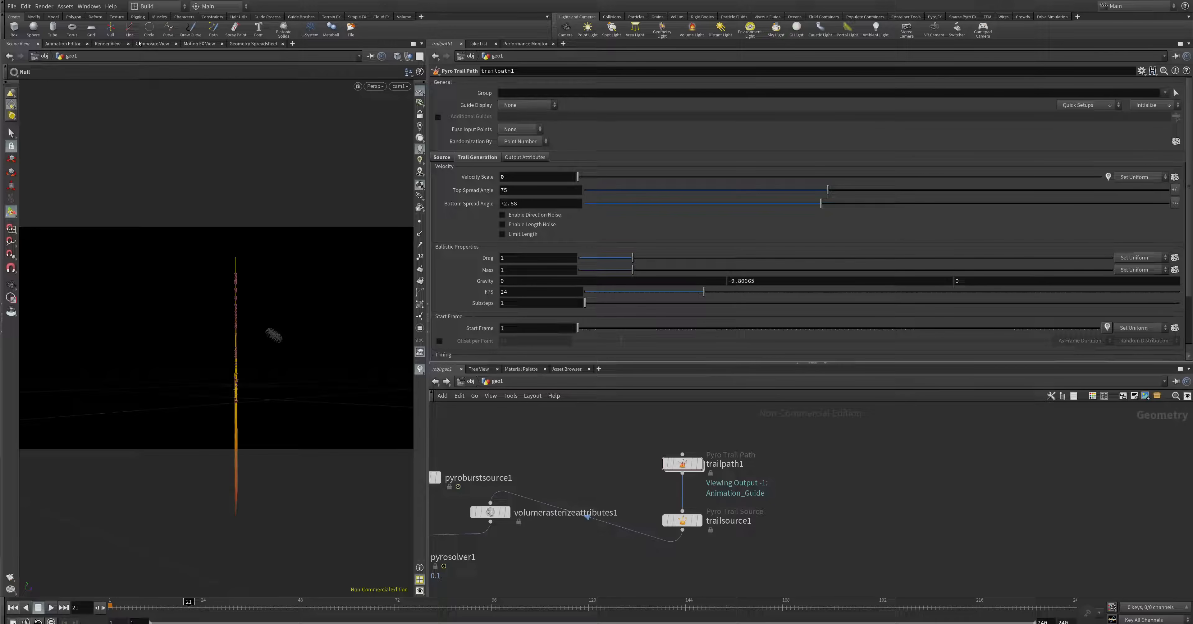
Enable Direction Noise on trailpath1, display its curves and play back the trail animation.
left_click(44, 7)
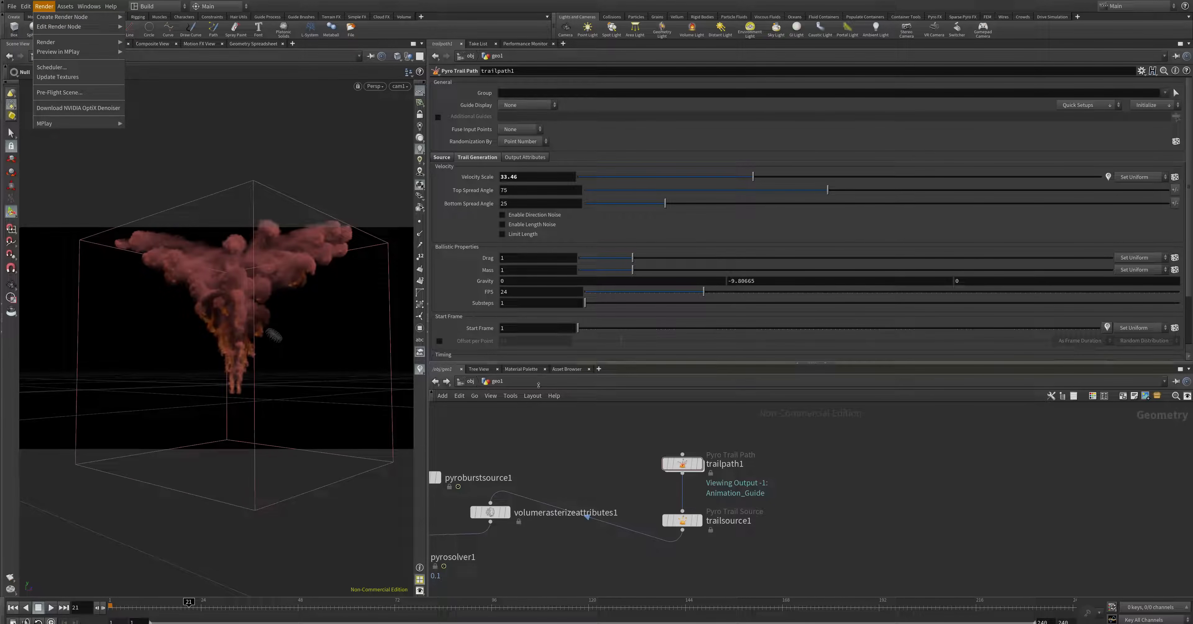
left_click(530, 179)
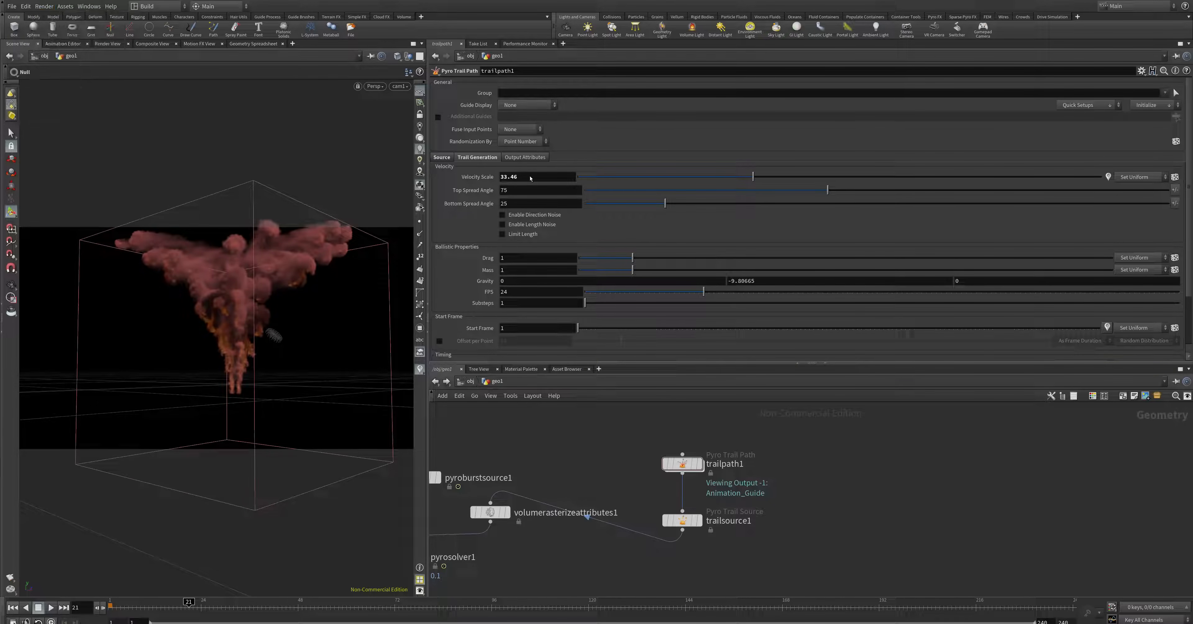
left_click(503, 214)
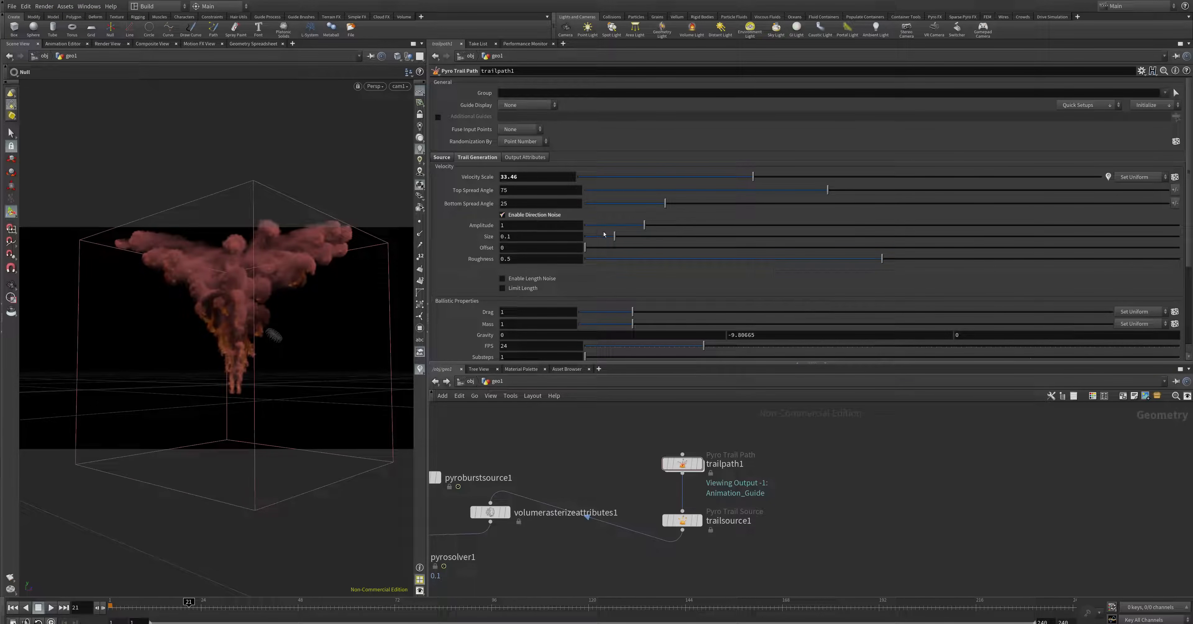
left_click(681, 464)
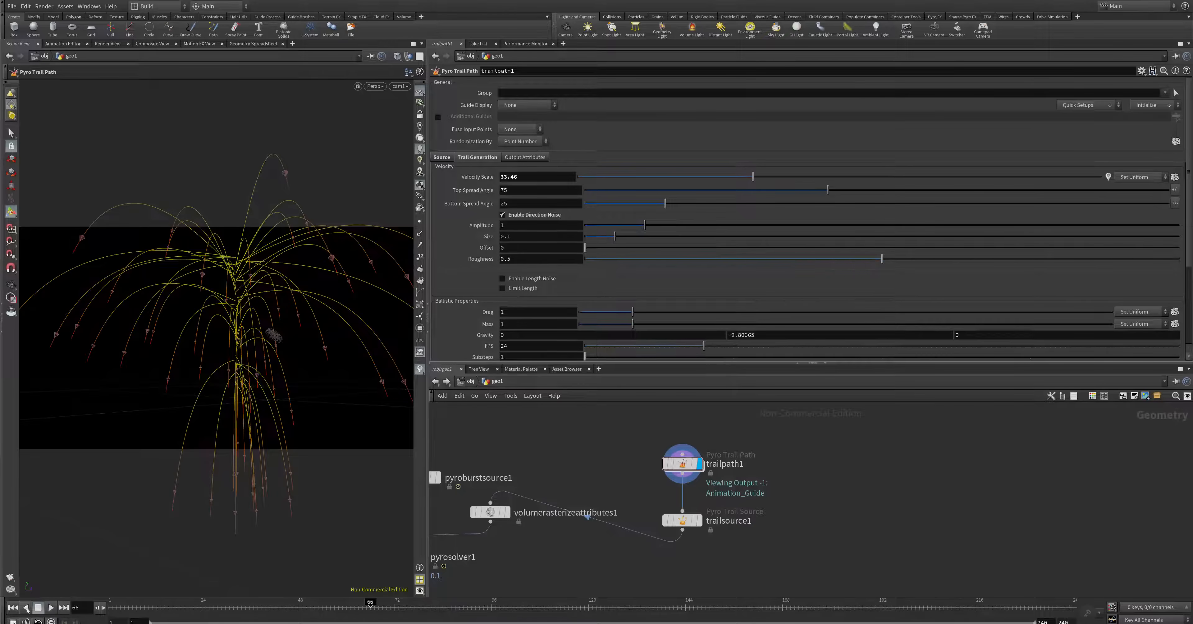
left_click(51, 606)
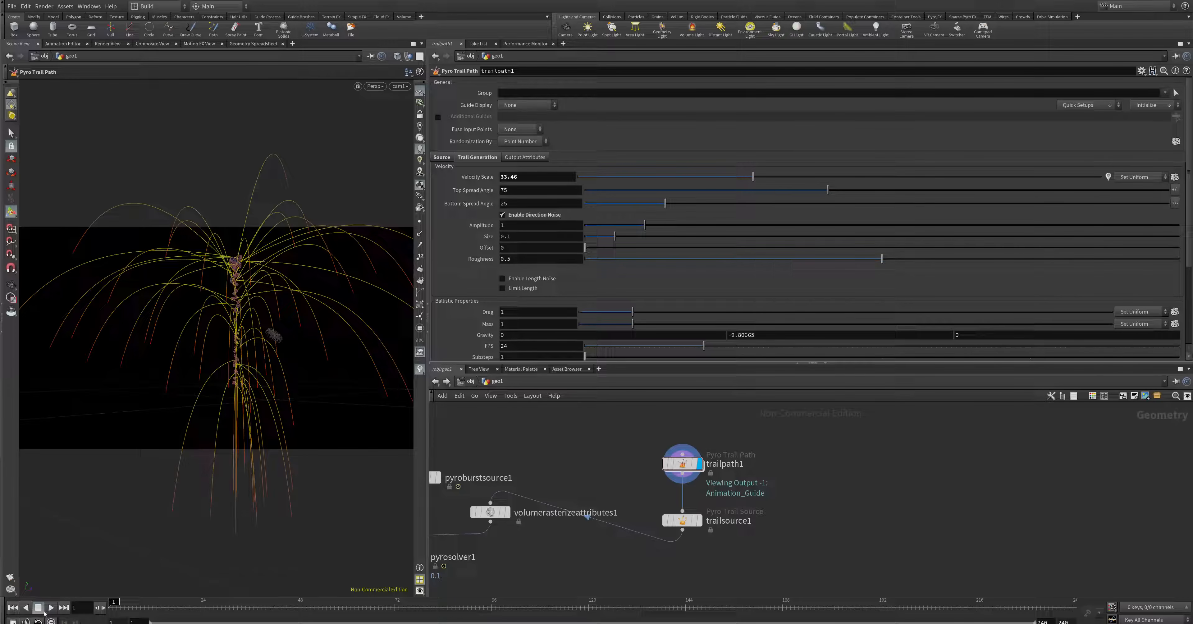
left_click(37, 608)
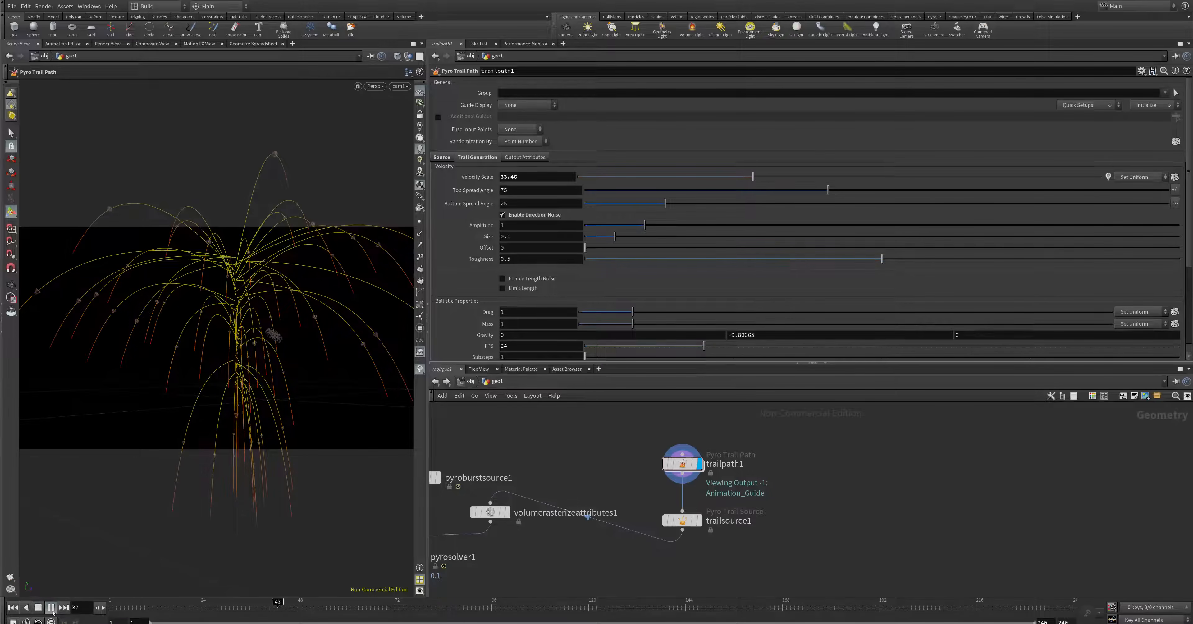
left_click(13, 607)
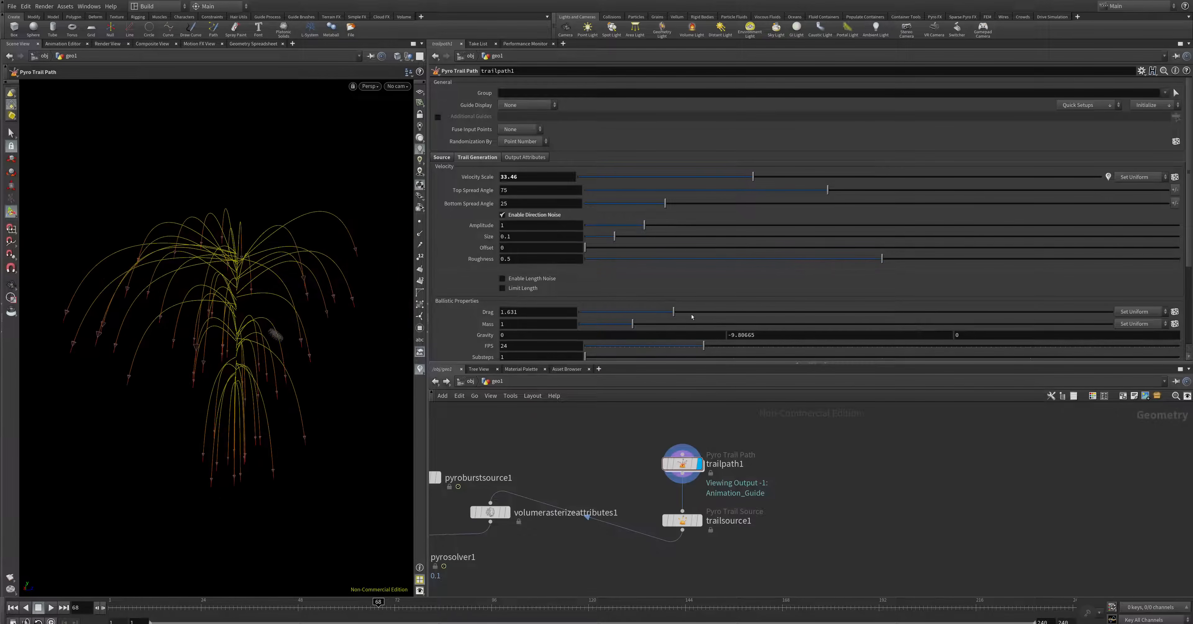
Set the trails' drag to about 1.386 and trail duration to 97, then replay them.
left_click_drag(651, 312, 594, 311)
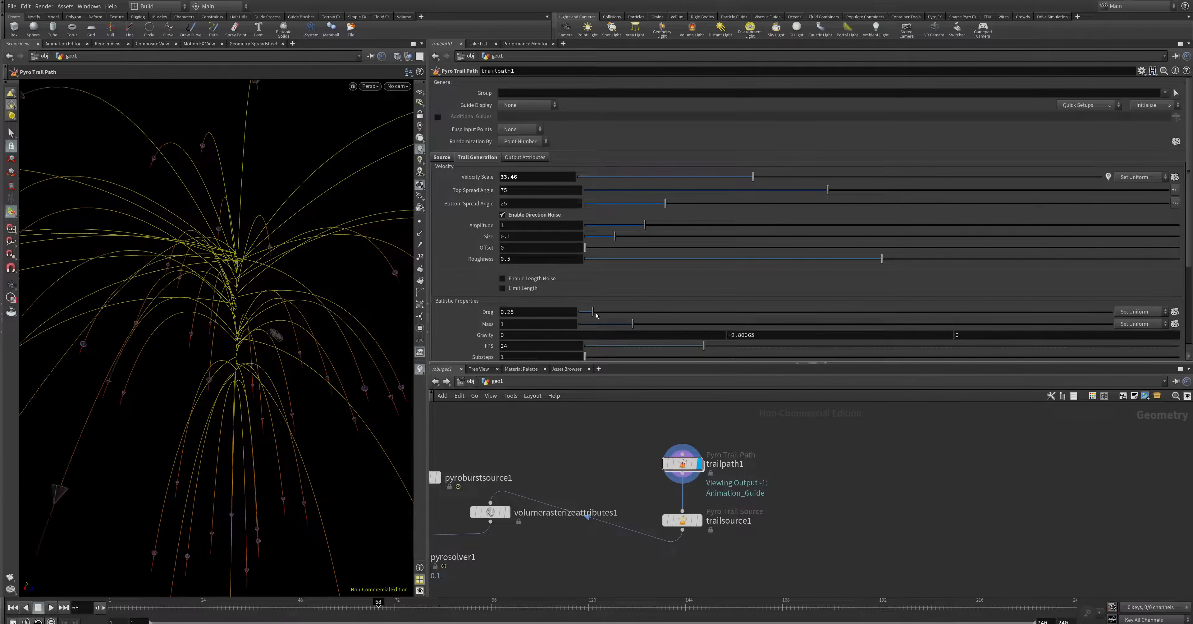
left_click_drag(590, 311, 651, 311)
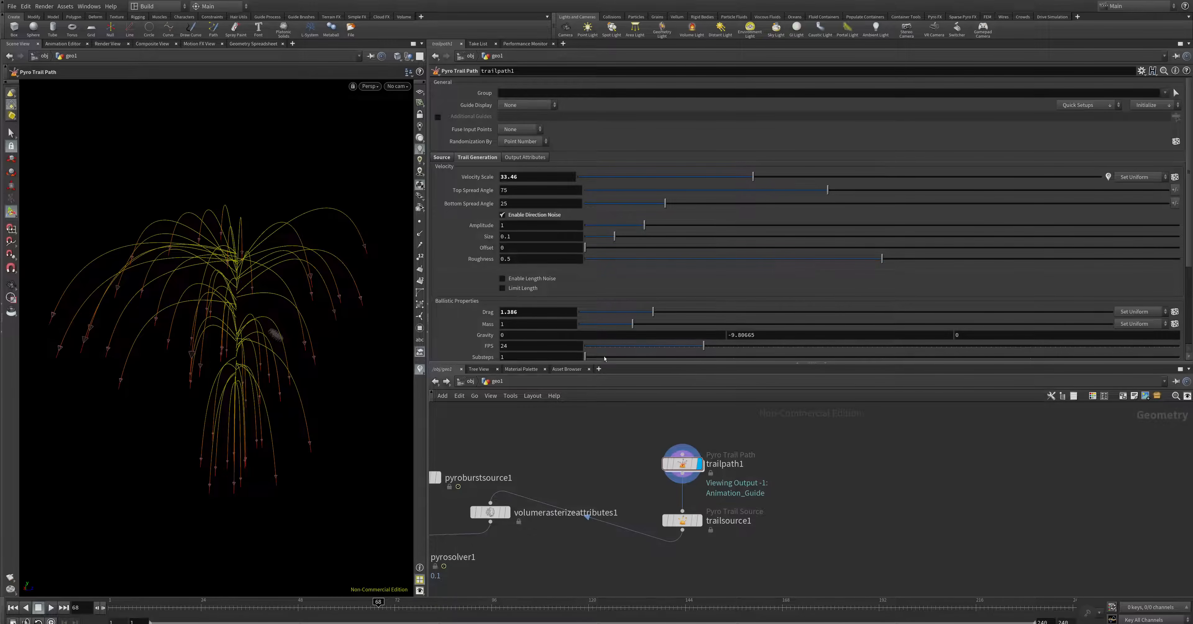
scroll("down", 3)
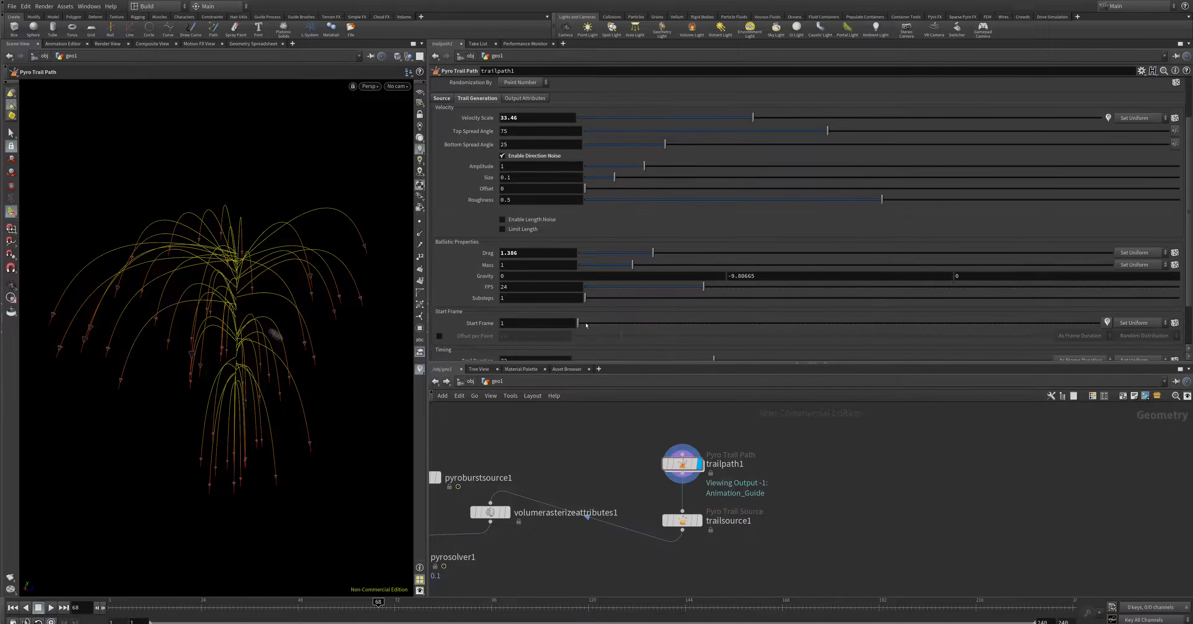
scroll("down", 3)
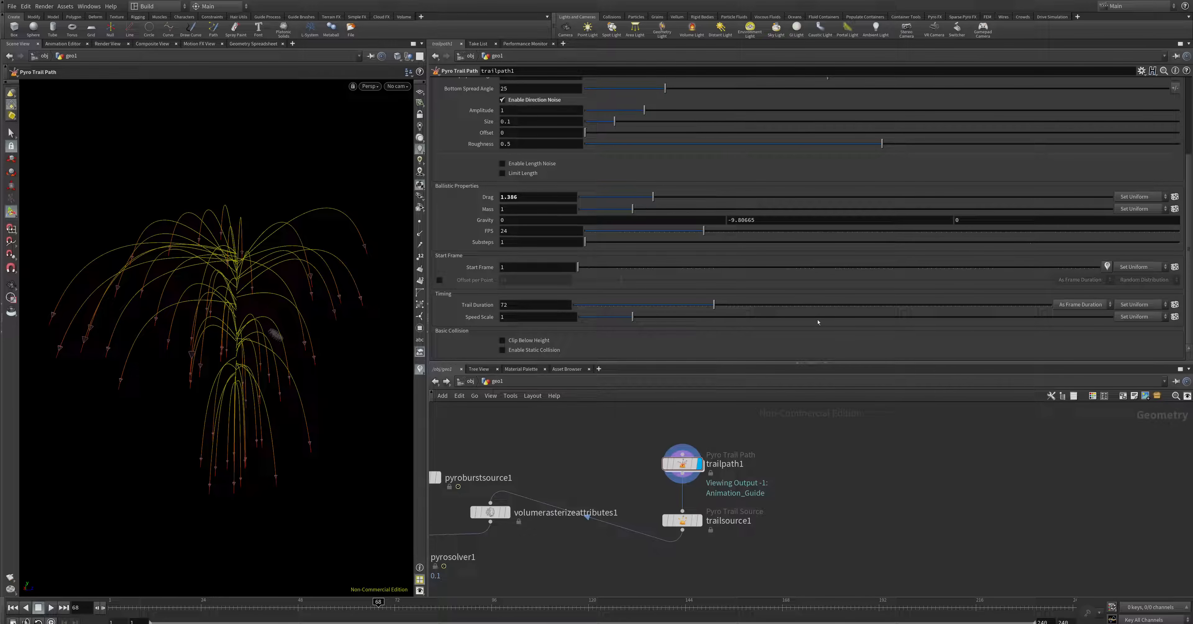
left_click_drag(712, 304, 780, 305)
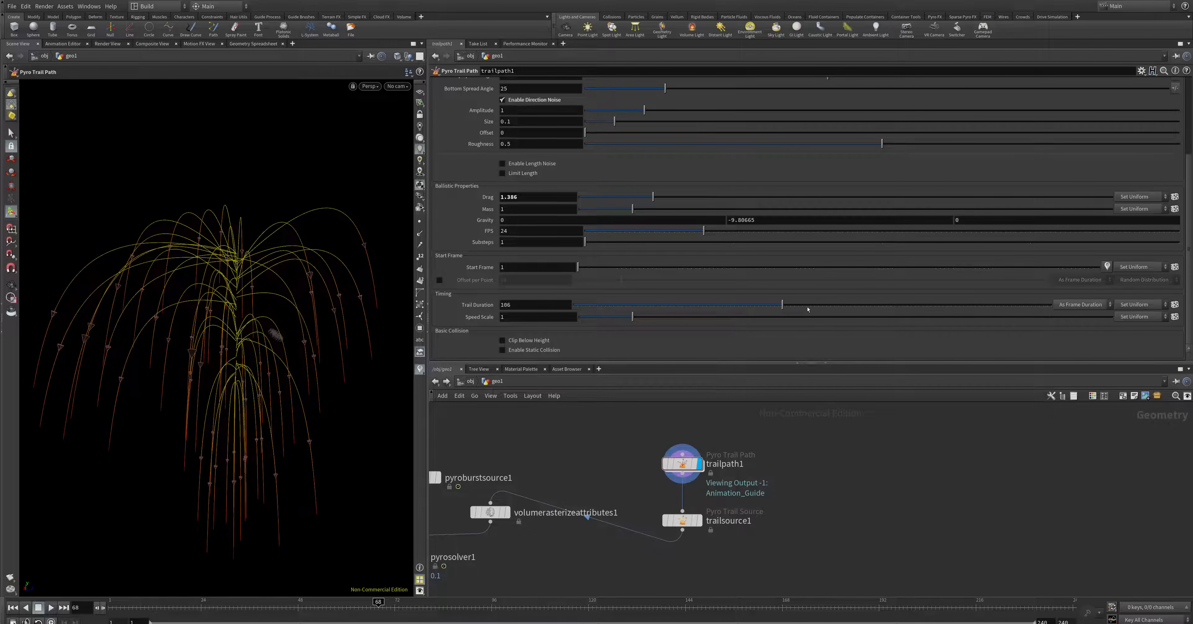
left_click_drag(780, 304, 674, 304)
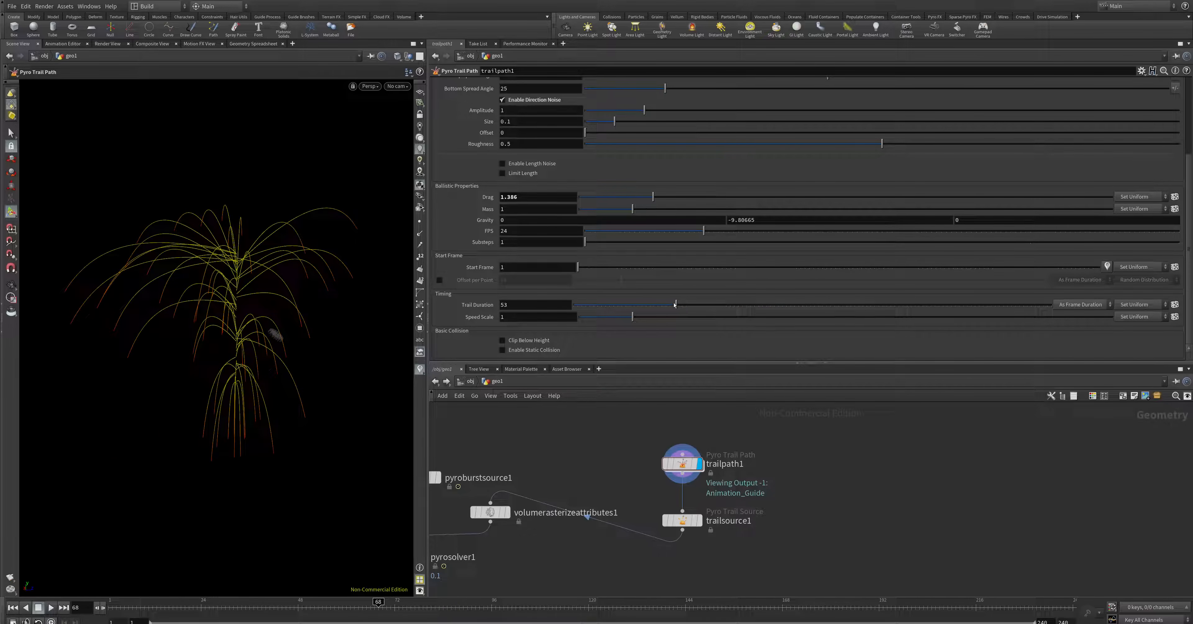
left_click_drag(675, 305, 761, 304)
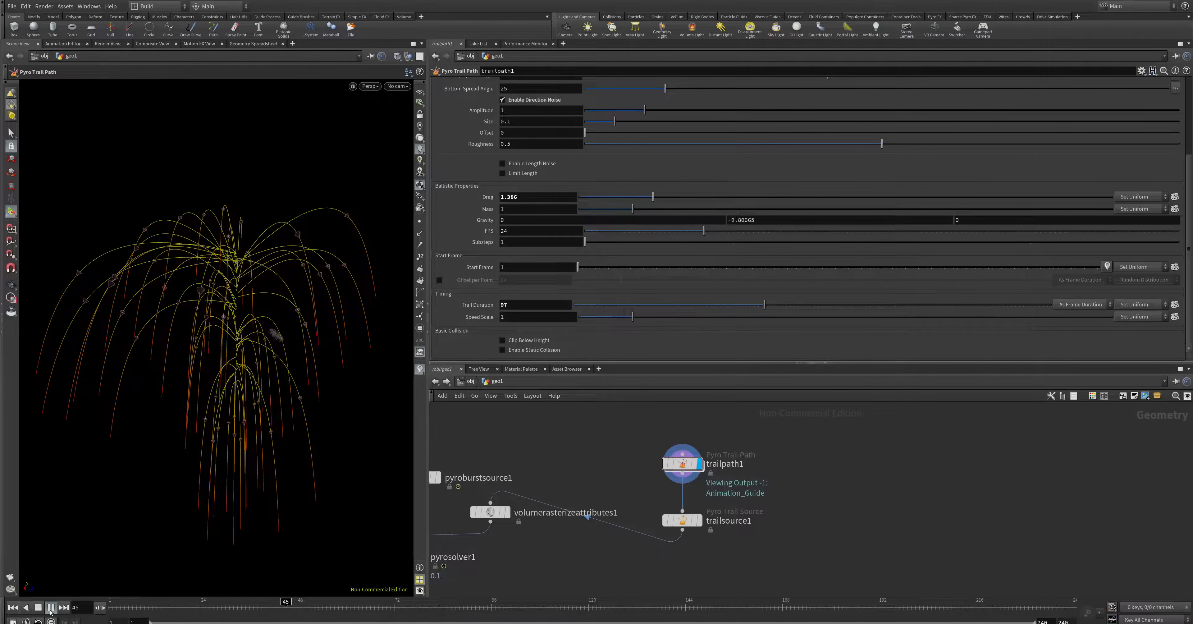
left_click(51, 607)
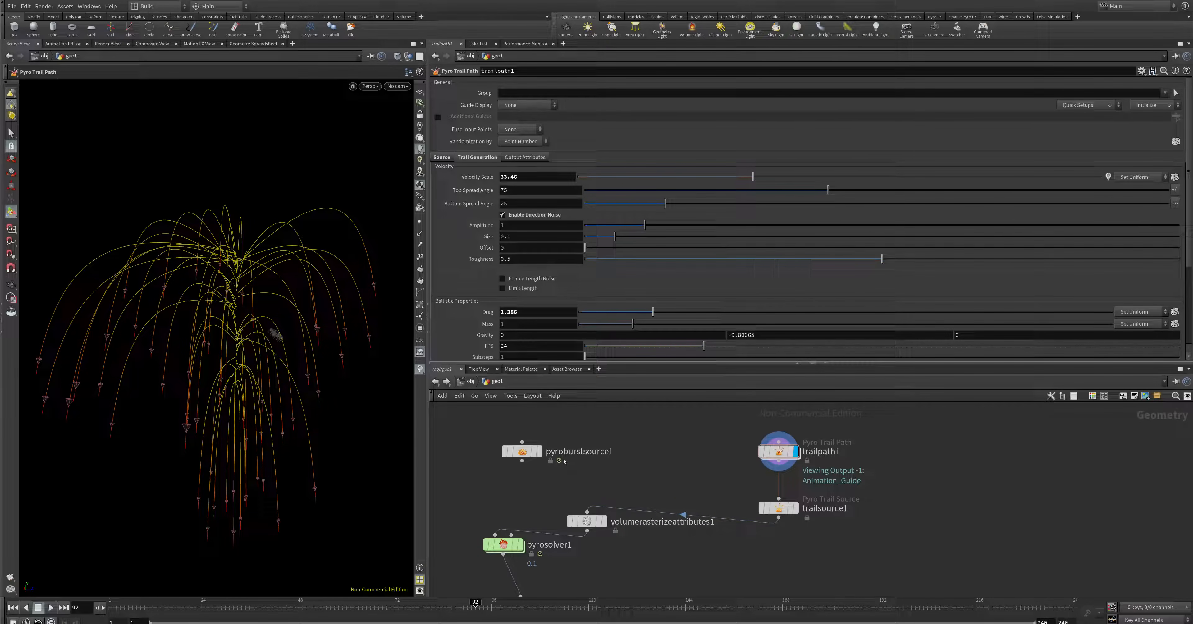
mouse_move(664, 489)
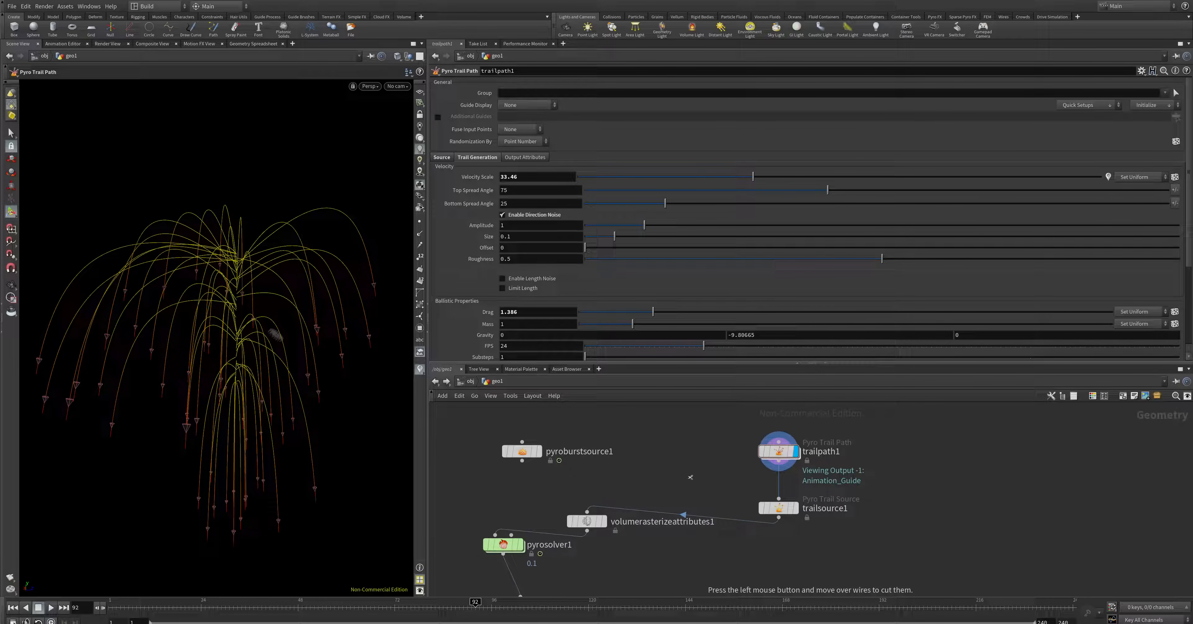
mouse_move(705, 478)
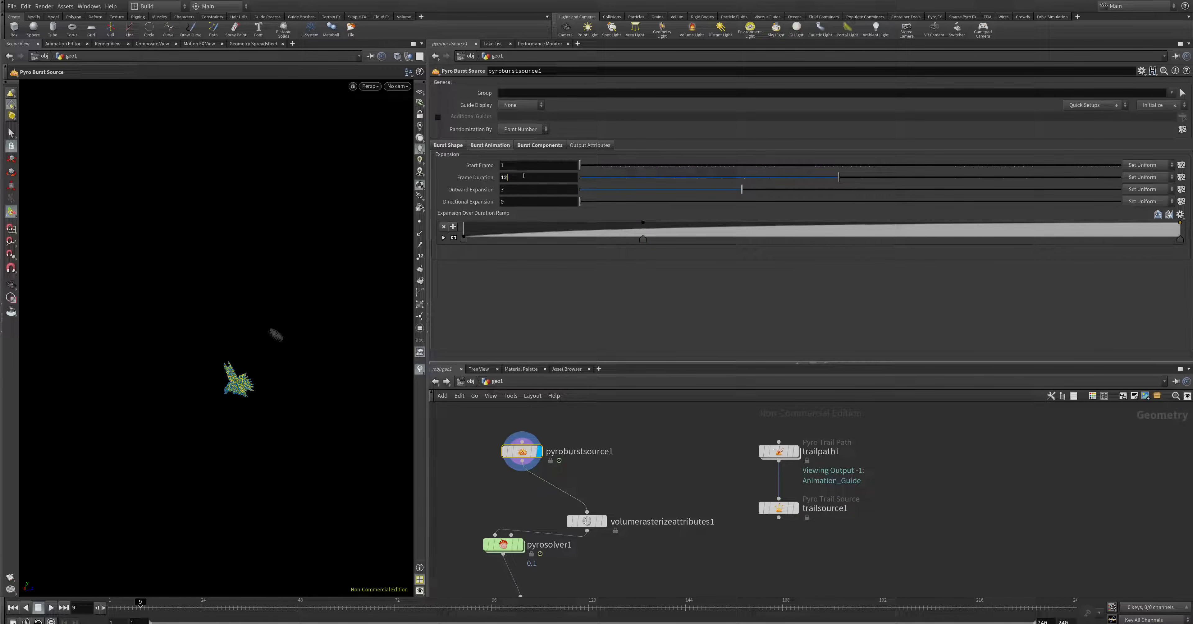
Set pyroburstsource1's Frame Duration to 24 and replay the burst.
type("24")
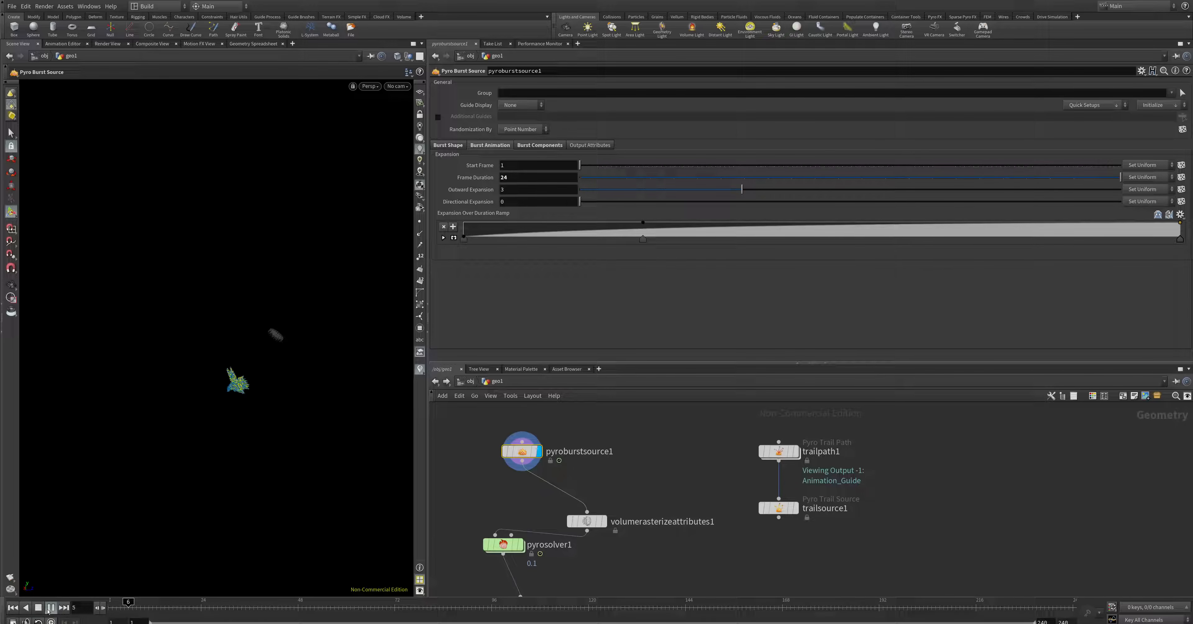
left_click(51, 607)
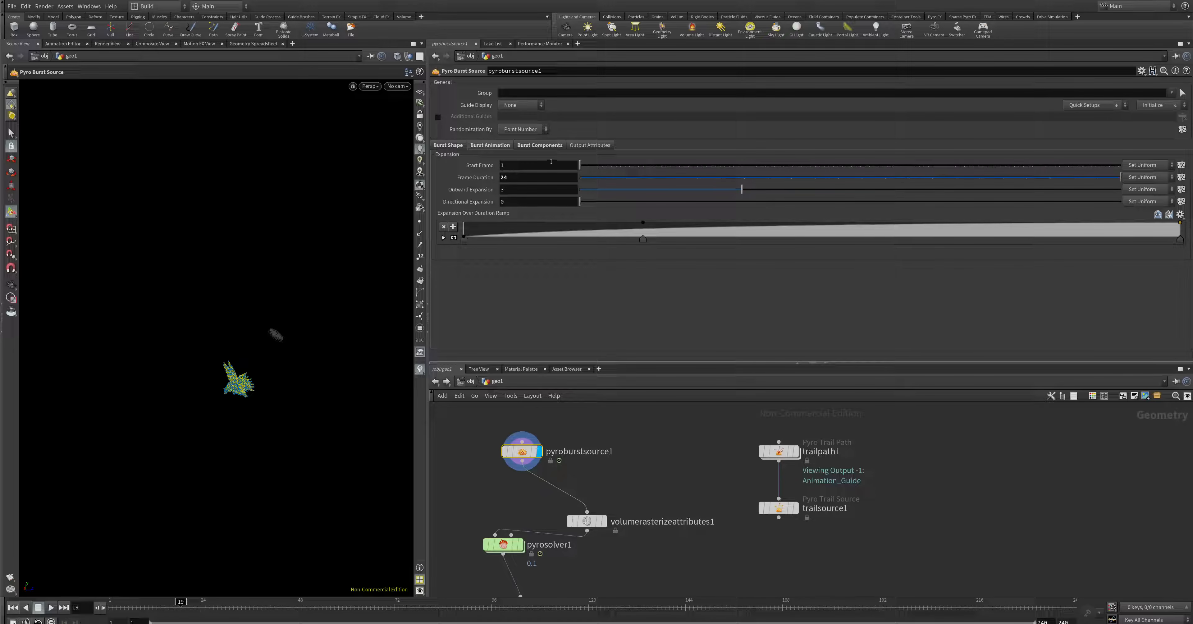
left_click(448, 145)
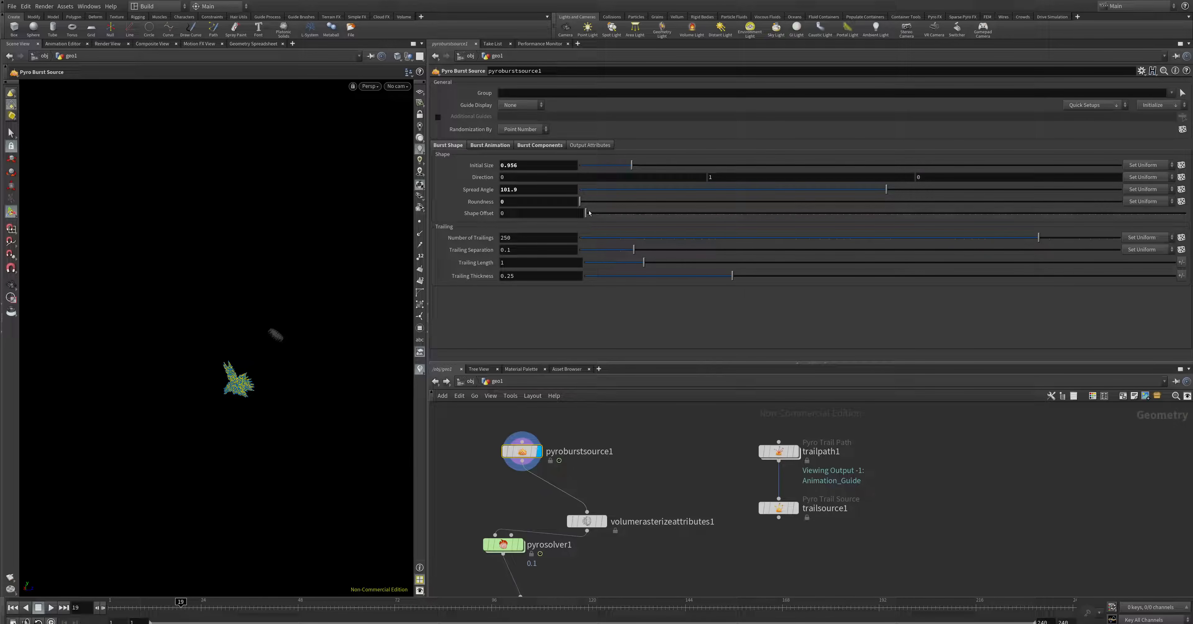
Tune the burst's spread angle to about 183, initial size and trailing separation.
left_click_drag(887, 189, 947, 189)
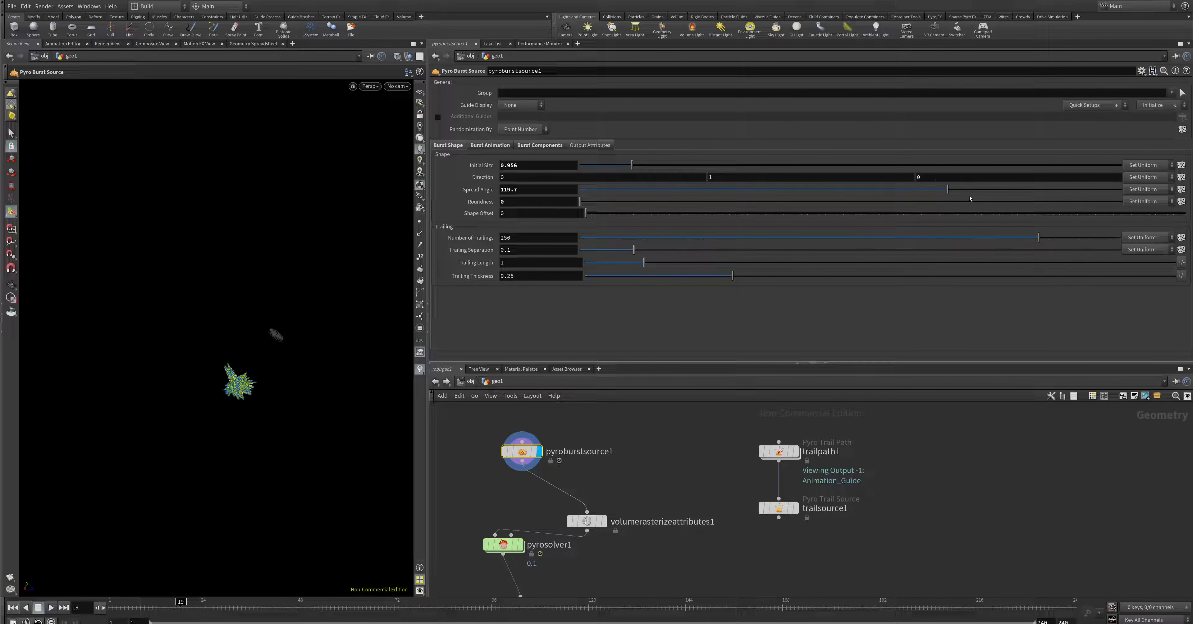
left_click_drag(946, 189, 887, 189)
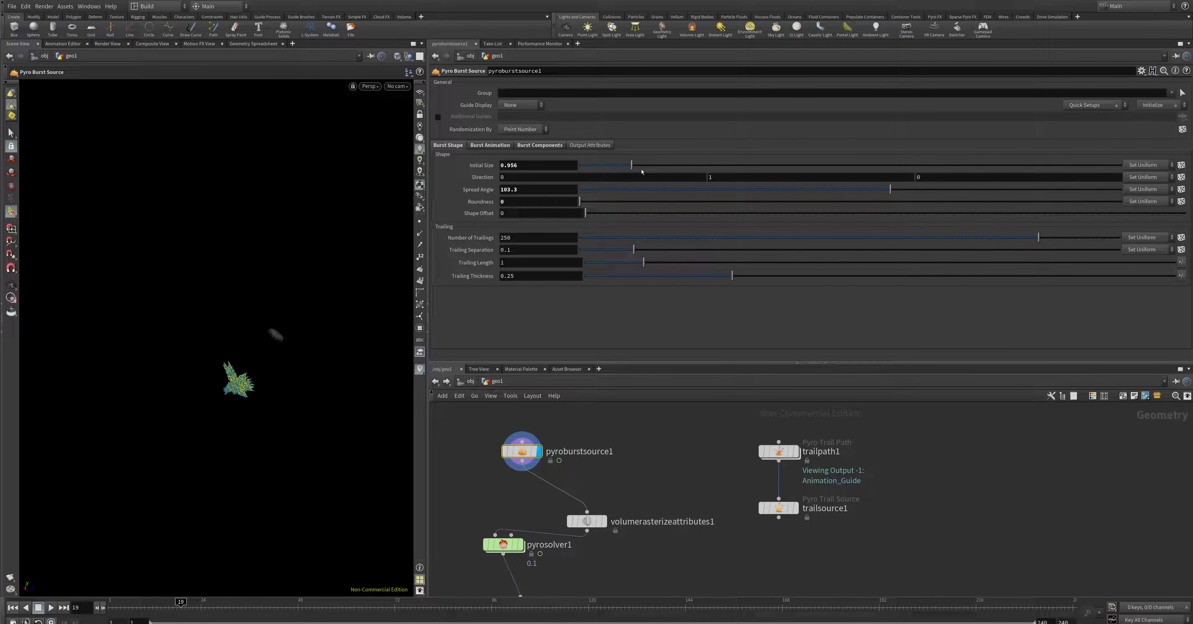
left_click_drag(629, 165, 650, 165)
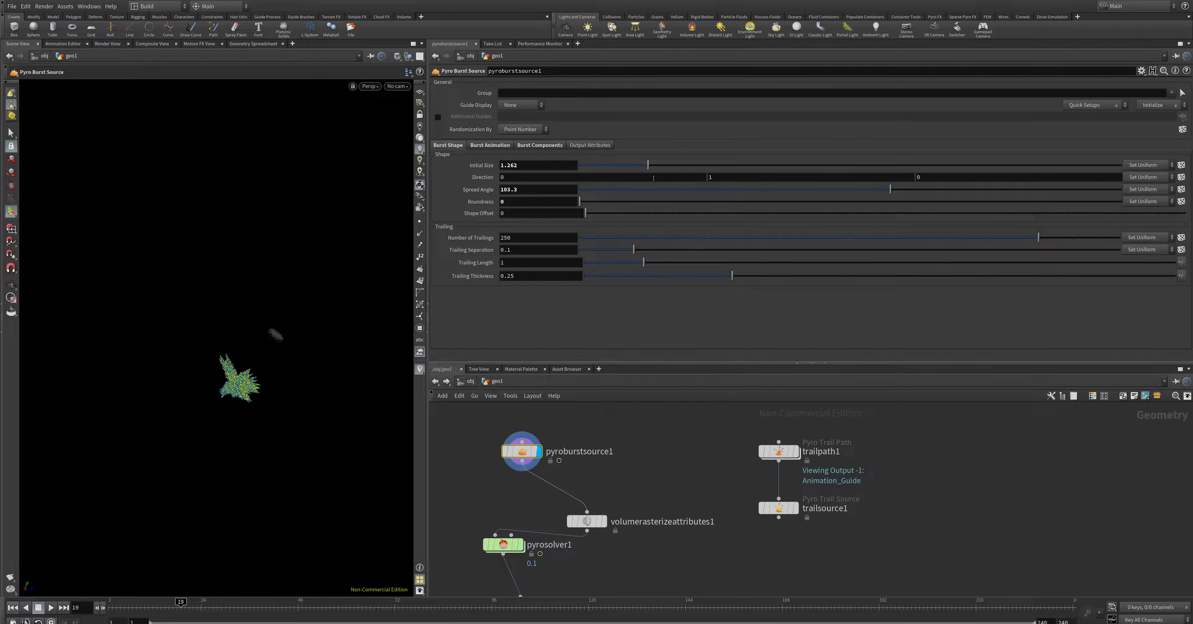
left_click_drag(631, 250, 636, 250)
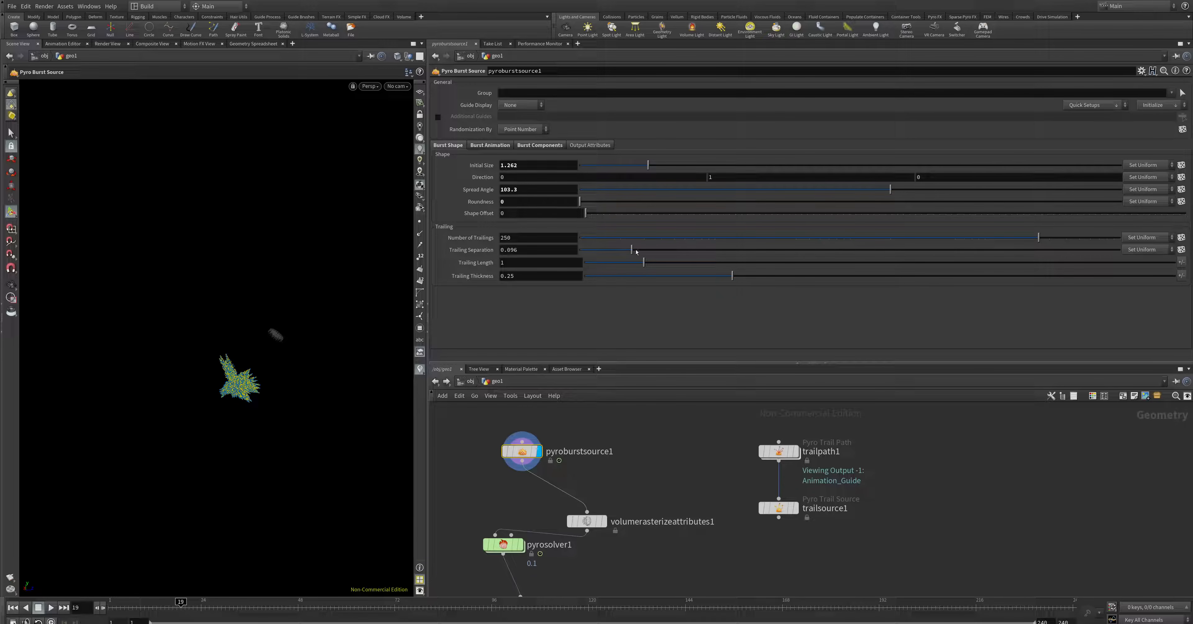
left_click_drag(631, 250, 672, 250)
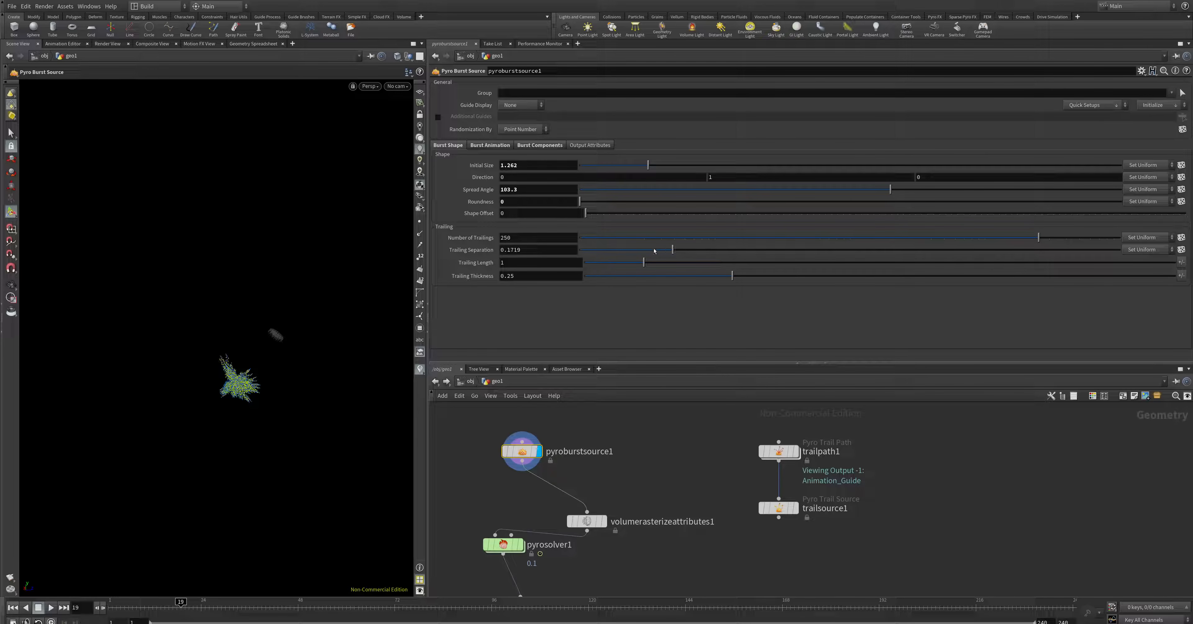
left_click_drag(674, 250, 733, 250)
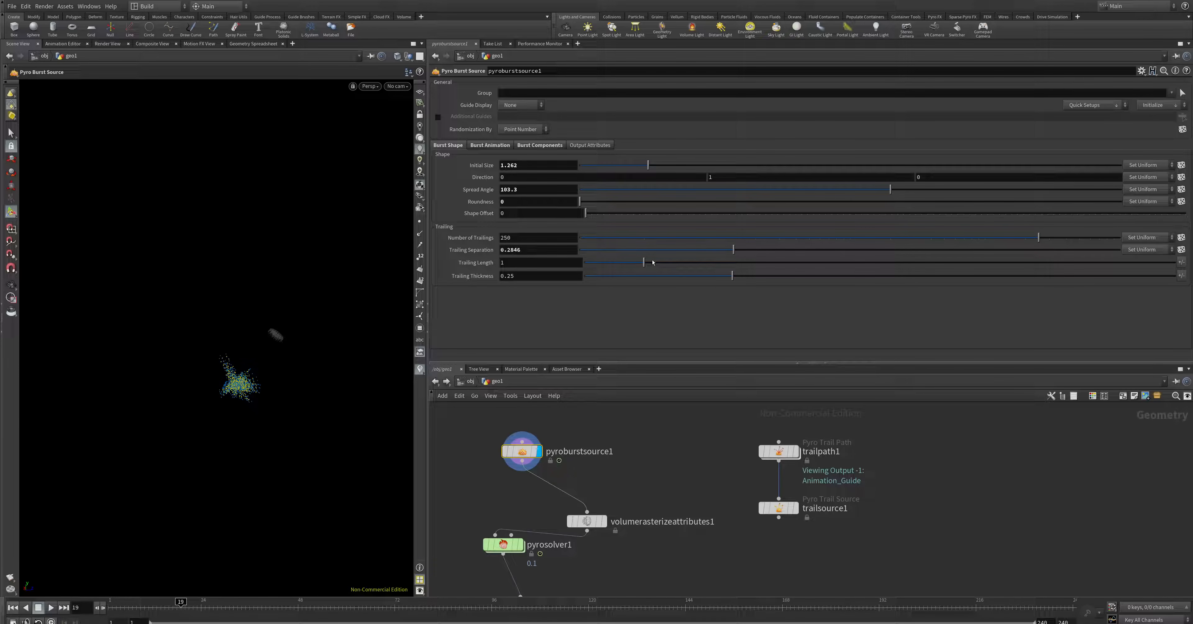
Set trailing length to about 1.04 and trailing thickness to about 0.38.
left_click_drag(651, 263, 793, 263)
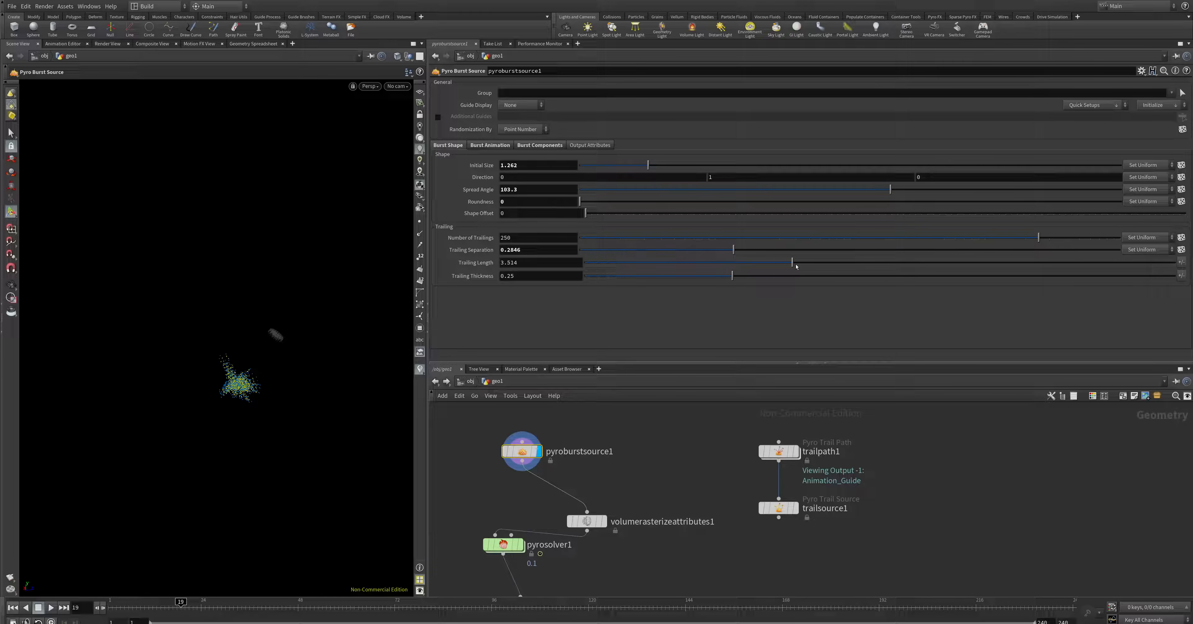
left_click_drag(791, 262, 732, 263)
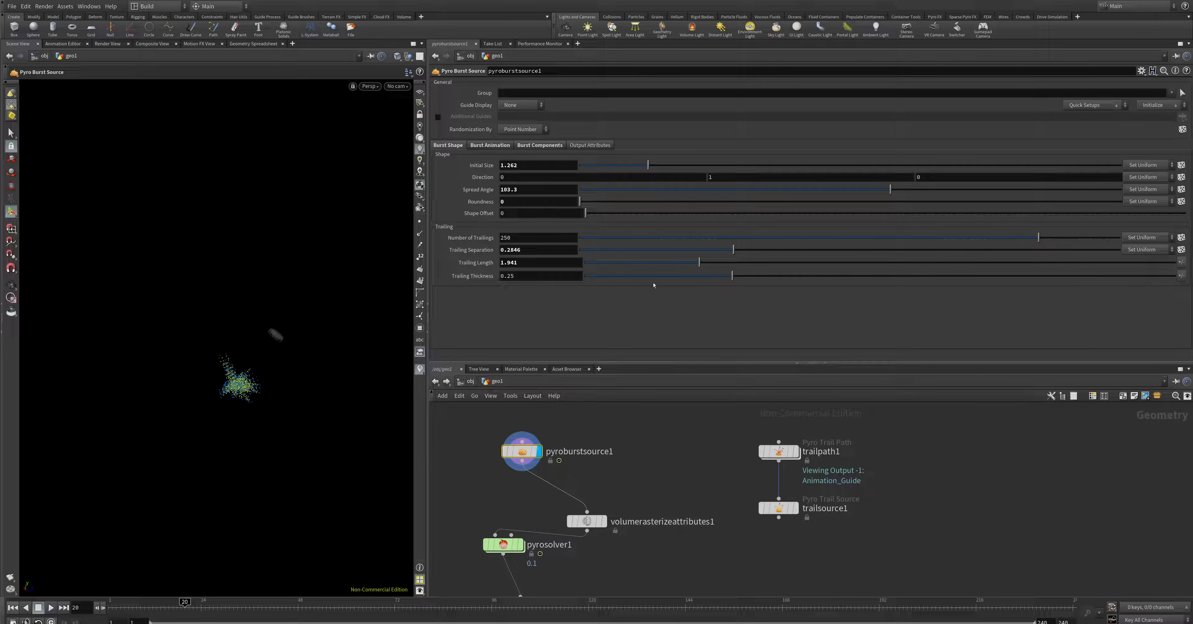
left_click_drag(731, 275, 761, 276)
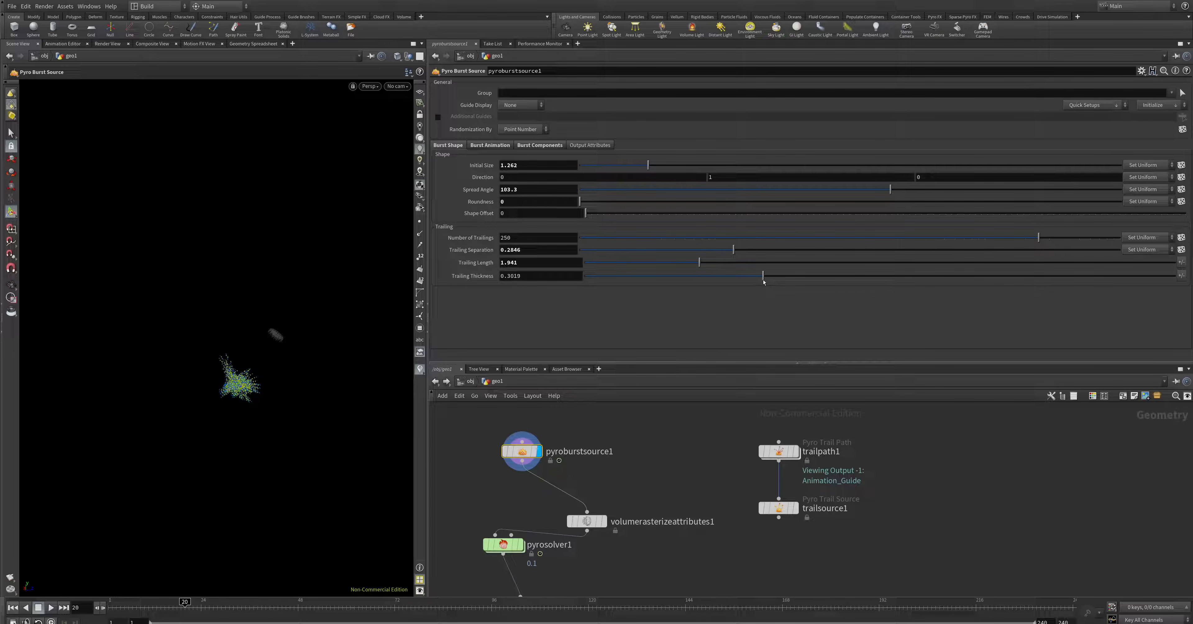
left_click(539, 145)
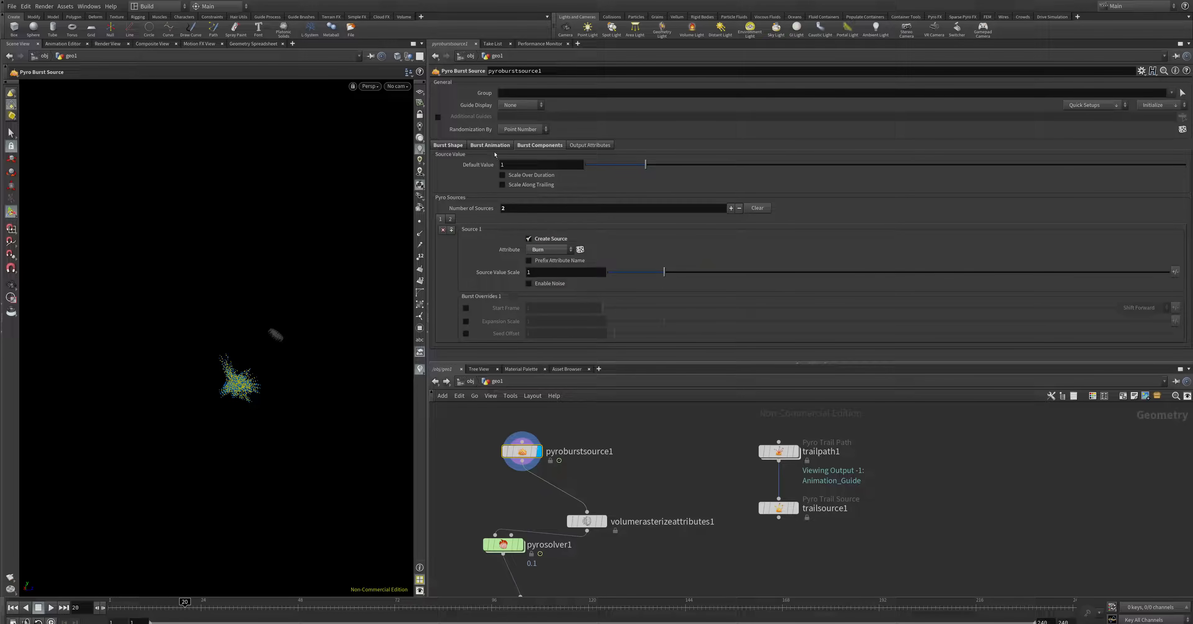
Raise the burst's Initial Size on the Burst Shape tab to about 2.54.
left_click(489, 146)
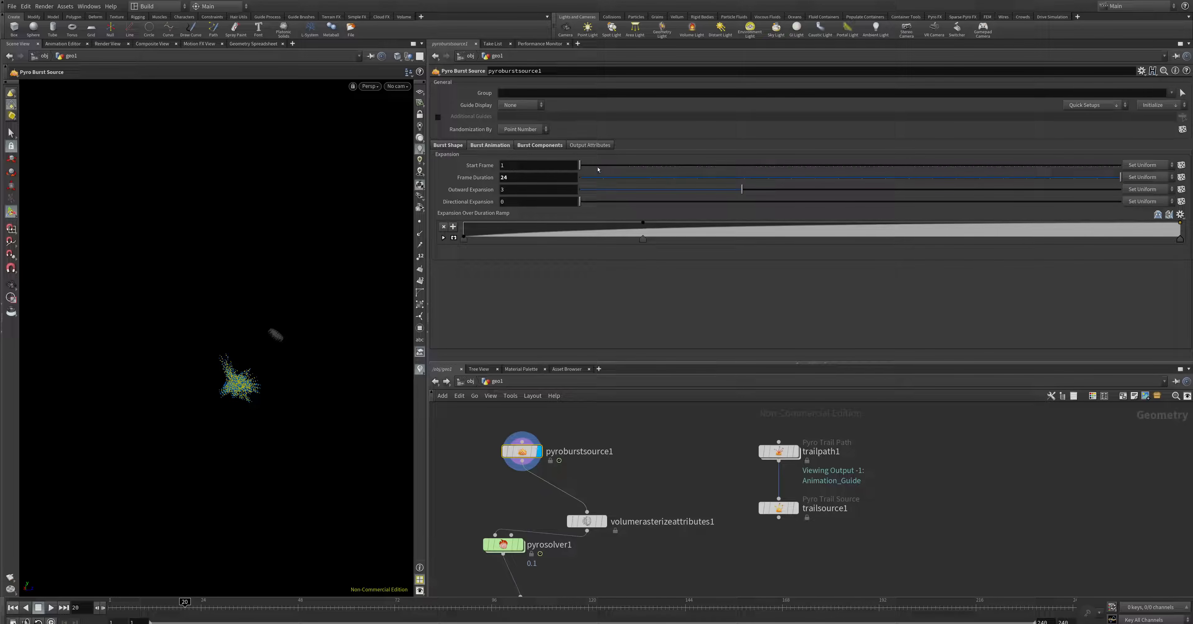
left_click(448, 145)
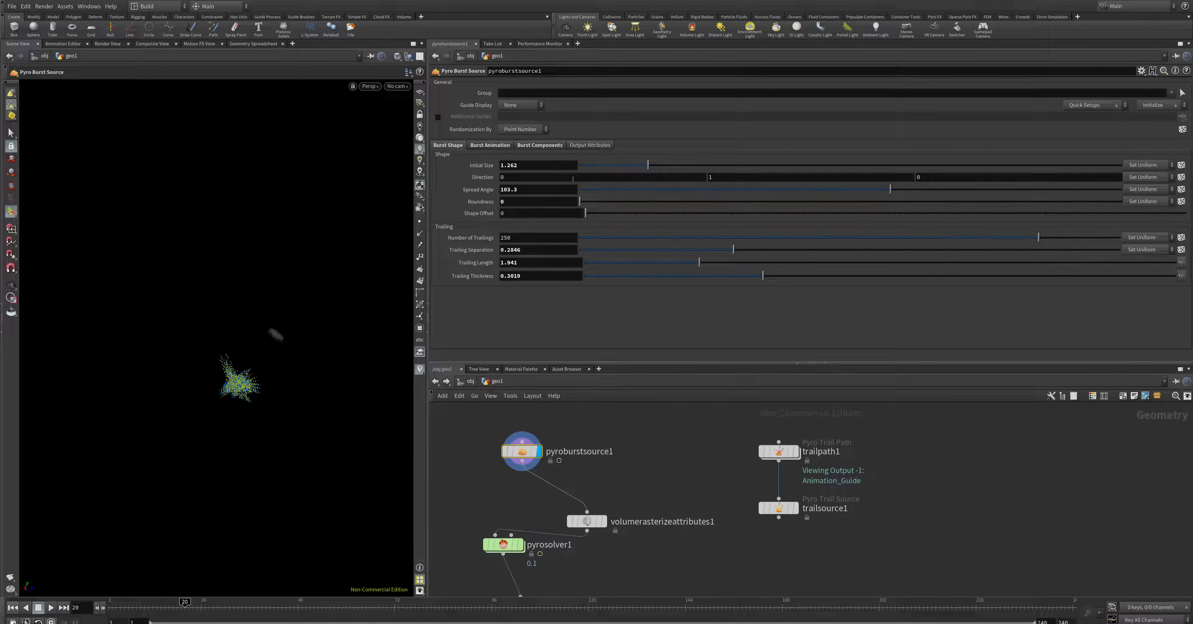
mouse_move(652, 172)
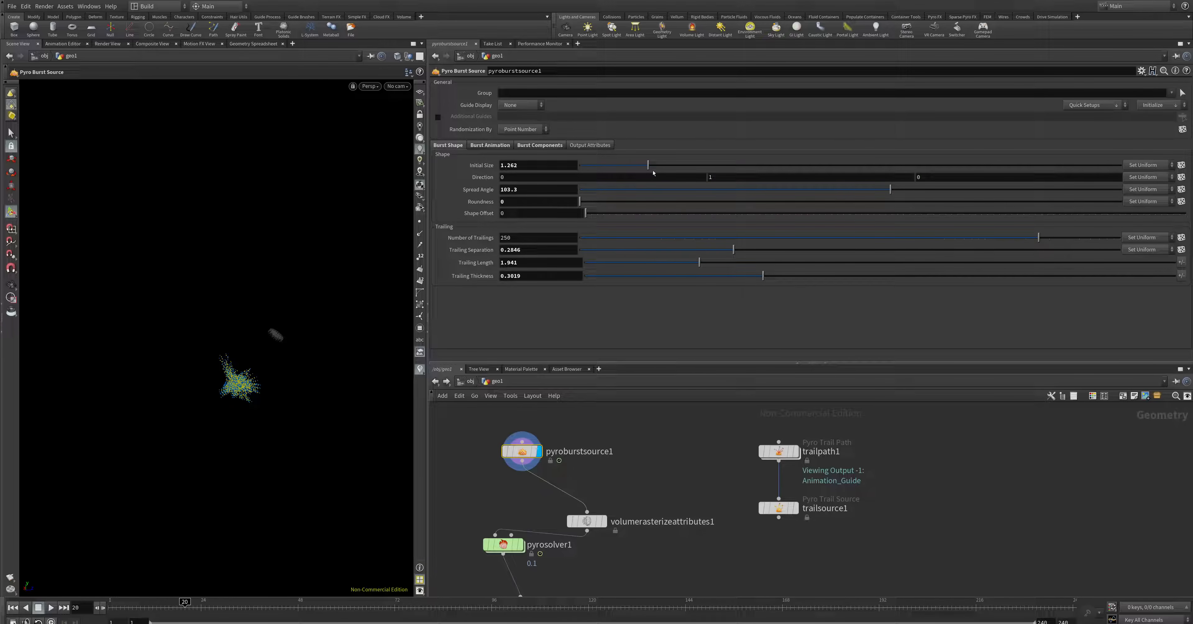
left_click_drag(647, 165, 678, 165)
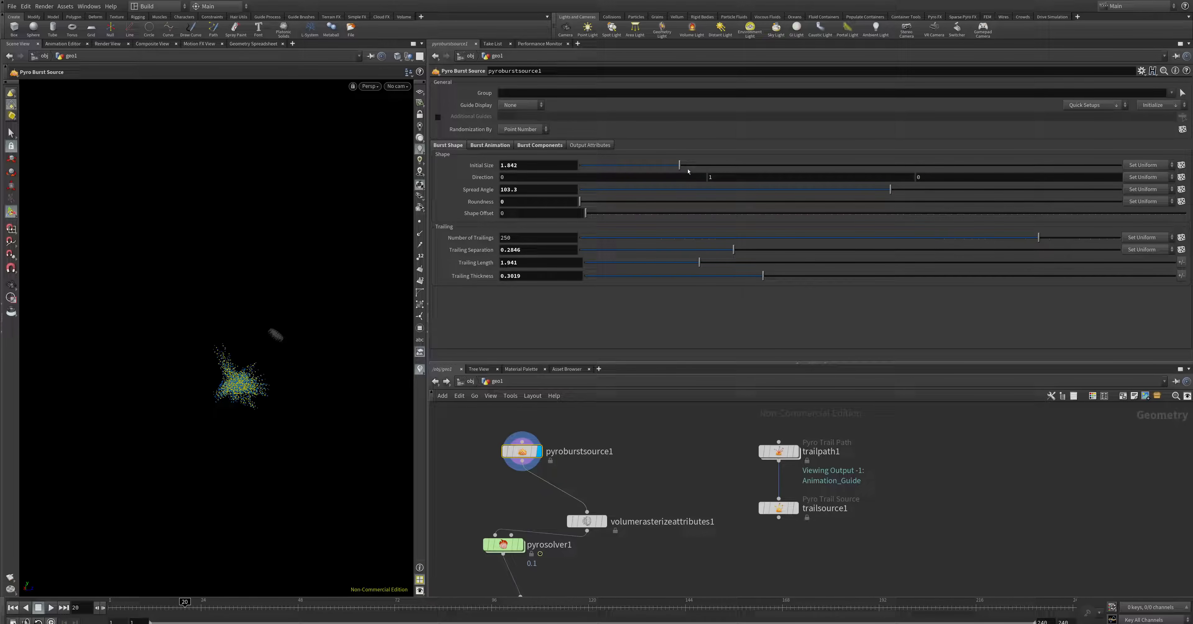
left_click_drag(673, 165, 715, 166)
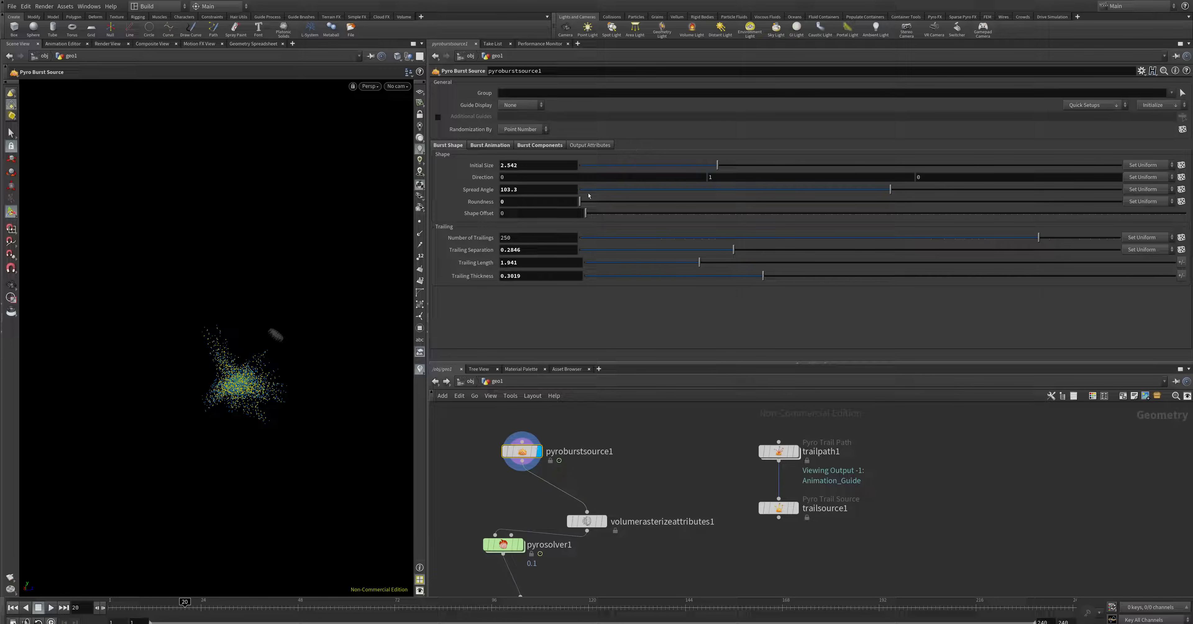
left_click(590, 145)
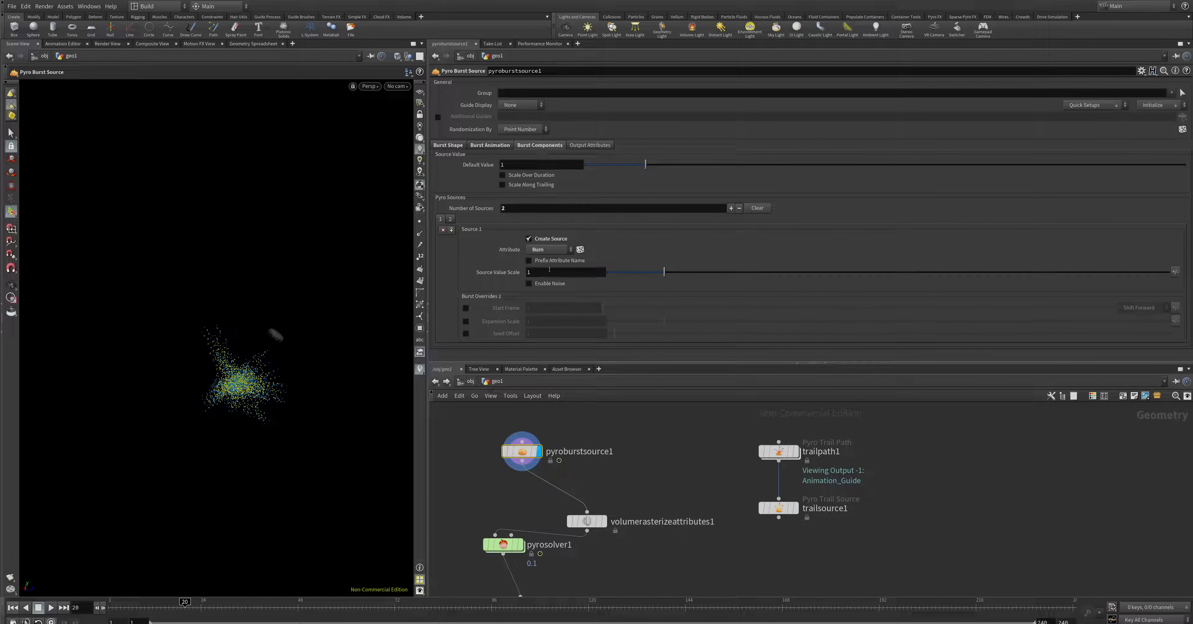
mouse_move(584, 459)
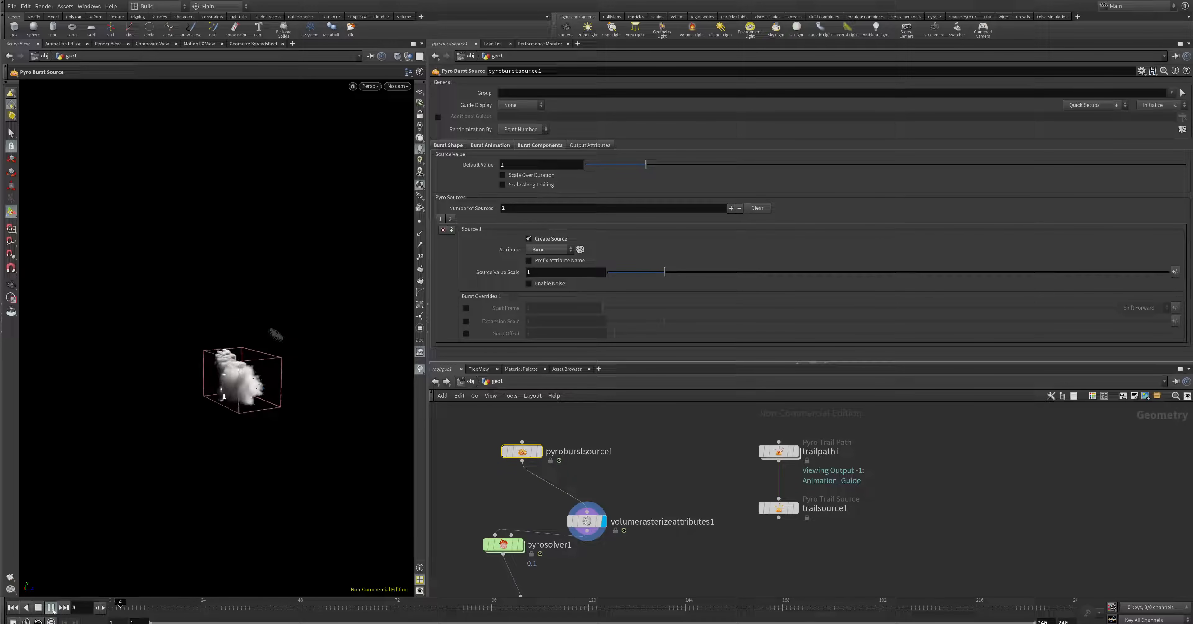
Display pyrosolver1's simulation and play the billowing explosion back from the start, then stop.
left_click(51, 608)
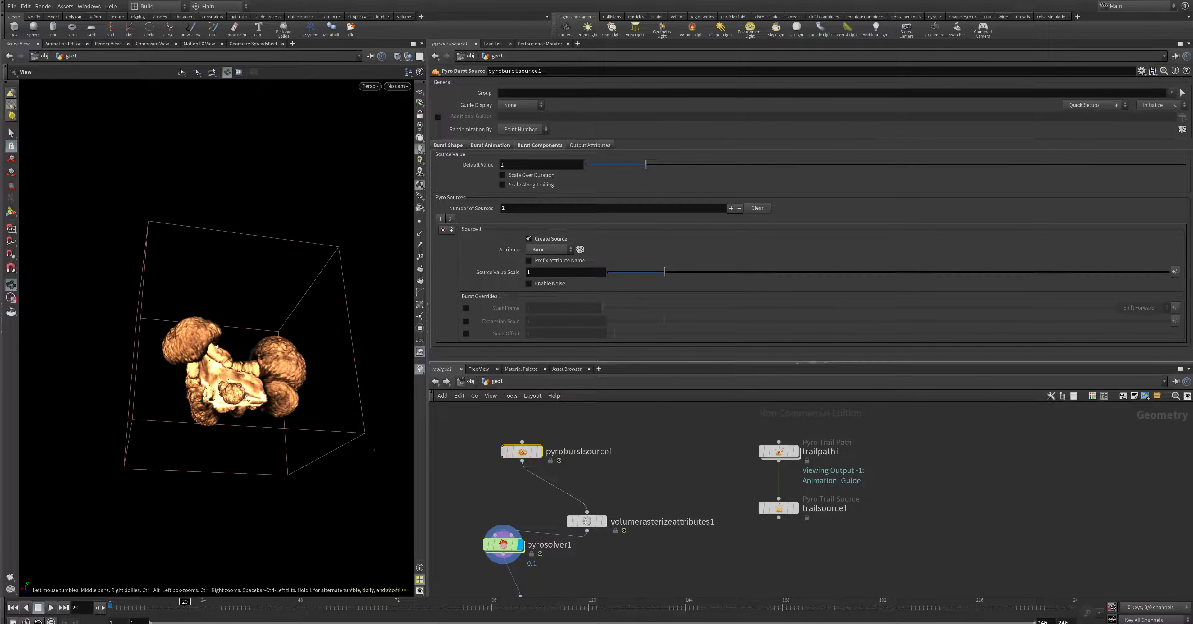
left_click(51, 607)
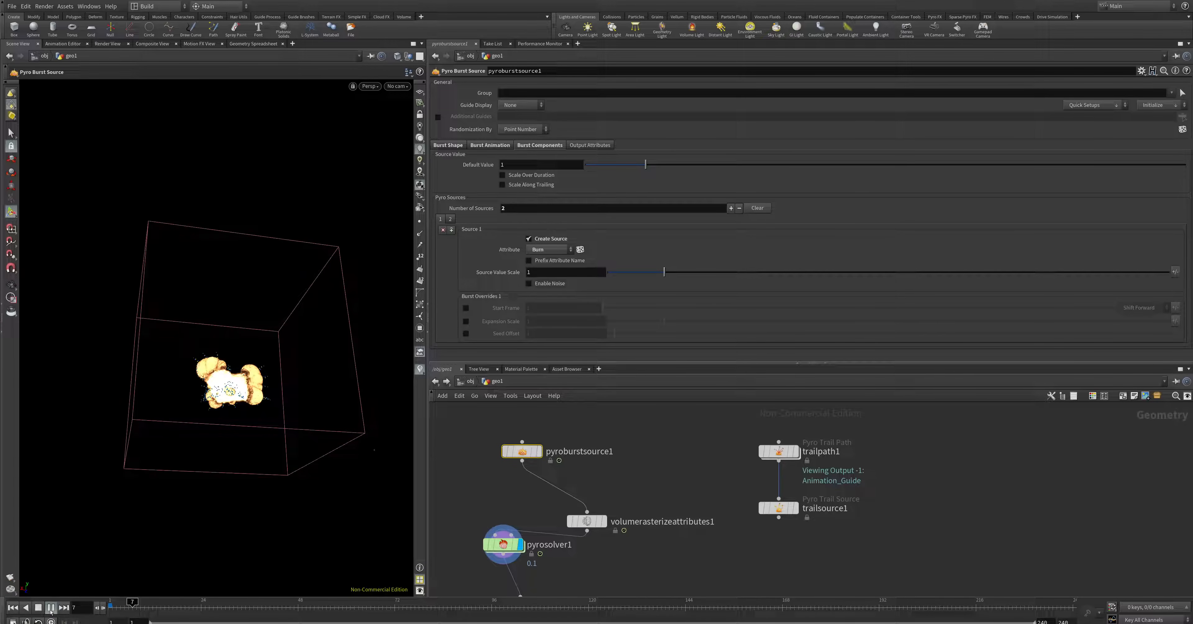
left_click(62, 607)
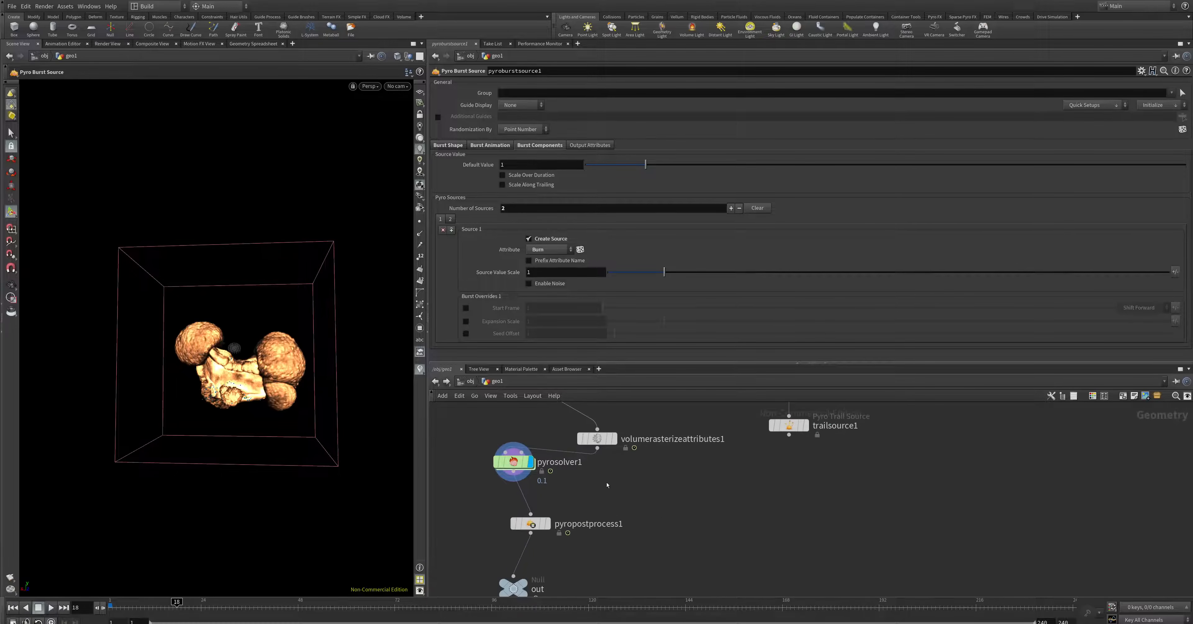
Display pyropostprocess1 with Density Scale 2 and toggle Enable Emission off and back on.
left_click(530, 524)
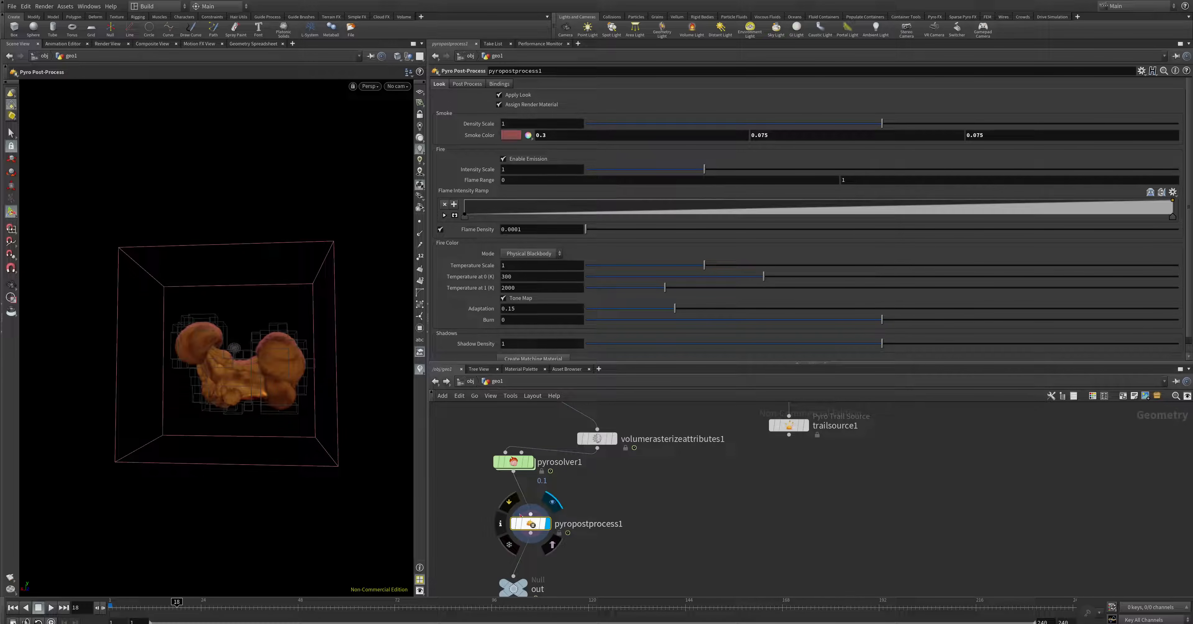
mouse_move(531, 523)
type("2")
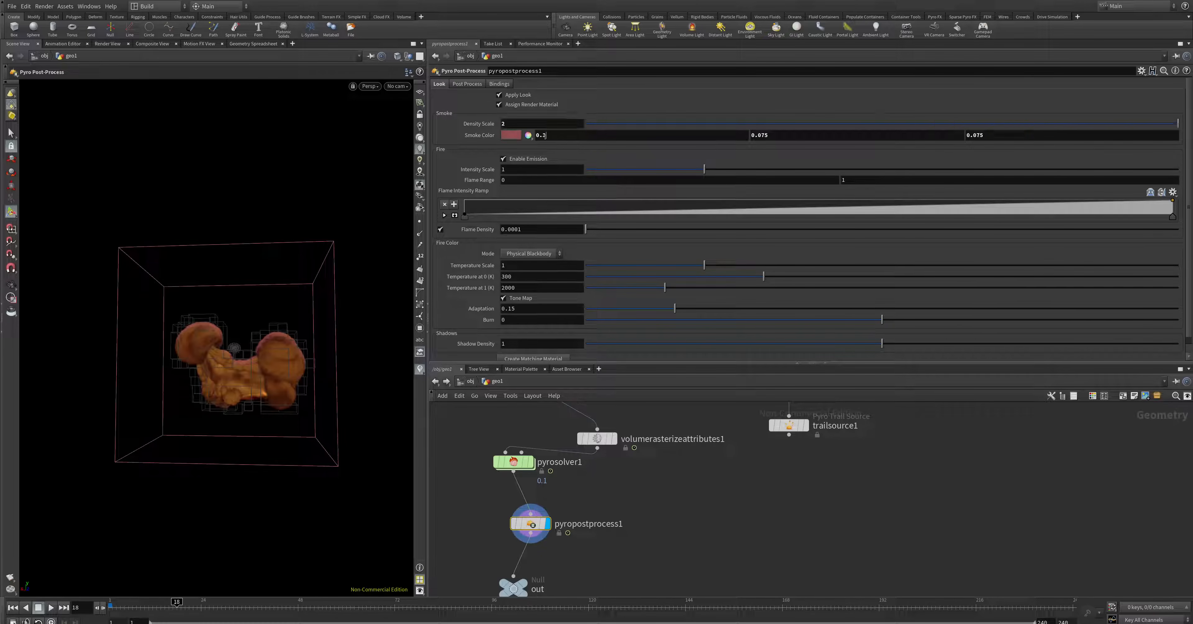
left_click(503, 159)
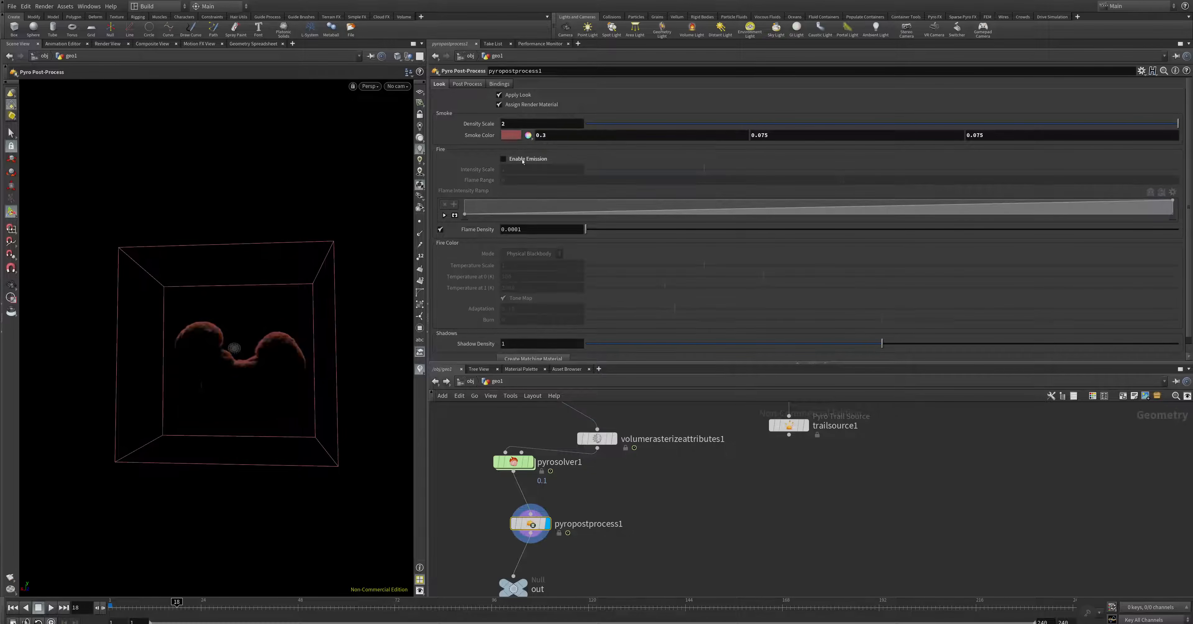
left_click(503, 159)
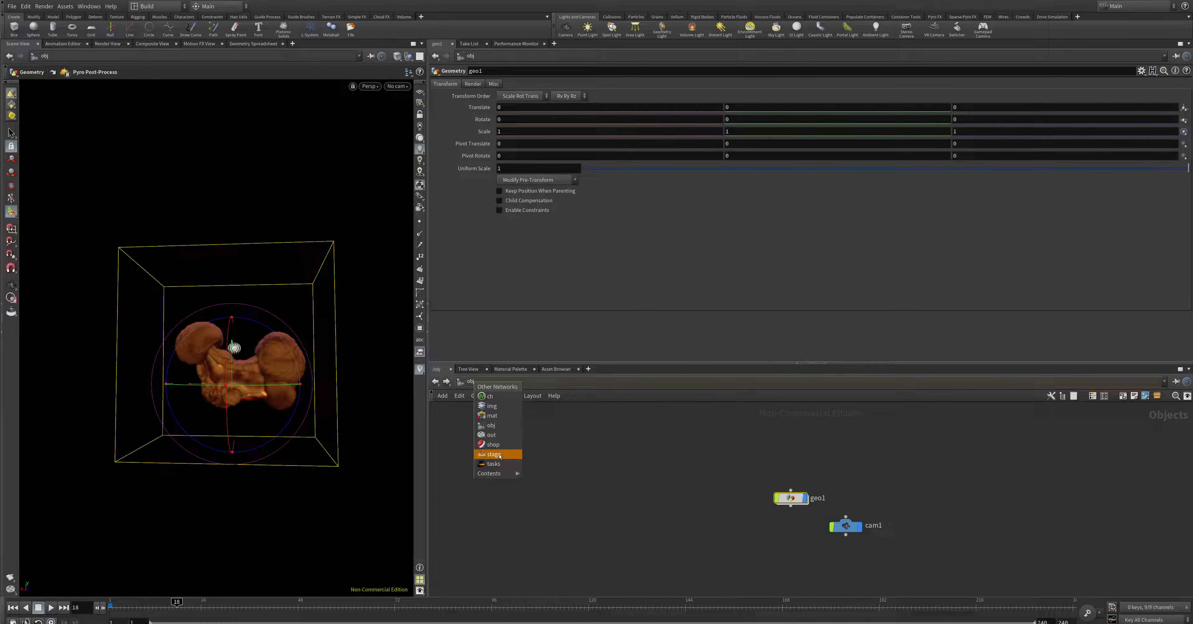
Switch to the /stage network and lay out the sopimport, materiallibrary, camera and Karma render nodes.
left_click(494, 453)
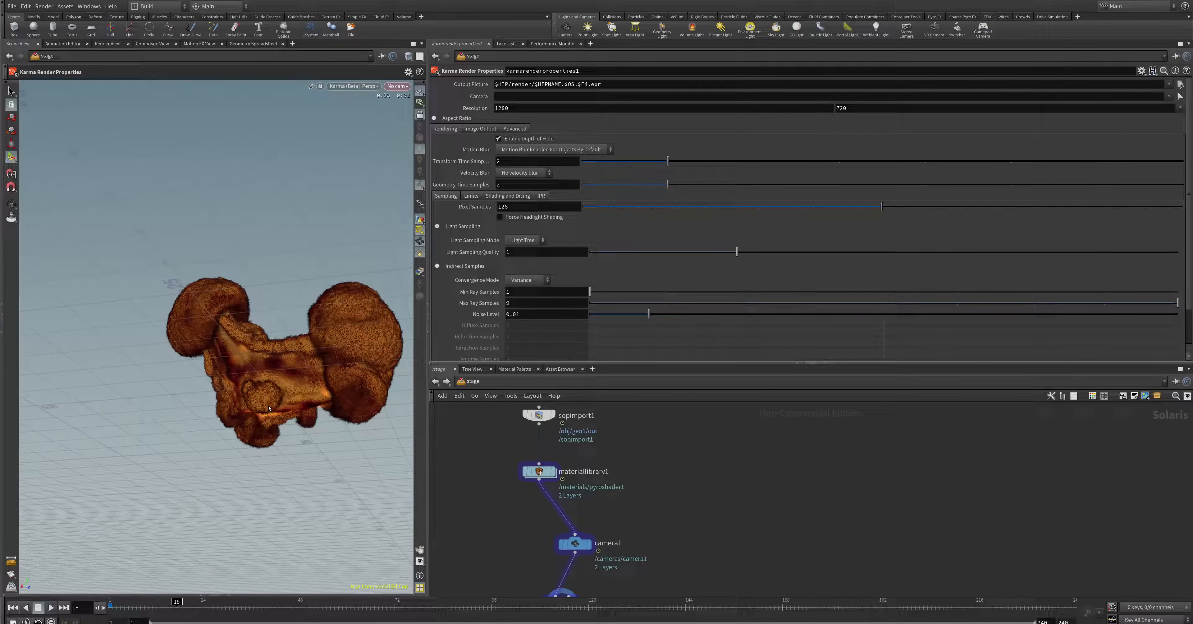
left_click_drag(268, 409, 248, 370)
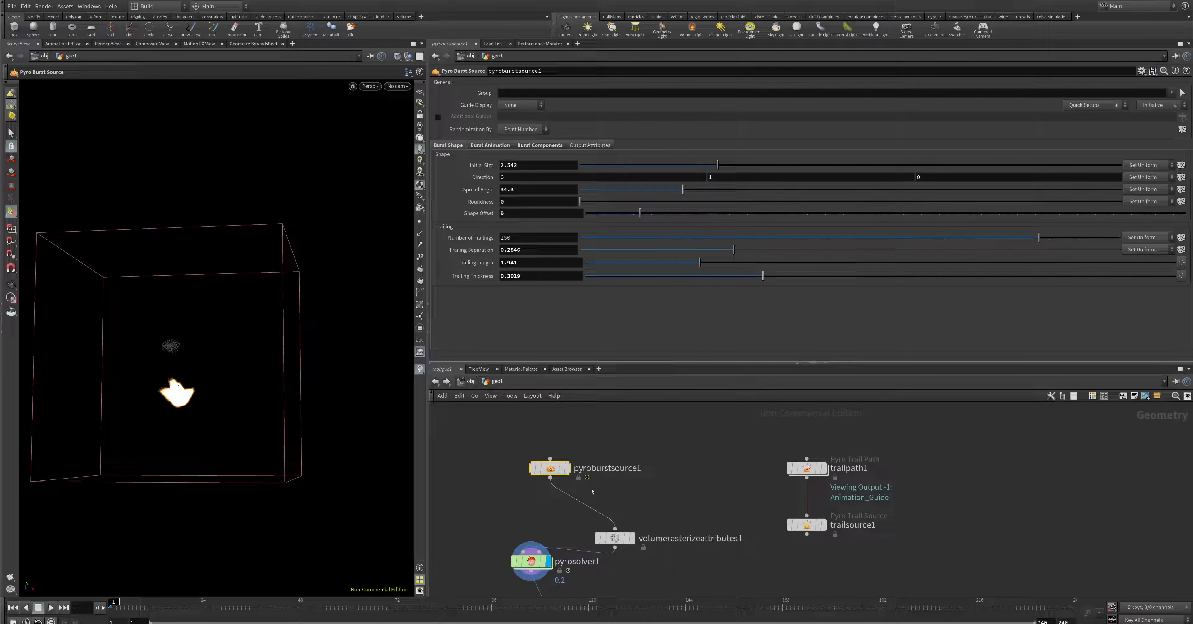
Replay the burst with Spread Angle 34.3 and Shape Offset 9, then bring up Volume Rasterize Attributes.
left_click(51, 606)
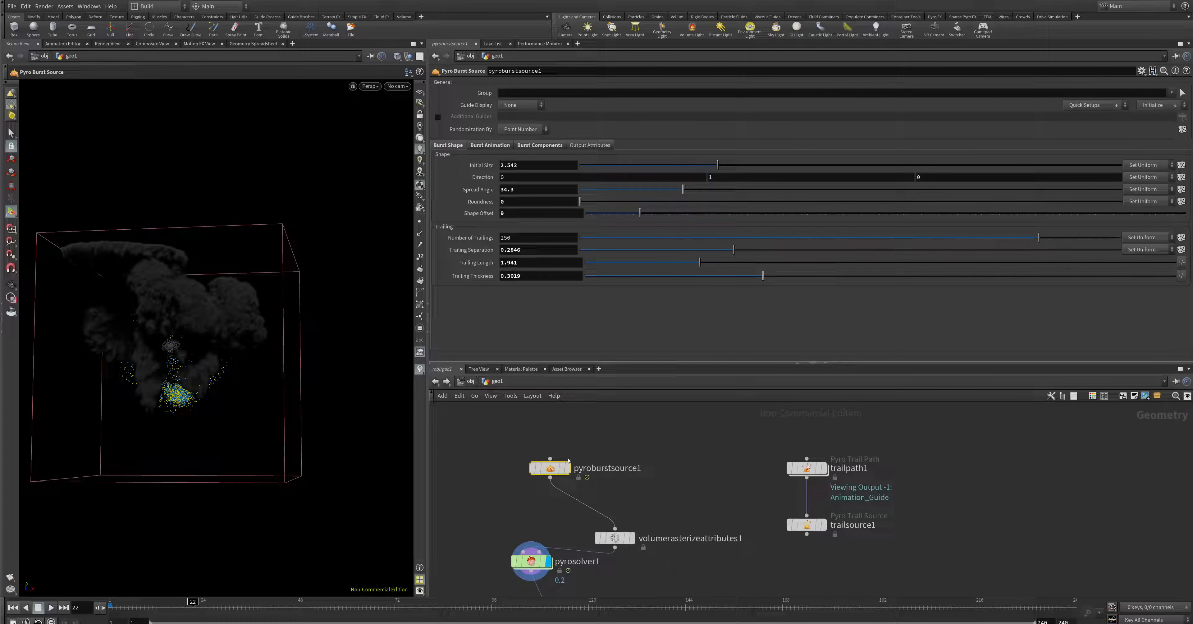
left_click(549, 468)
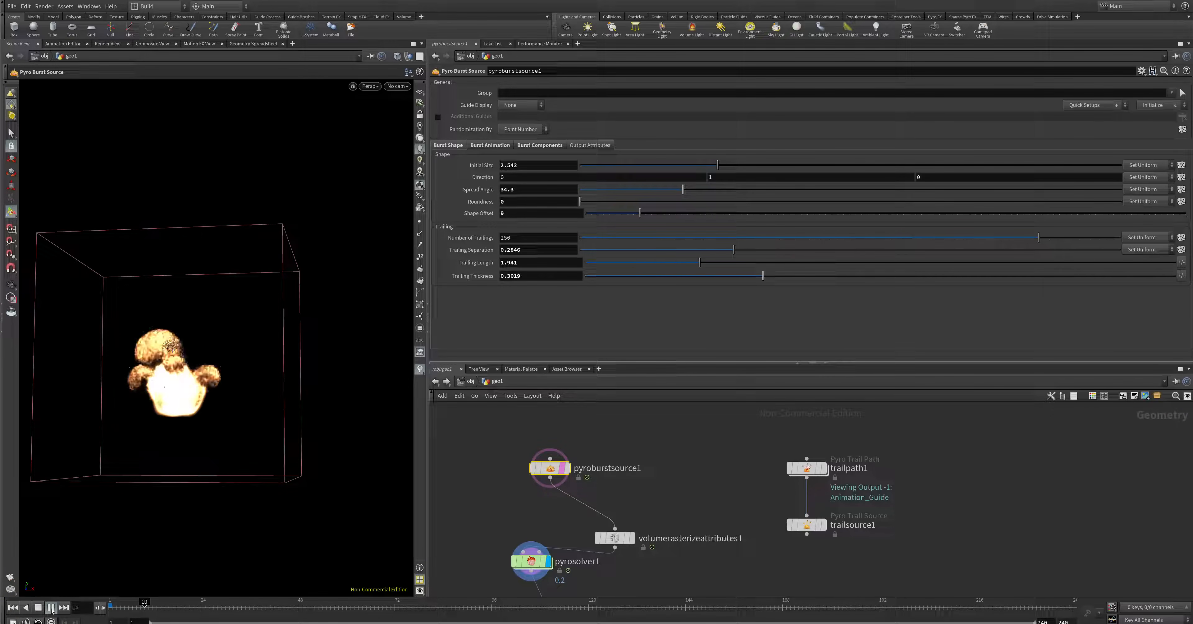
left_click(51, 607)
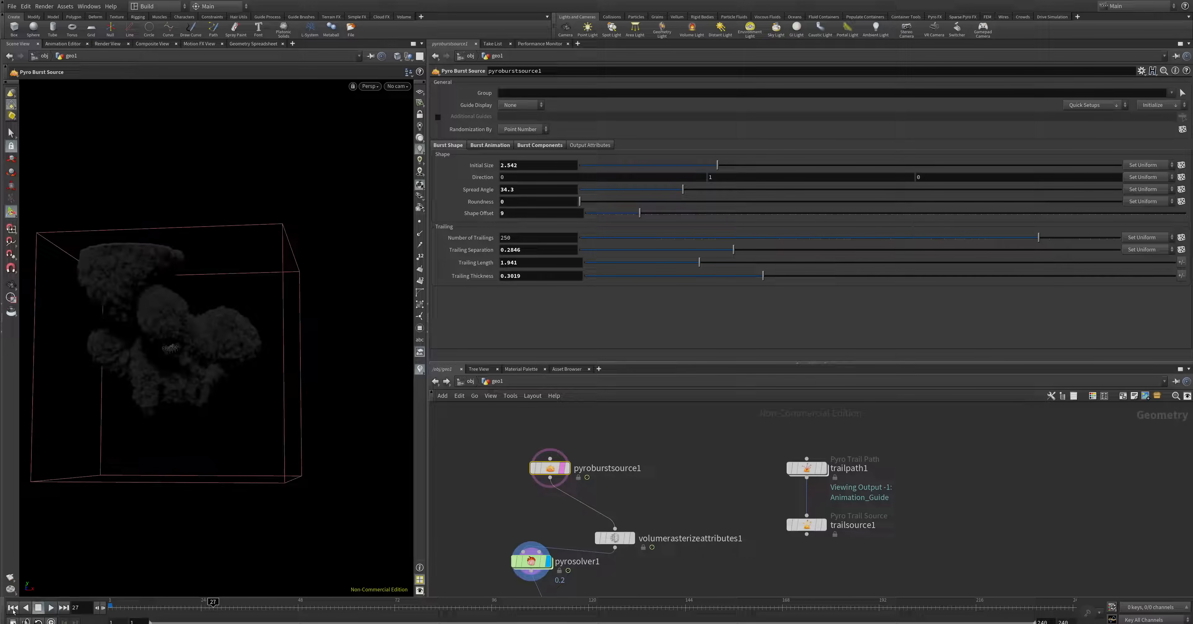
left_click(614, 538)
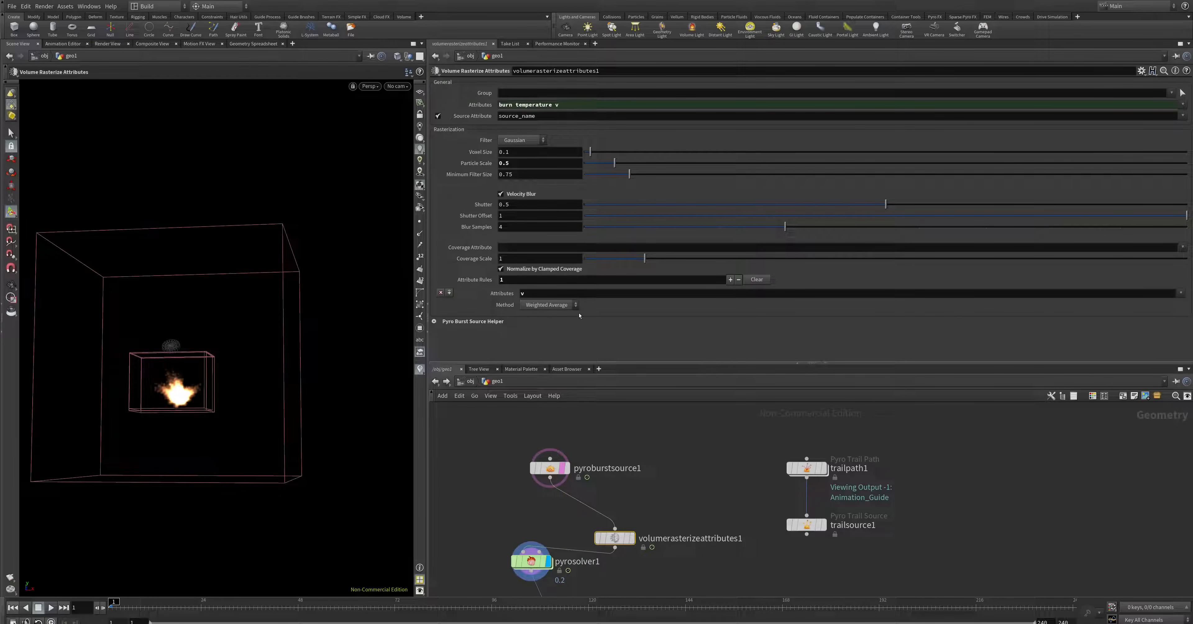
mouse_move(710, 564)
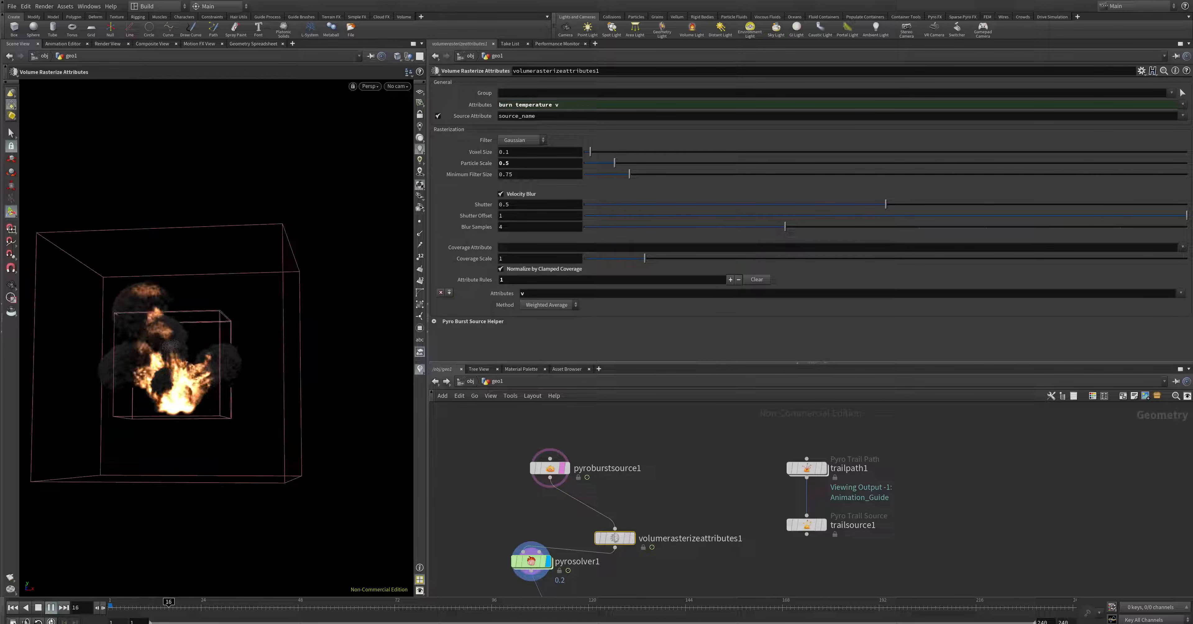
Rewind to the first frame and show pyrosolver1's sourcing settings, voxel size 0.2 with open boundaries.
left_click(64, 607)
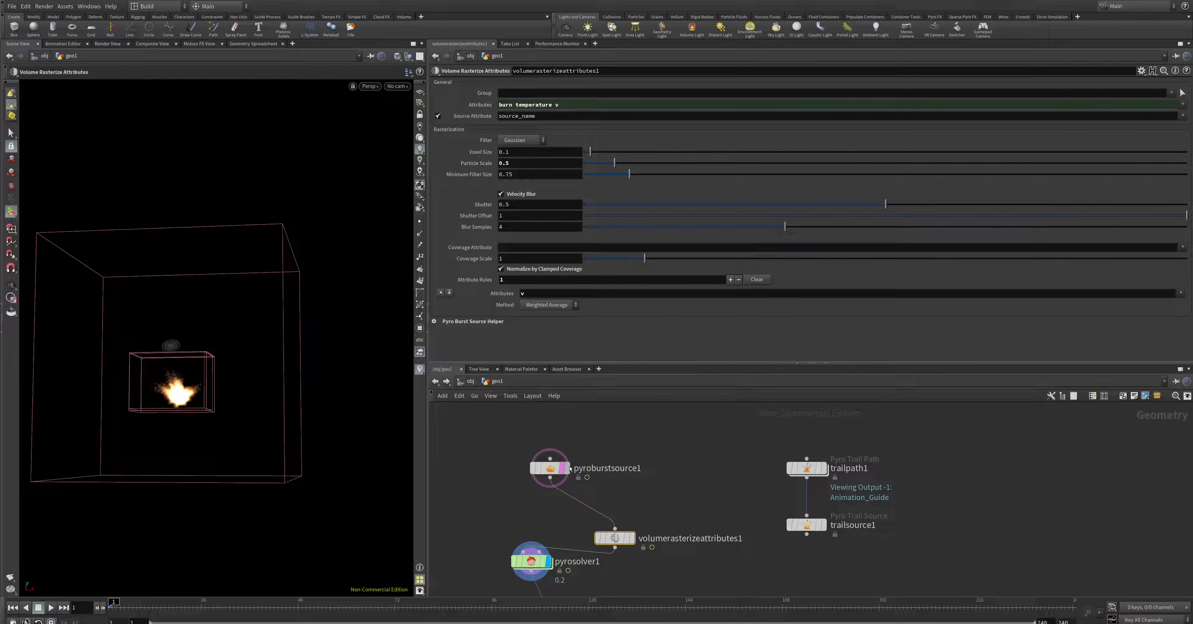
left_click(532, 561)
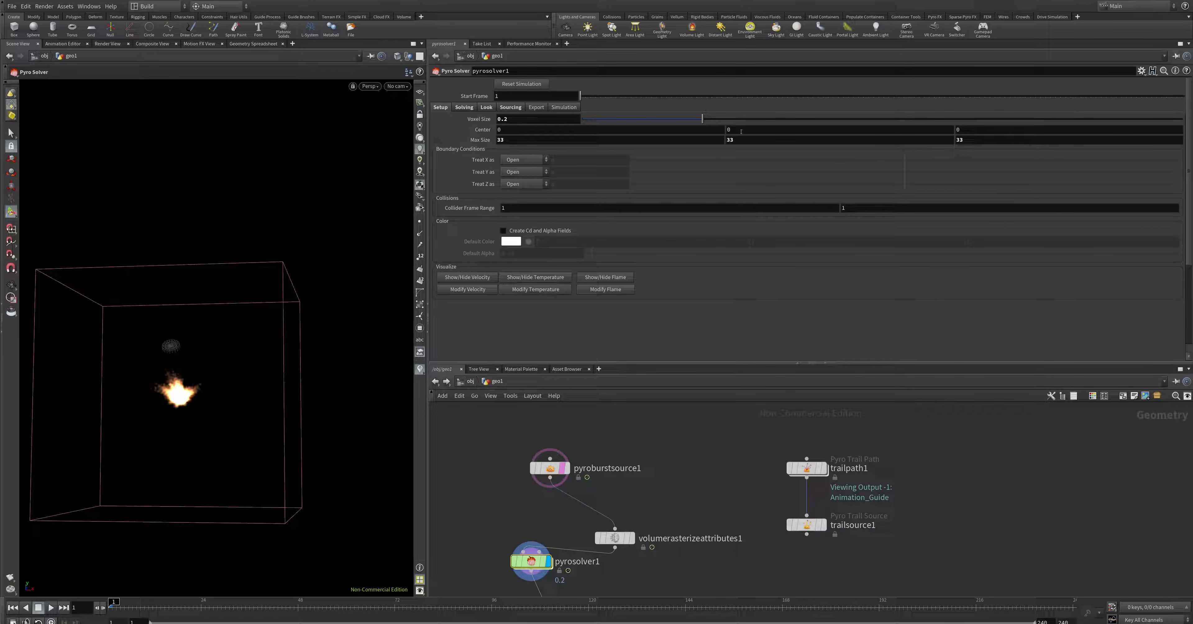
Ladder-drag the solver container's Center Y to 10, then play, stop and rewind the resimulated burst.
type("-5")
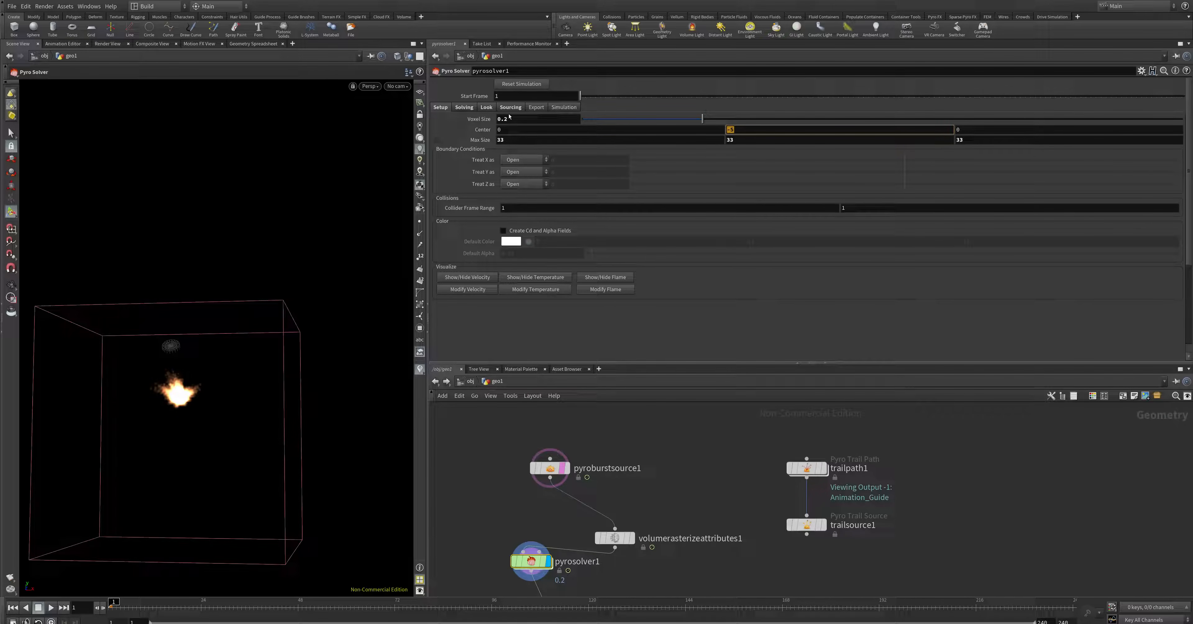
left_click_drag(731, 129, 731, 129)
type("10")
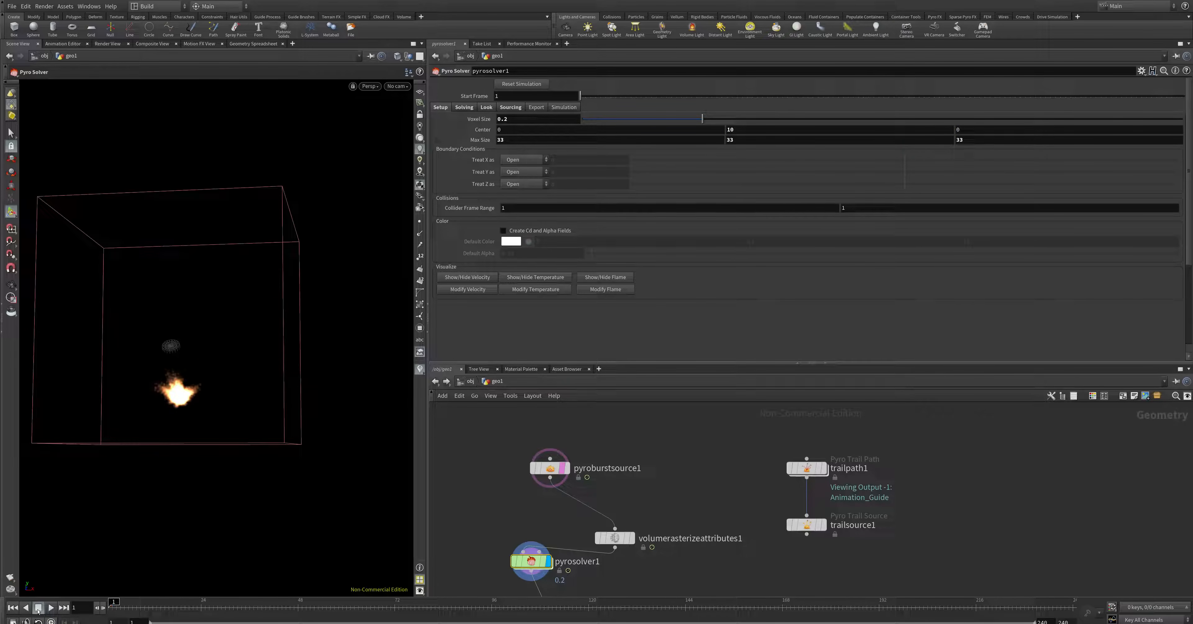
left_click(50, 608)
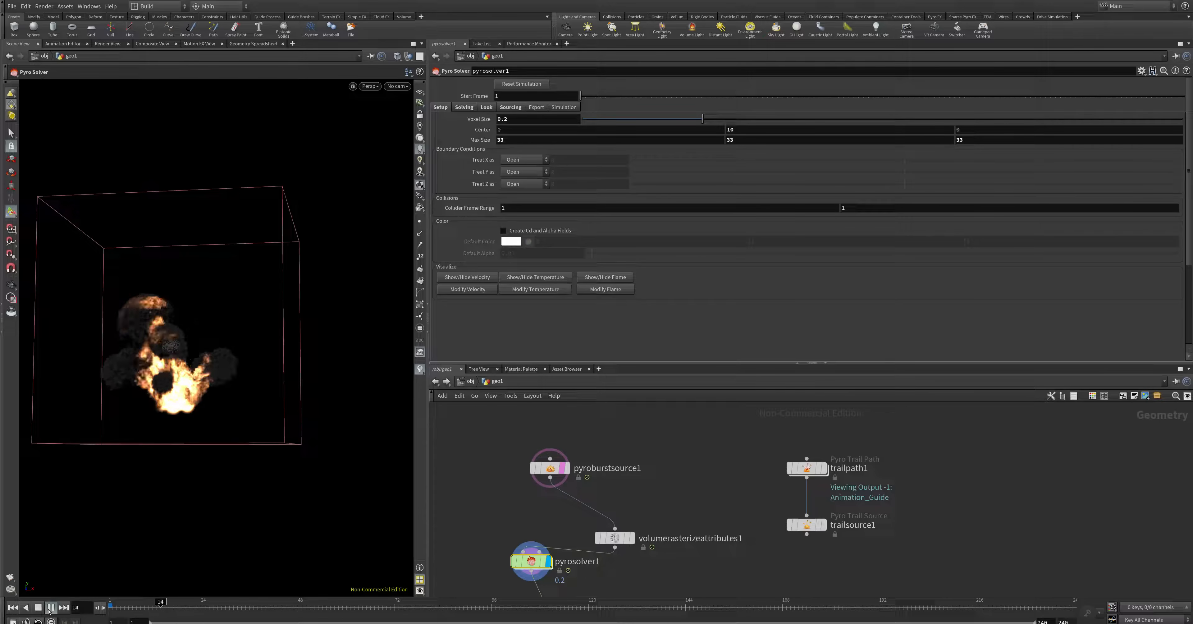
left_click(51, 607)
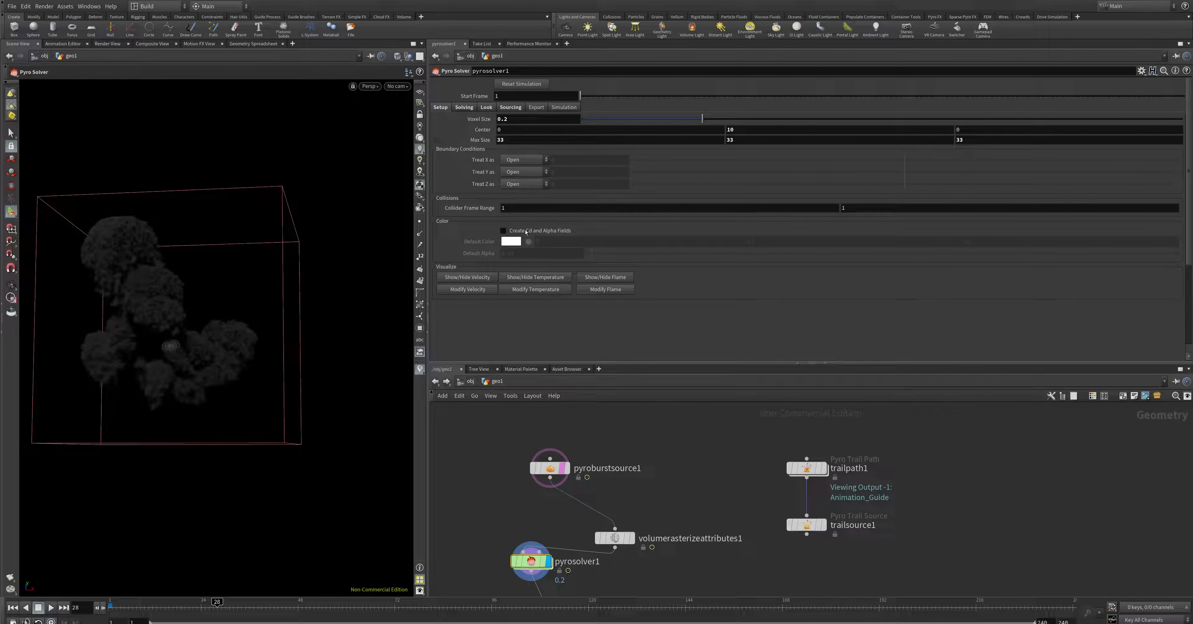
mouse_move(193, 316)
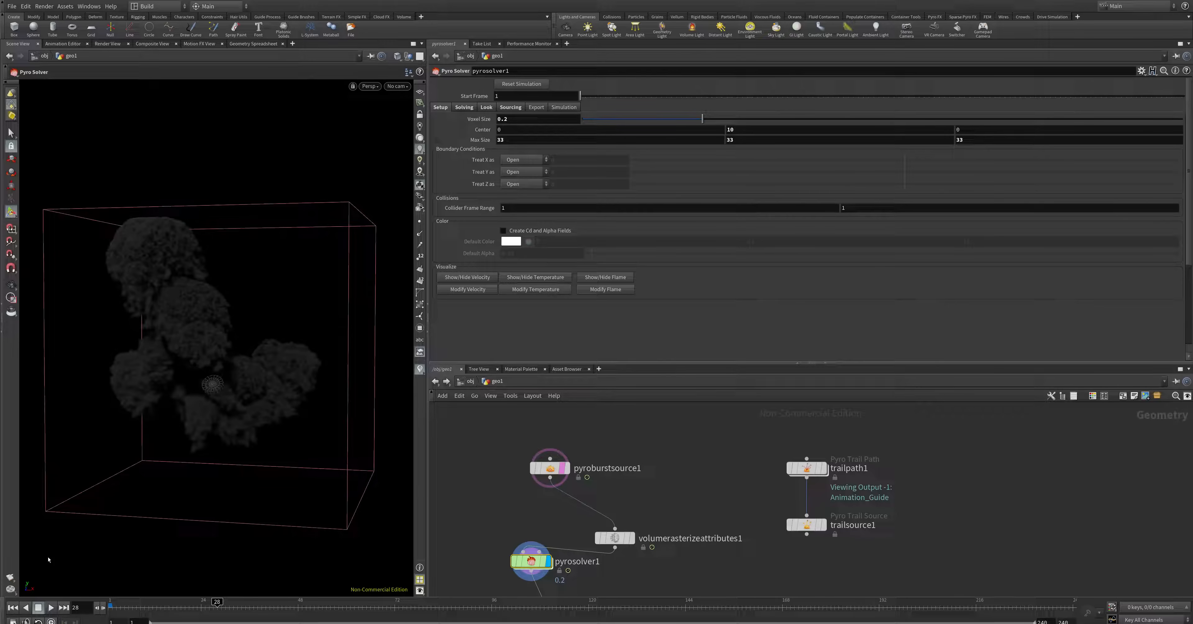
left_click(50, 606)
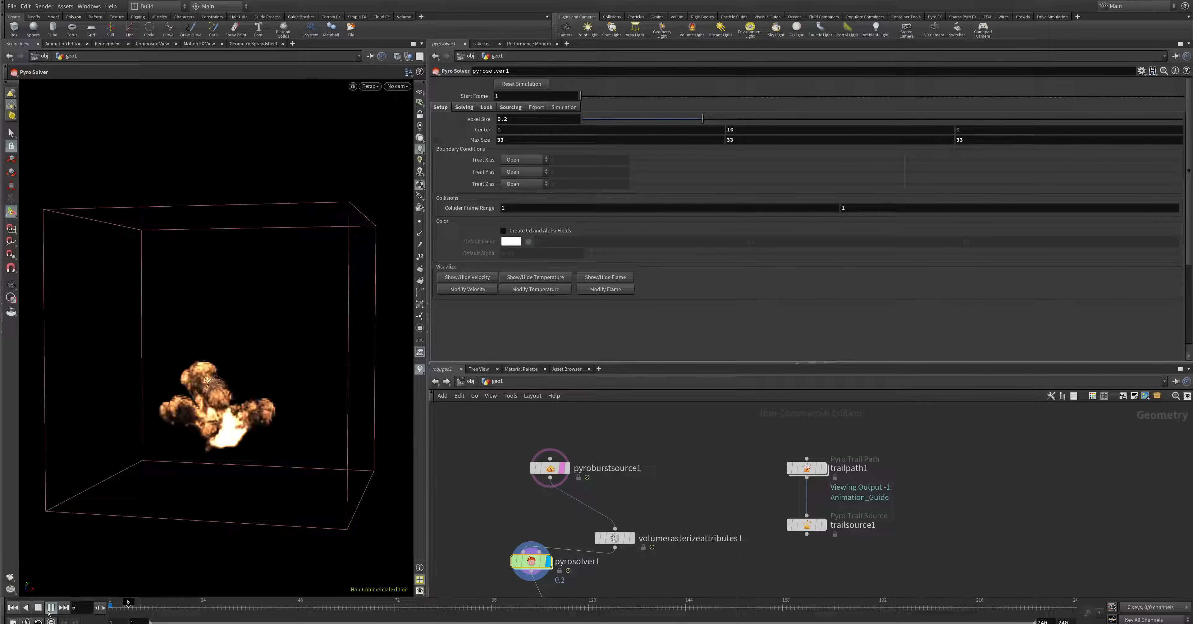
left_click(51, 607)
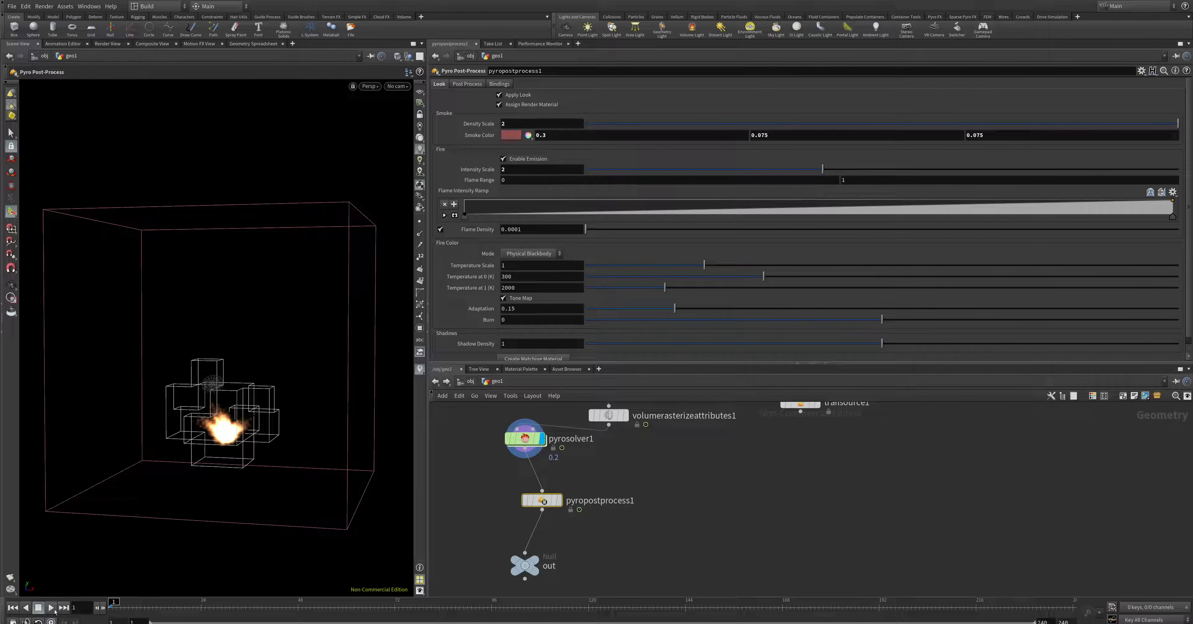
Play the post-processed burst with glowing flames in dark smoke, rewinding and replaying from frame one.
left_click(51, 607)
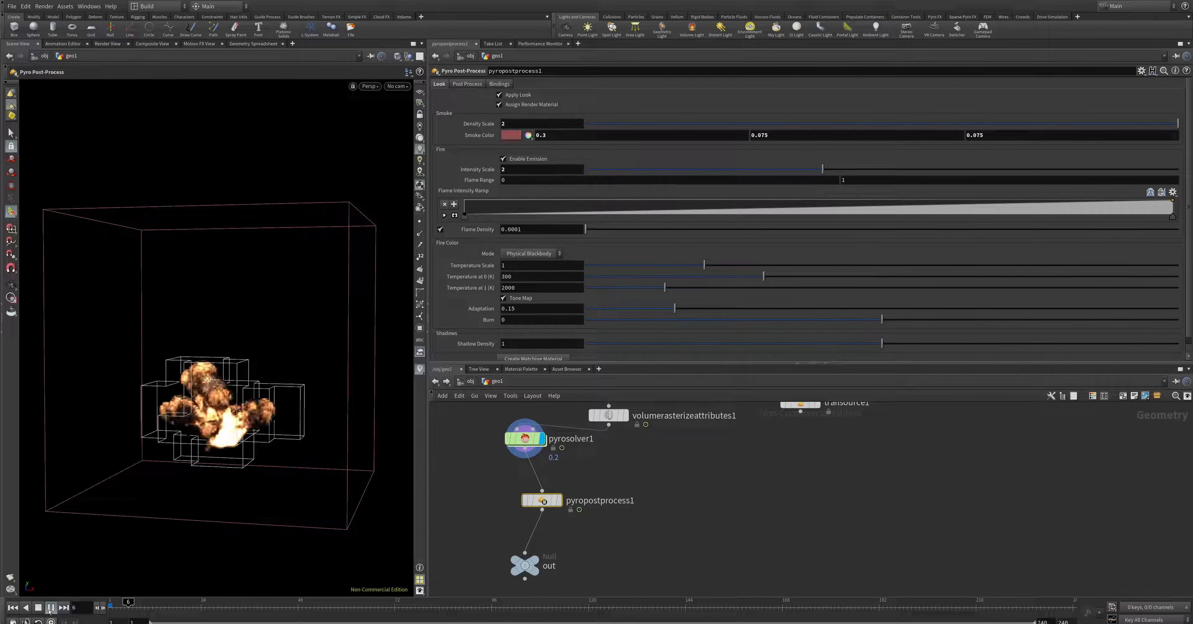
left_click(38, 607)
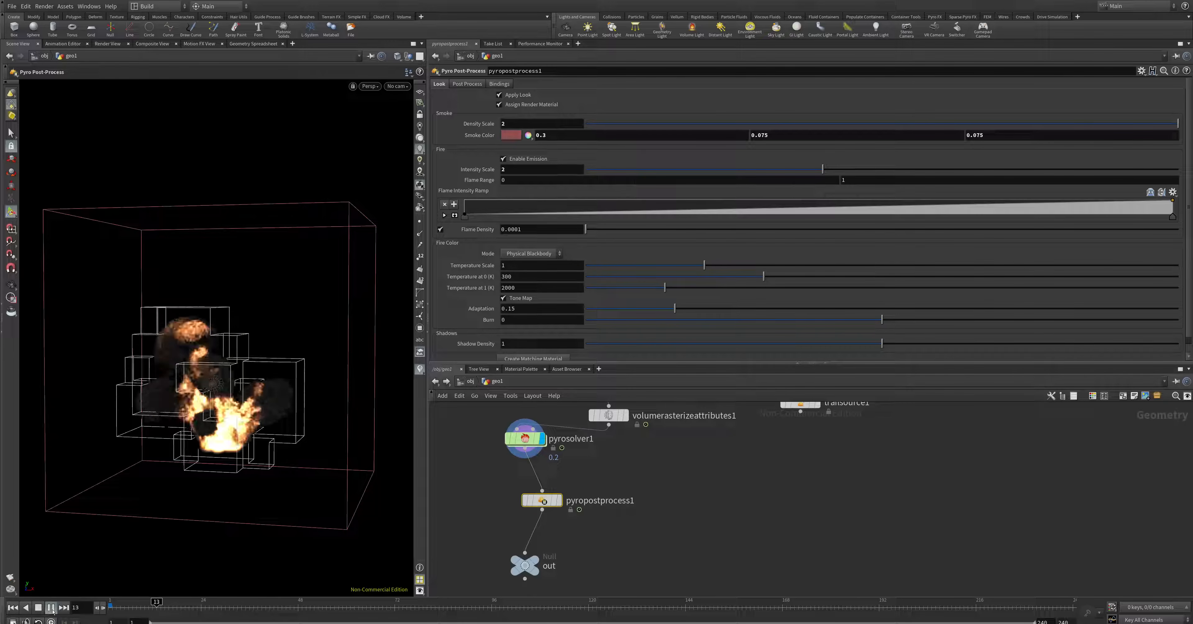
left_click(50, 607)
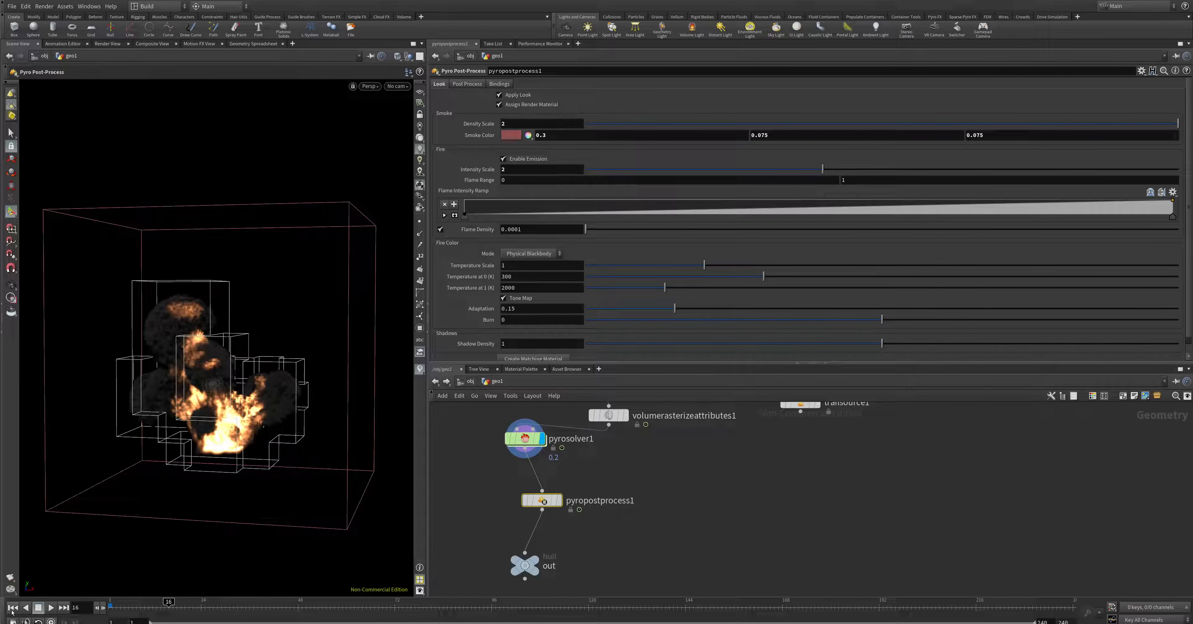
left_click(50, 607)
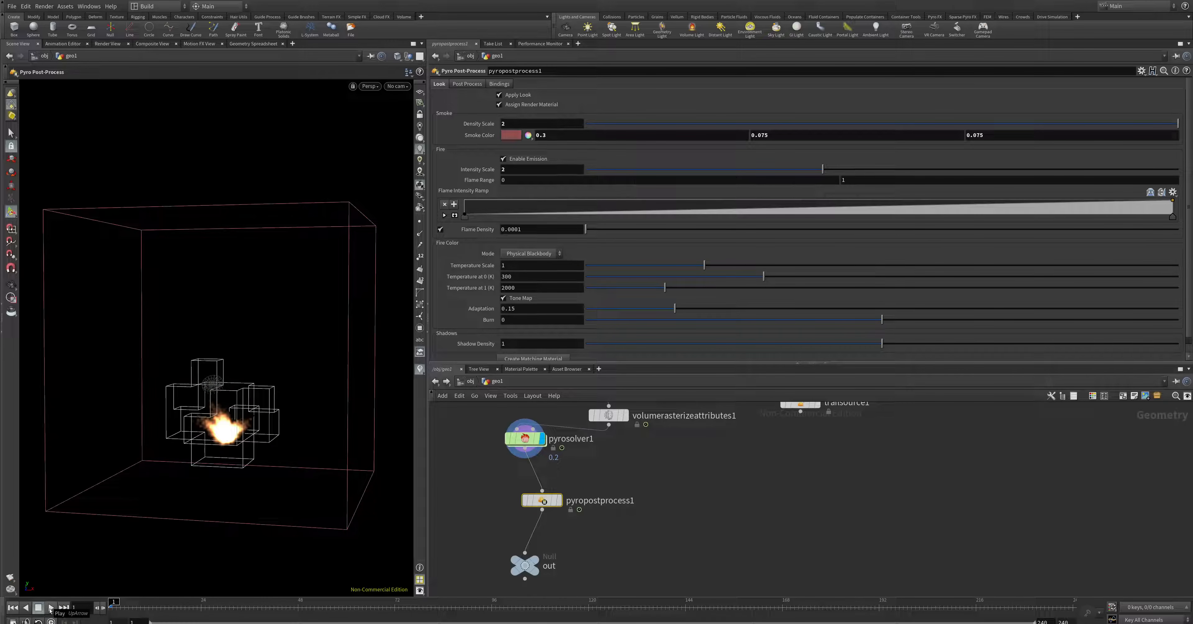
left_click(51, 608)
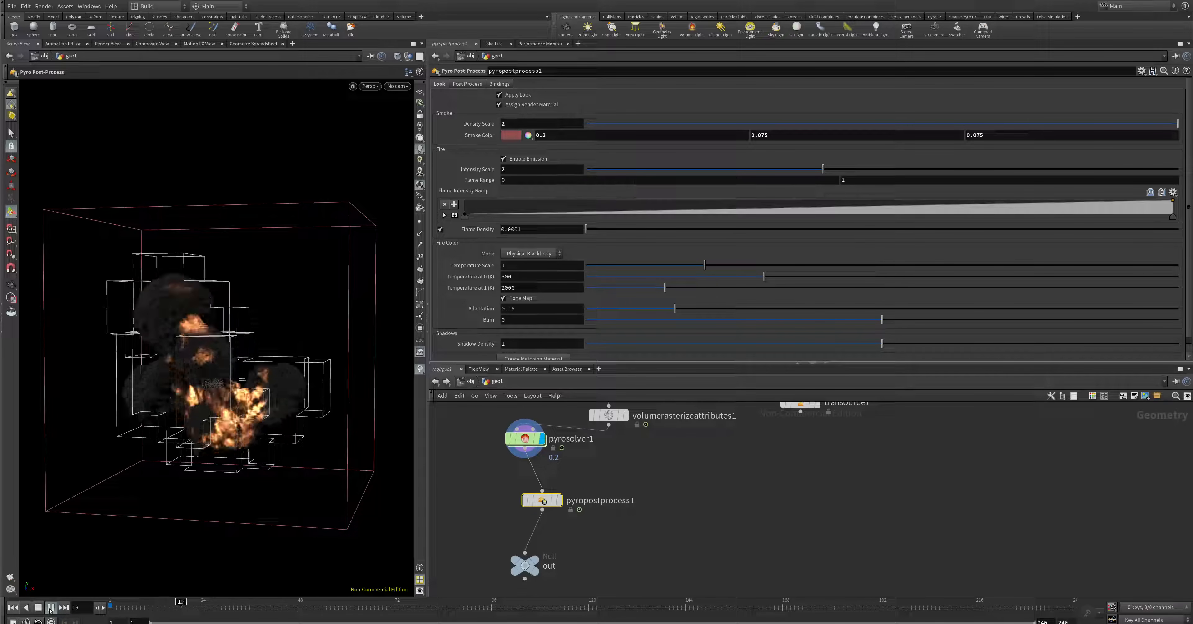
left_click(51, 607)
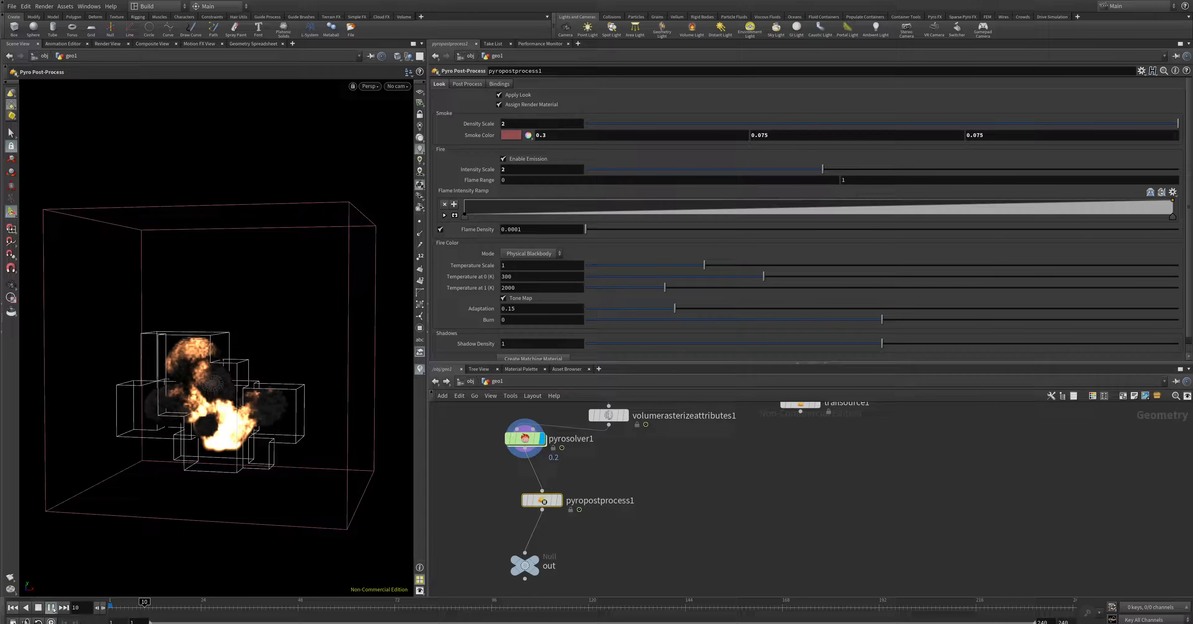
left_click(51, 606)
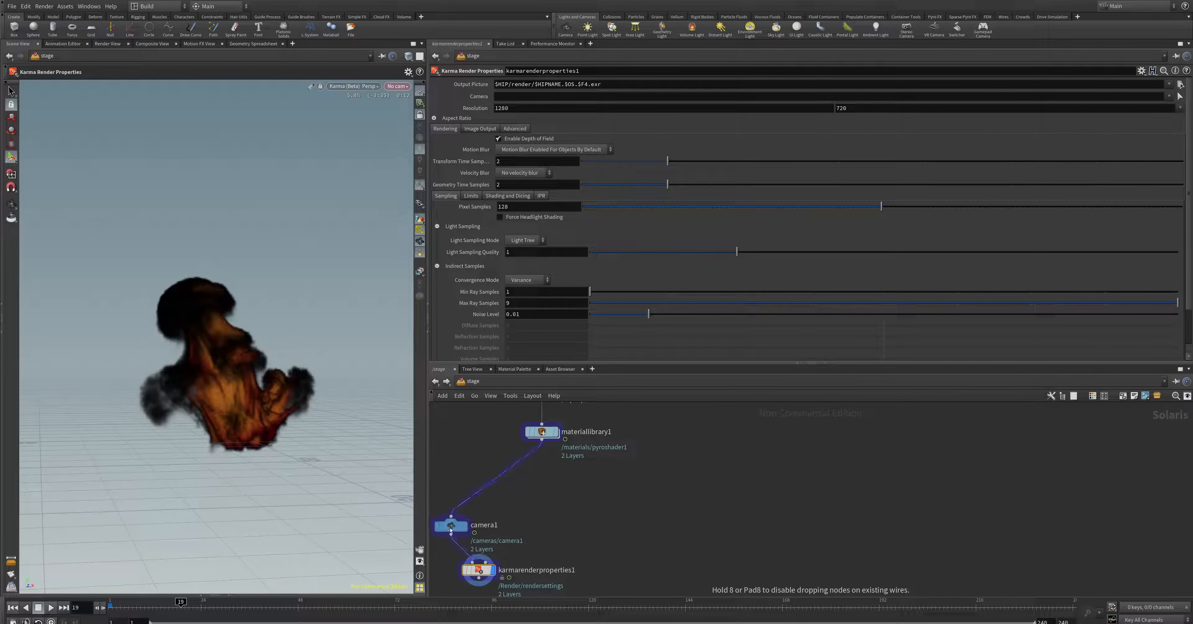
Drop a Dome Light LOP onto the wire between materiallibrary1 and camera1.
key("Tab")
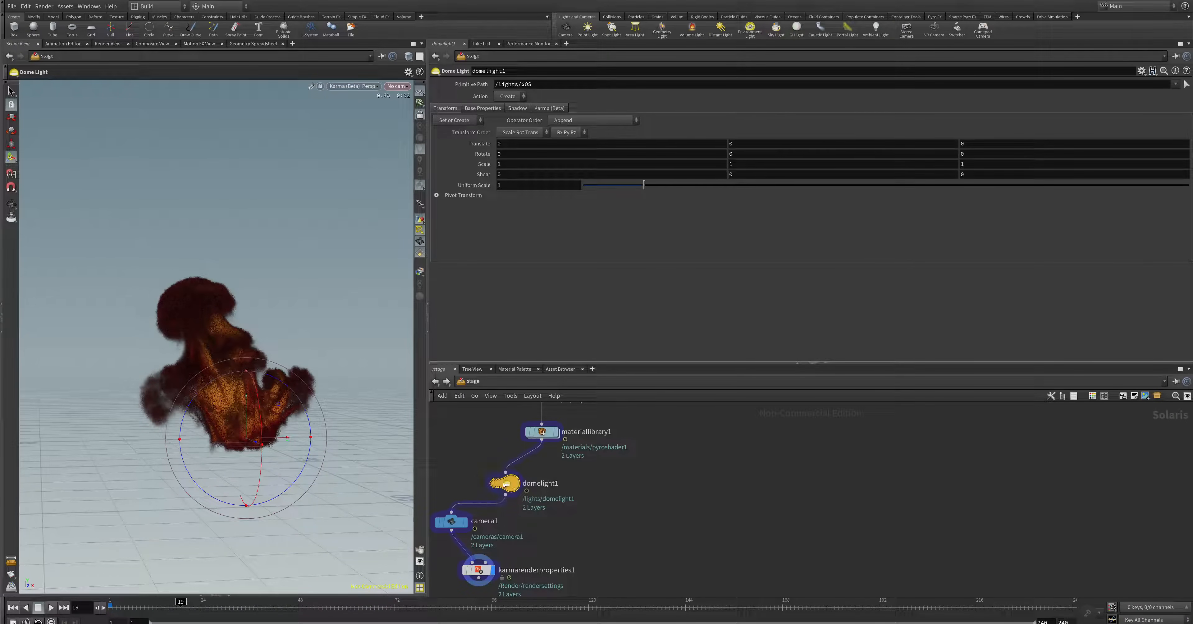
Set domelight1's Texture to HDRIHaven_kiara_5_noon_2k.rat for a sunny hillside backdrop.
left_click(482, 108)
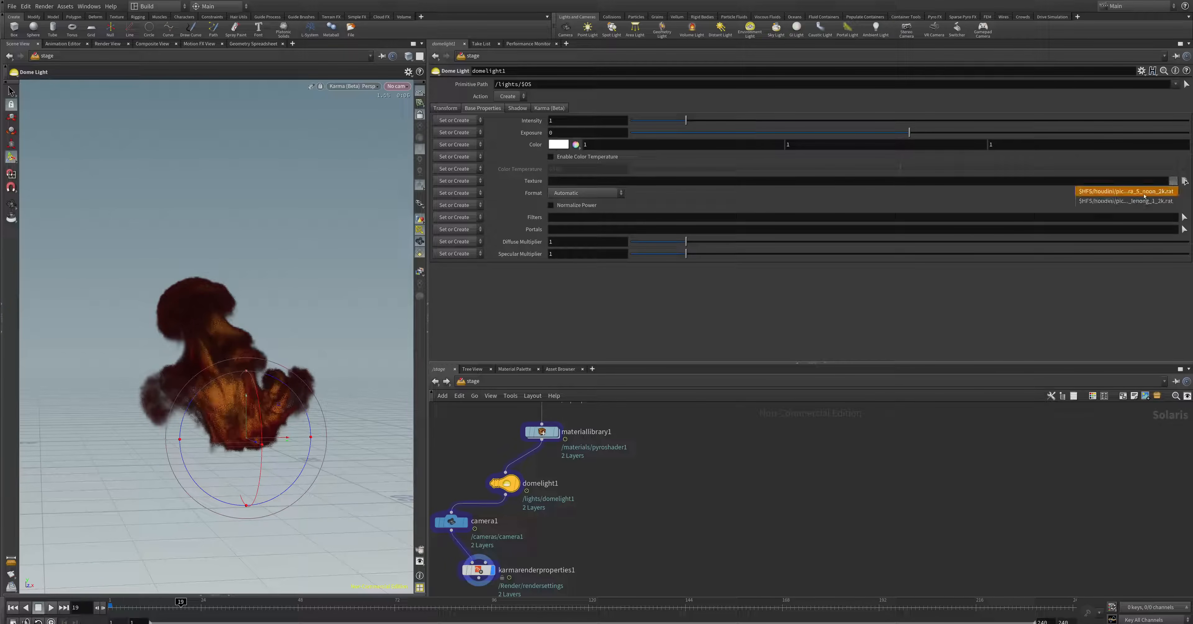
left_click(1126, 191)
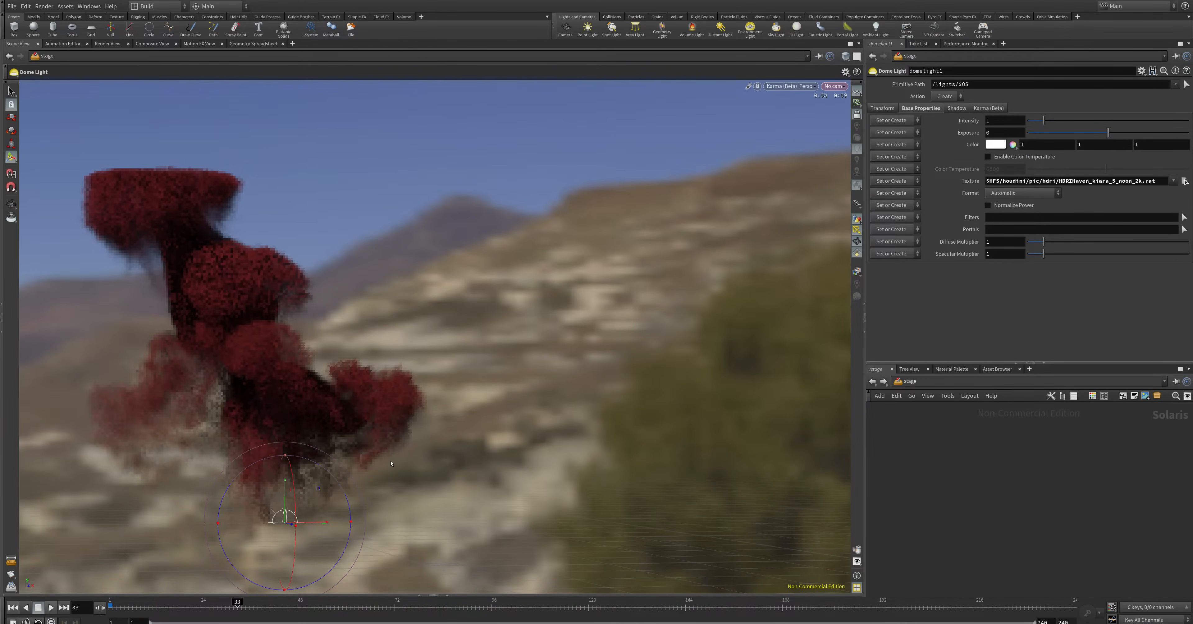
mouse_move(522, 477)
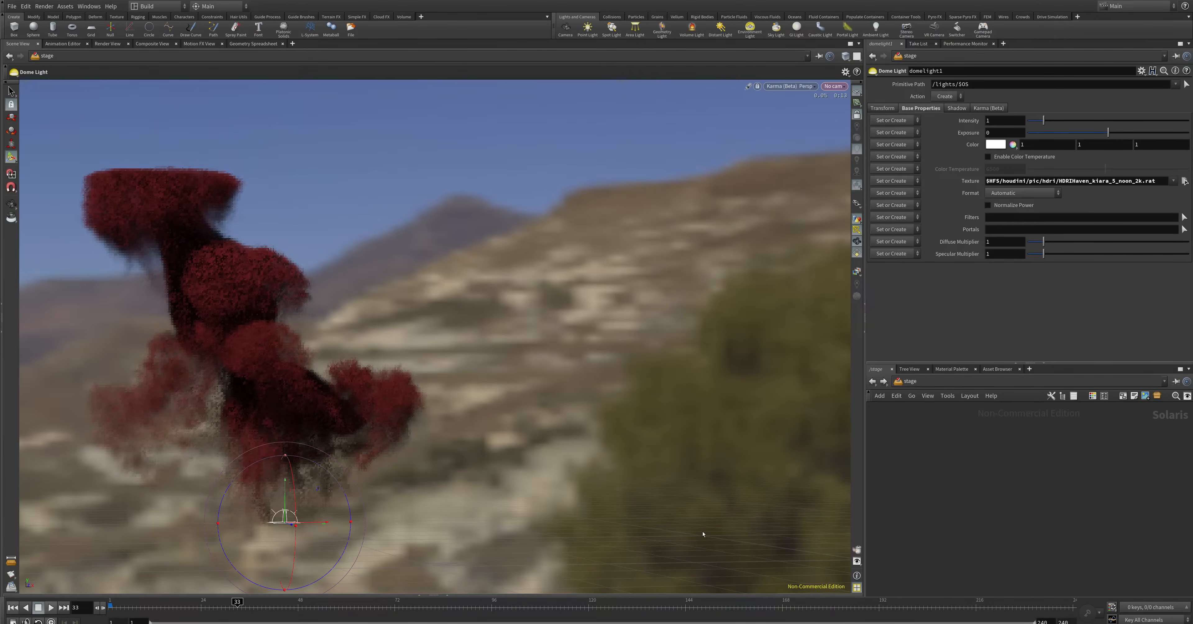
mouse_move(754, 545)
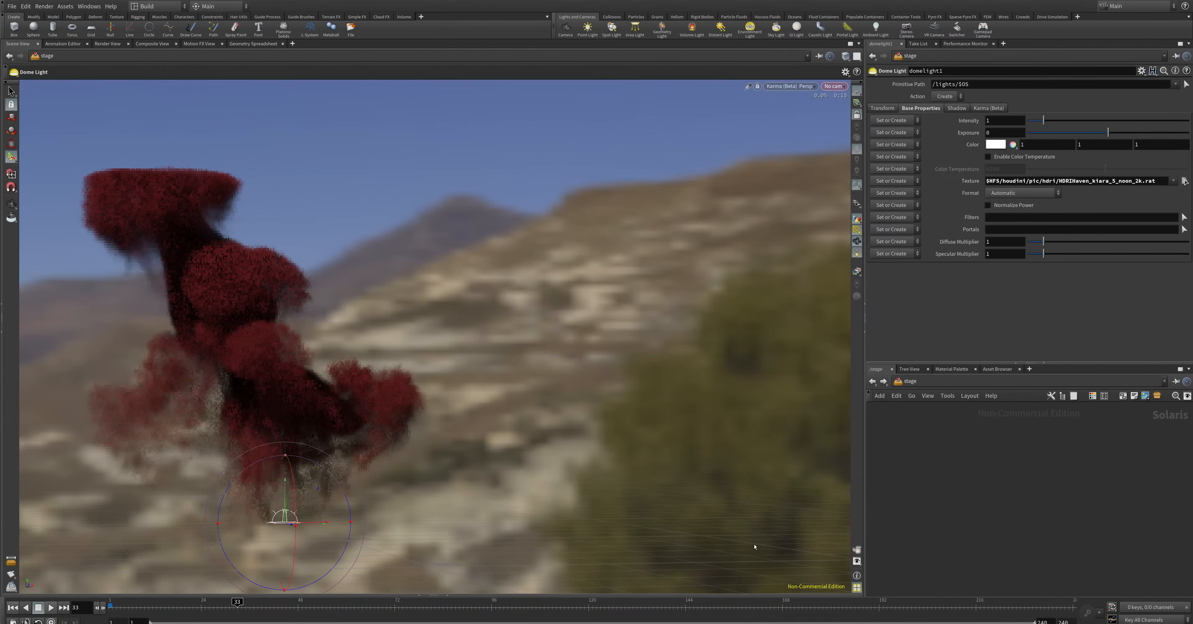